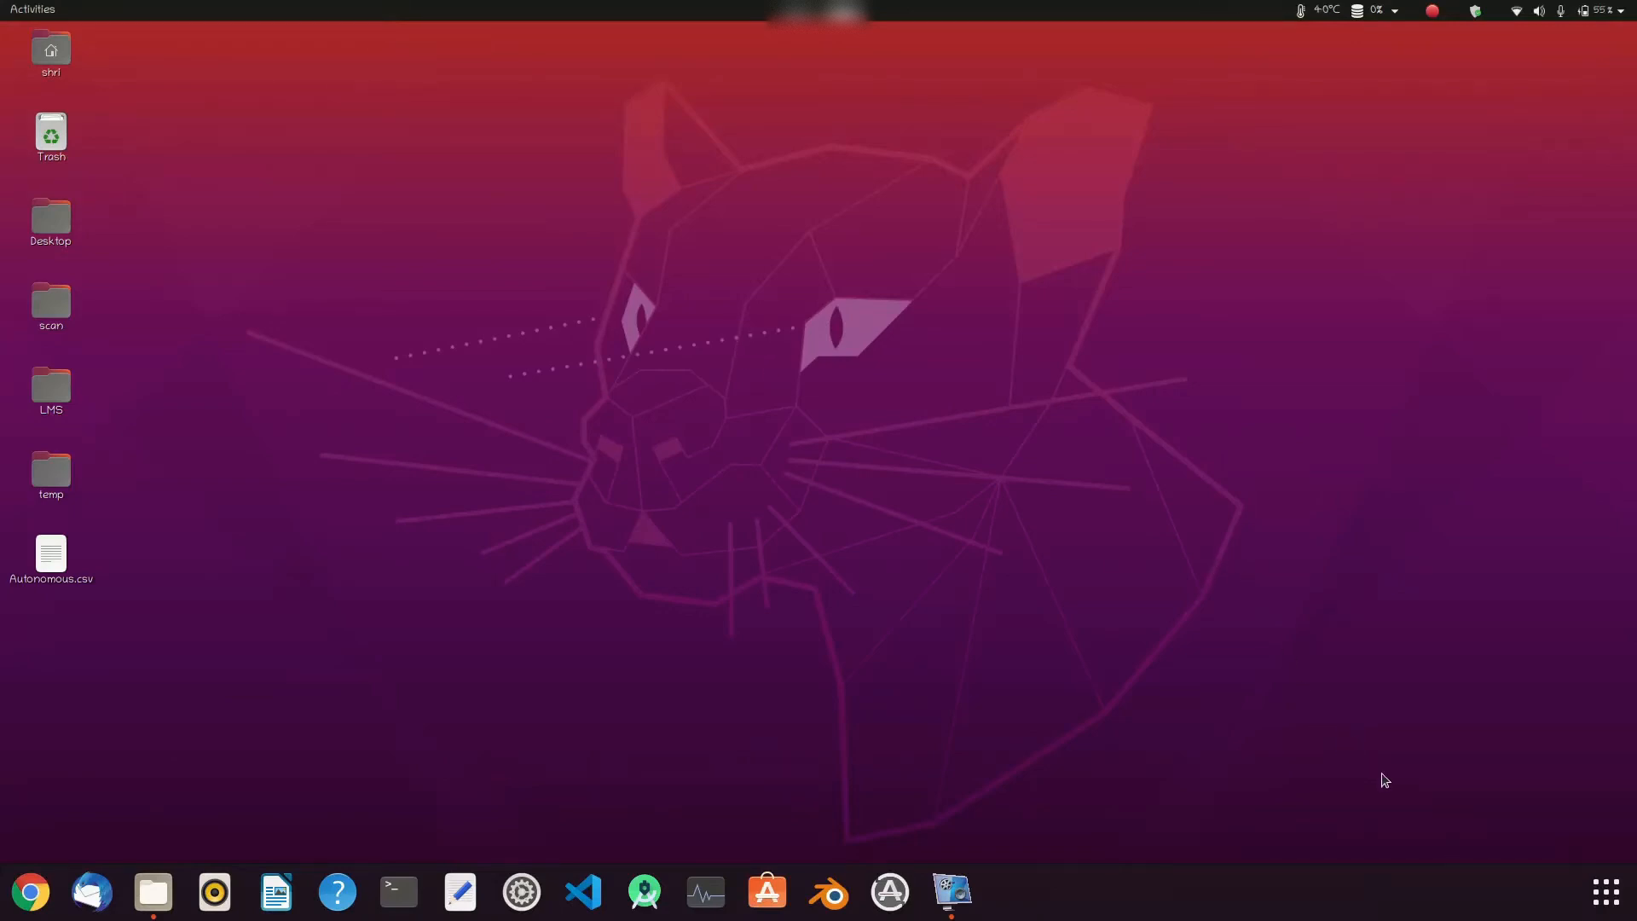
Launch Chrome, search 'v4l2loopback github', and download the repository ZIP from Code
{"action": "left_click", "coordinate": [152, 891]}
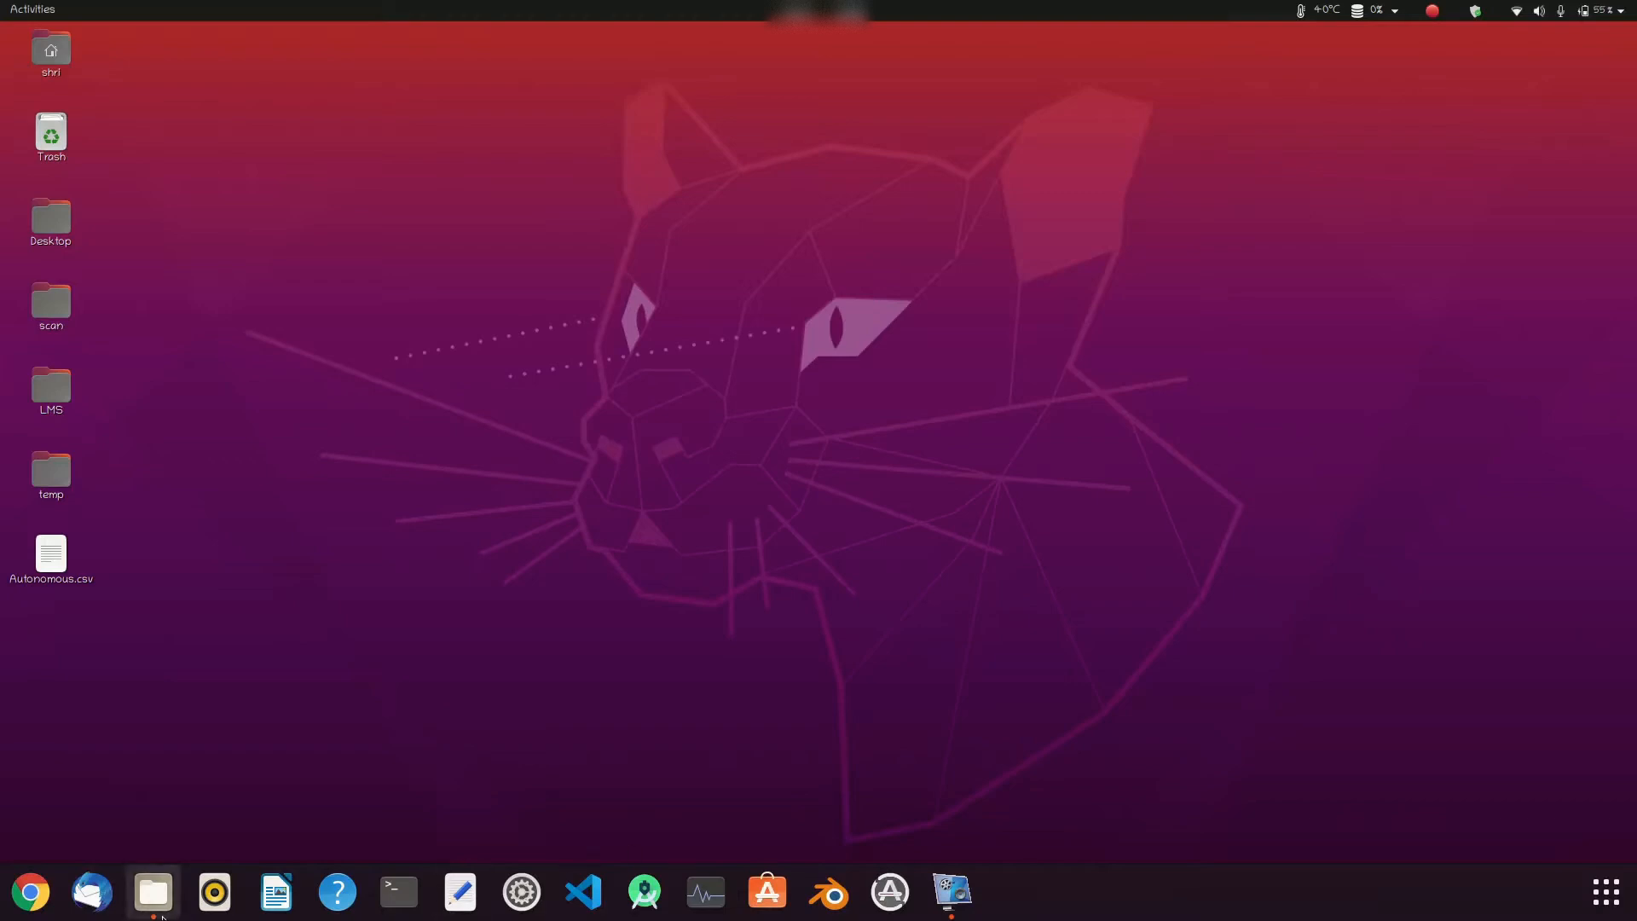
{"action": "left_click", "coordinate": [92, 892]}
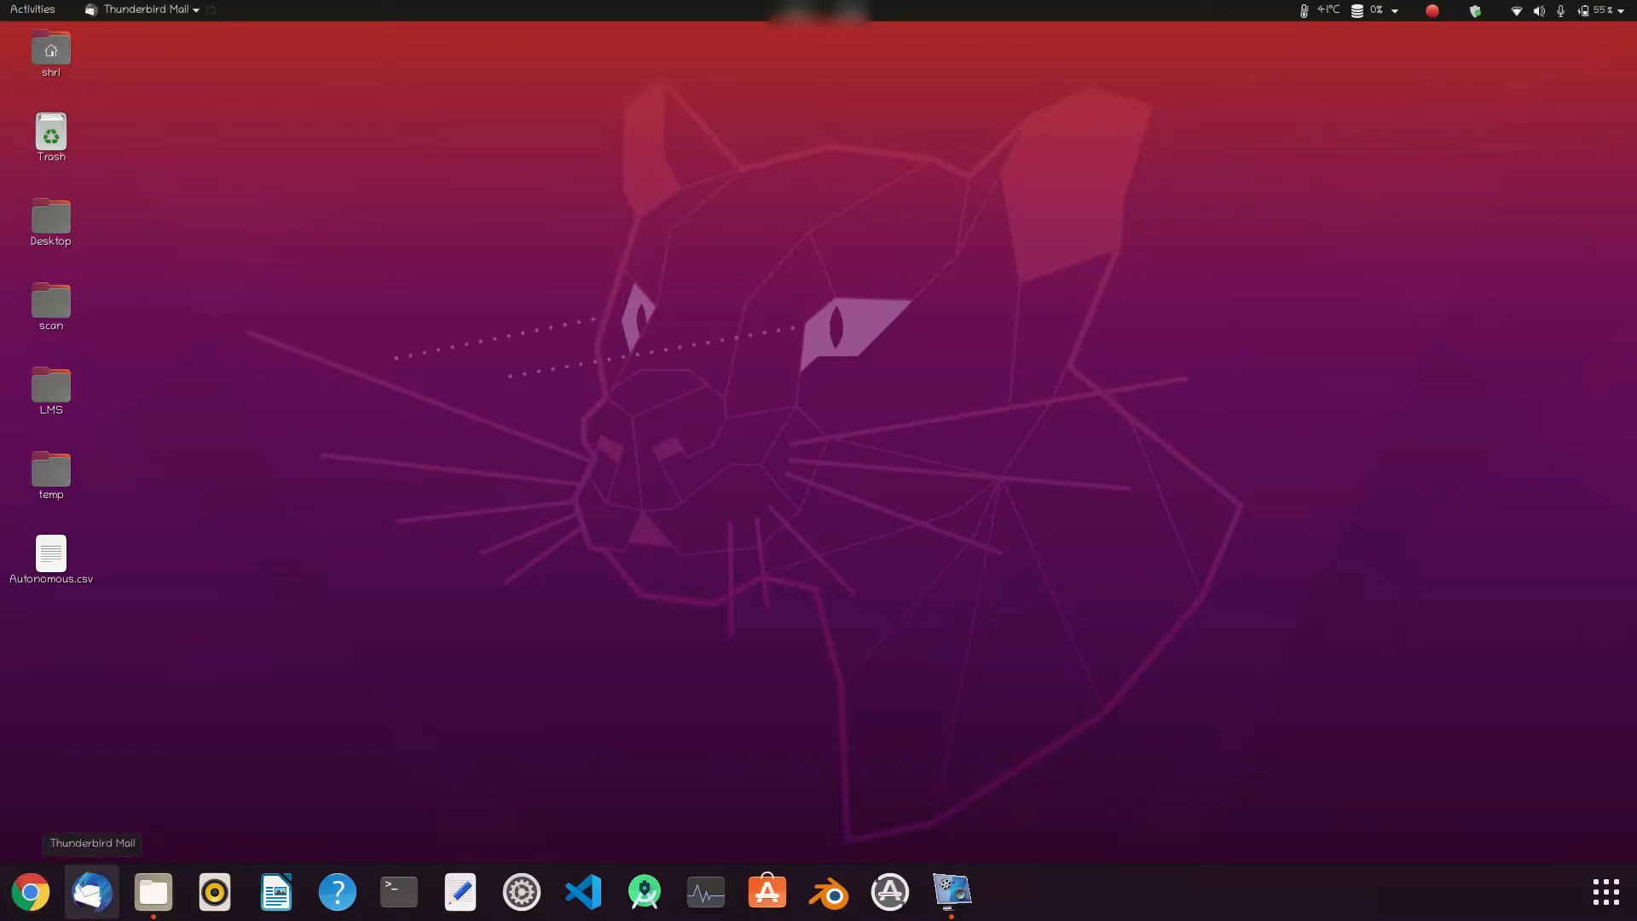
{"action": "left_click", "coordinate": [30, 892]}
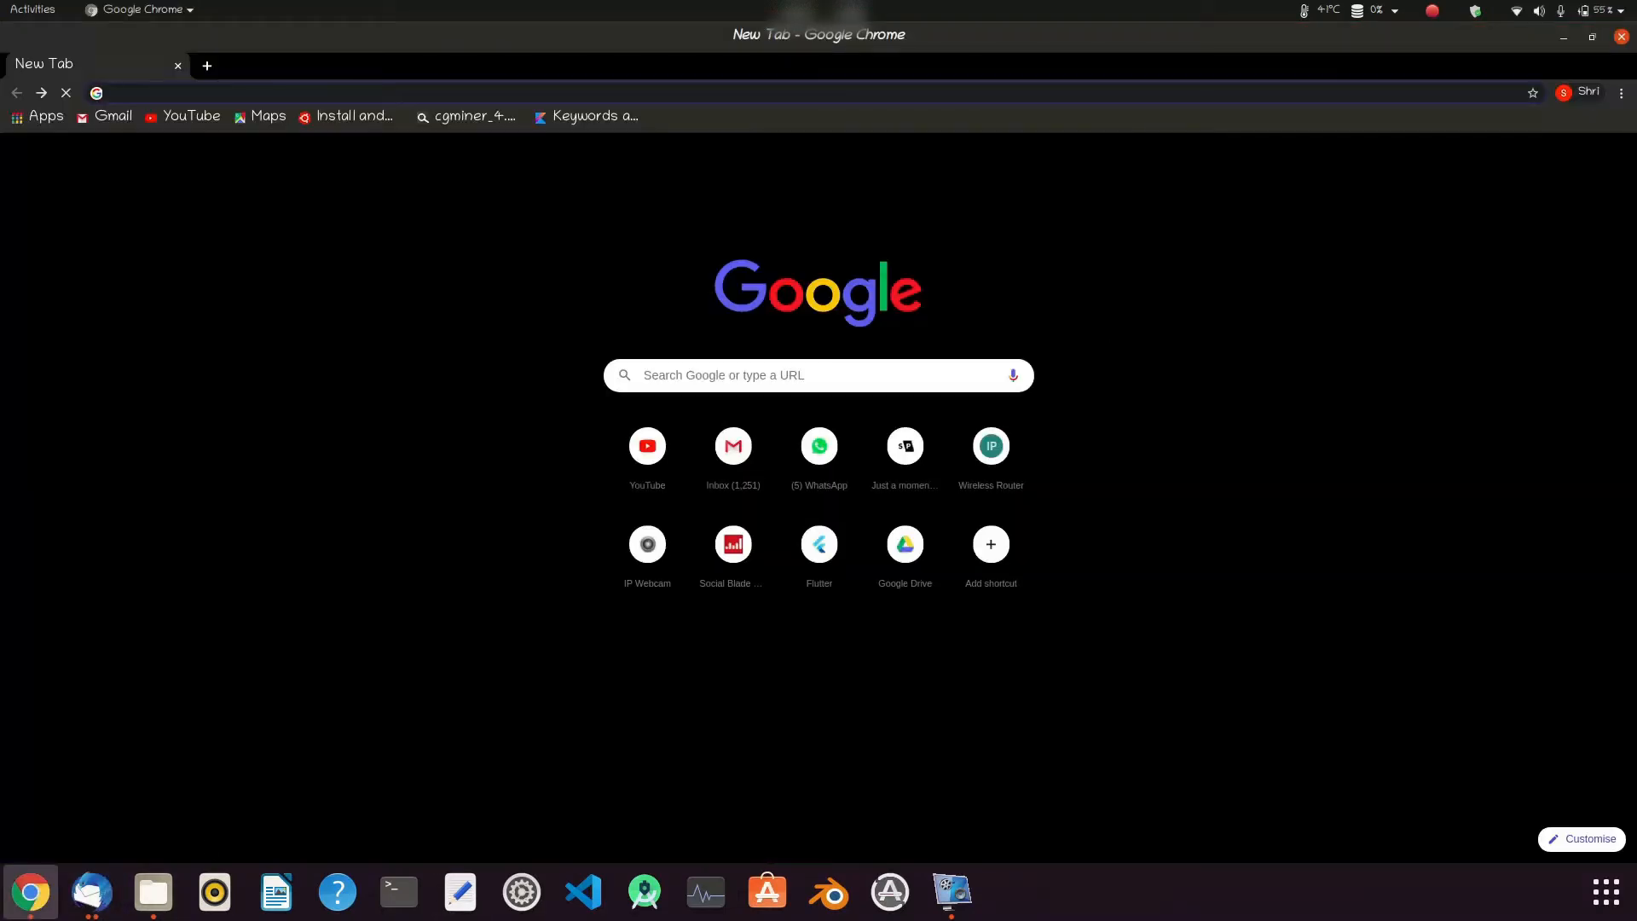
{"action": "right_click", "coordinate": [91, 892]}
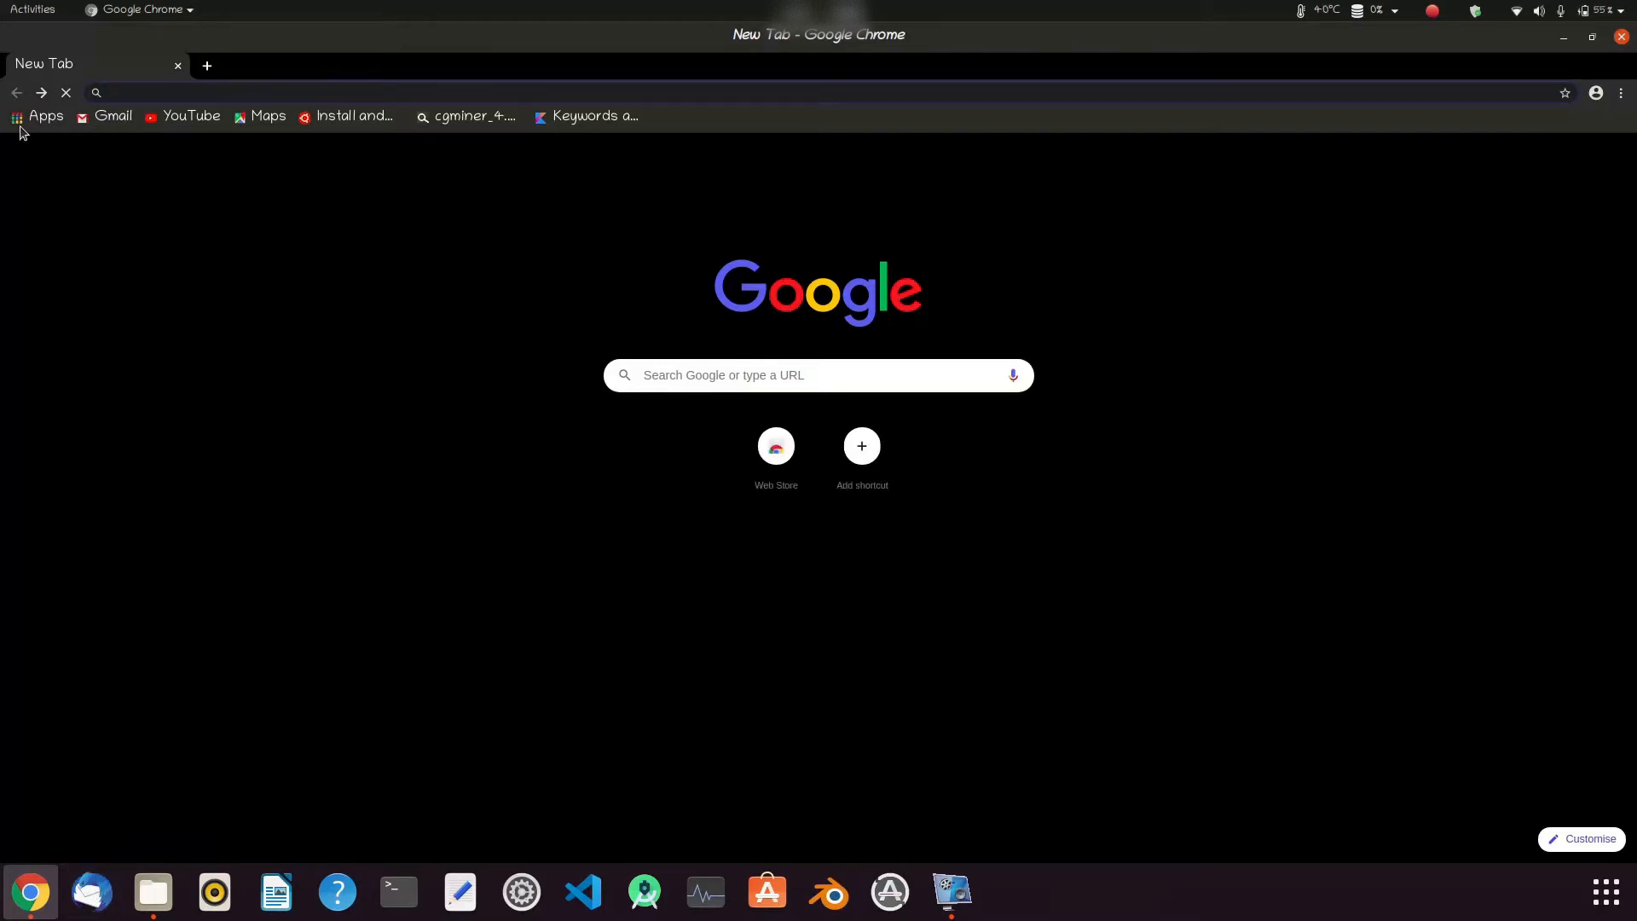
{"action": "left_click", "coordinate": [280, 92]}
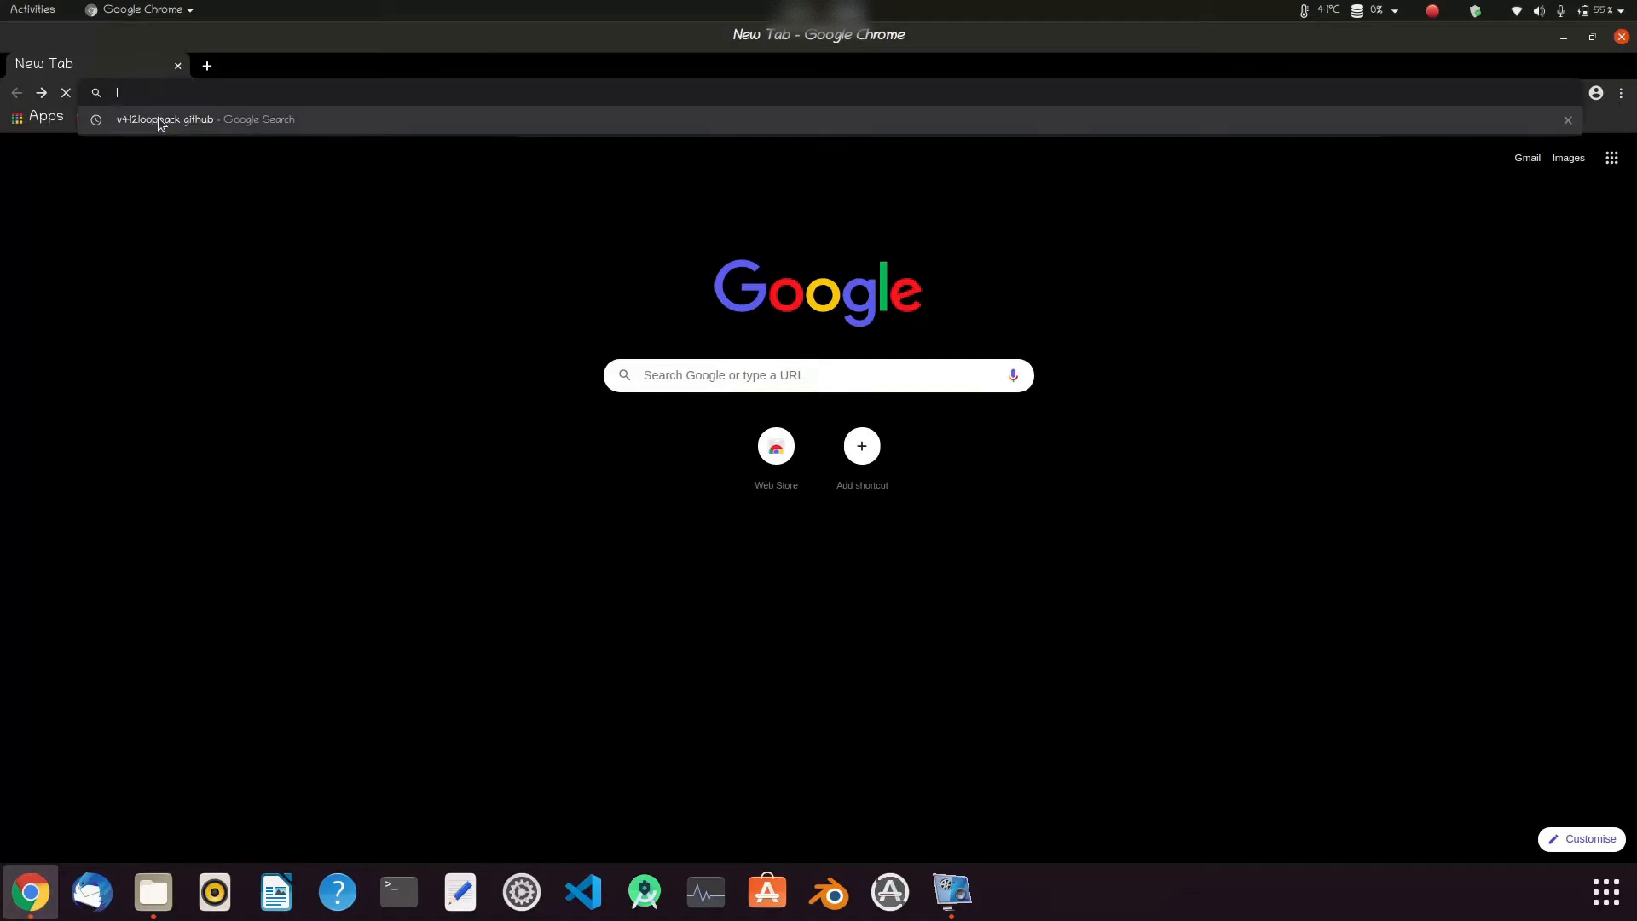
{"action": "left_click", "coordinate": [164, 120]}
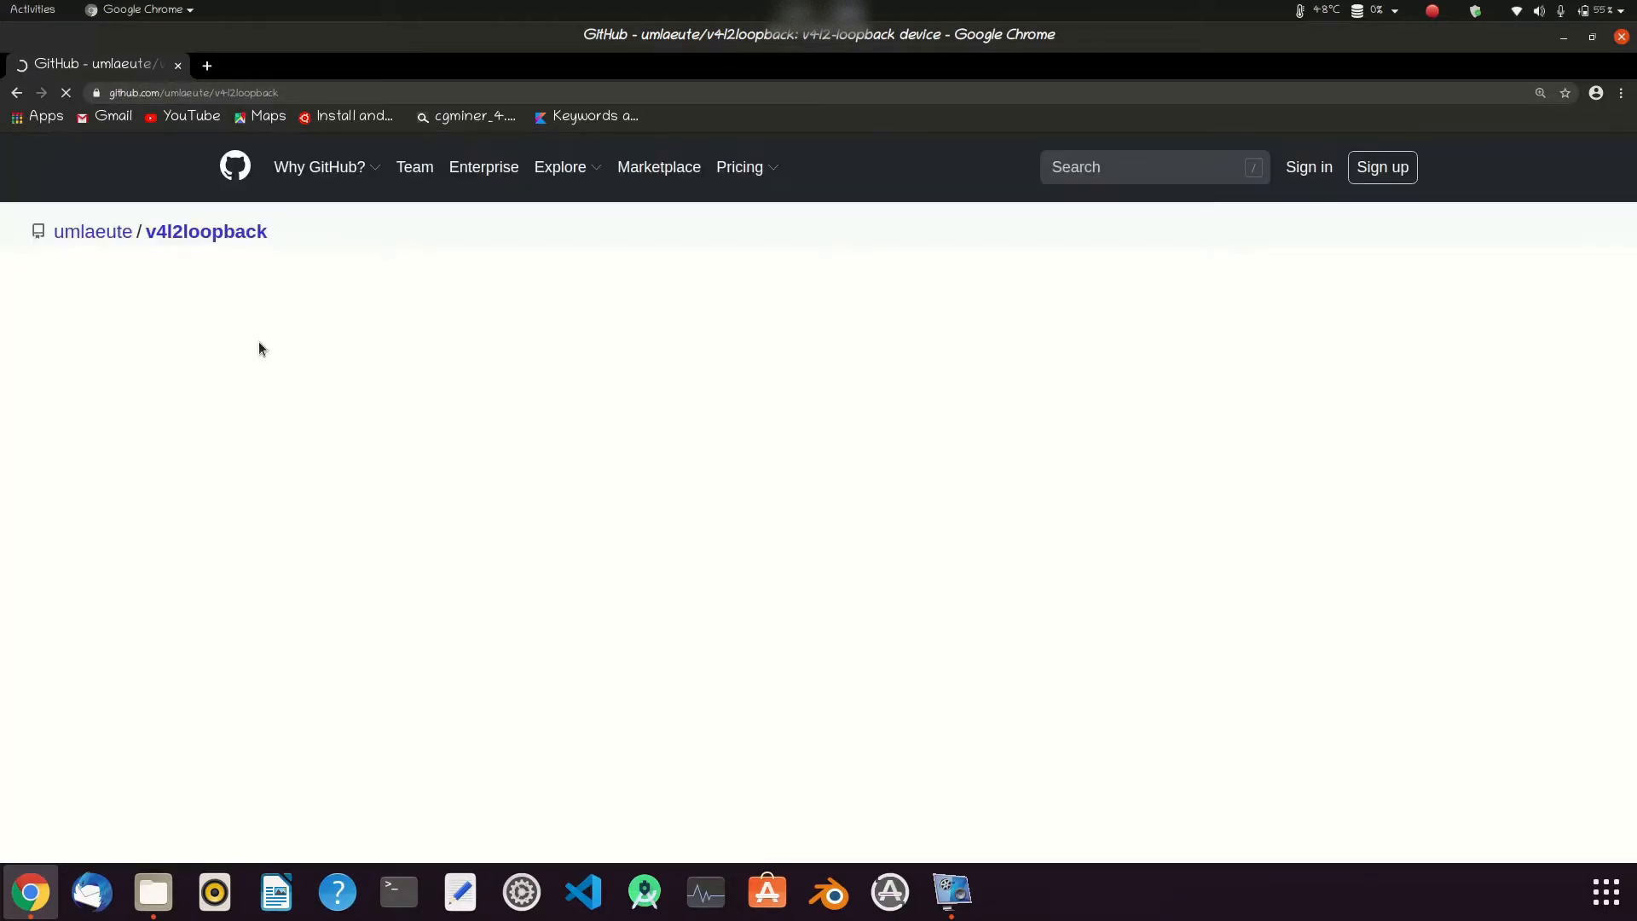
{"action": "left_click", "coordinate": [1053, 353]}
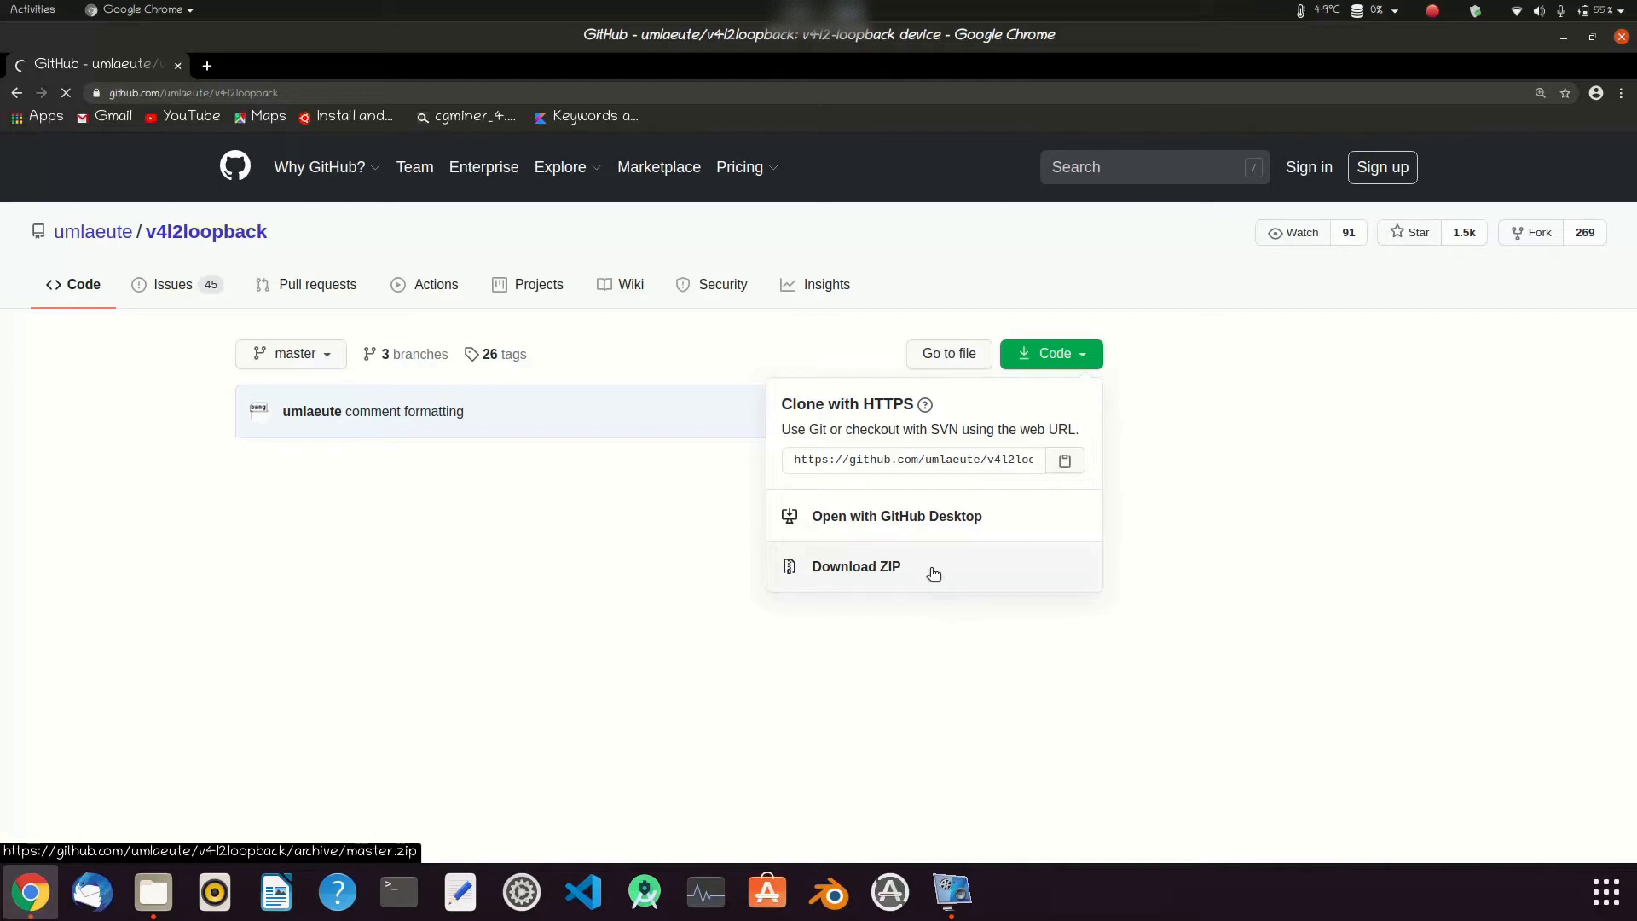
{"action": "left_click", "coordinate": [856, 566]}
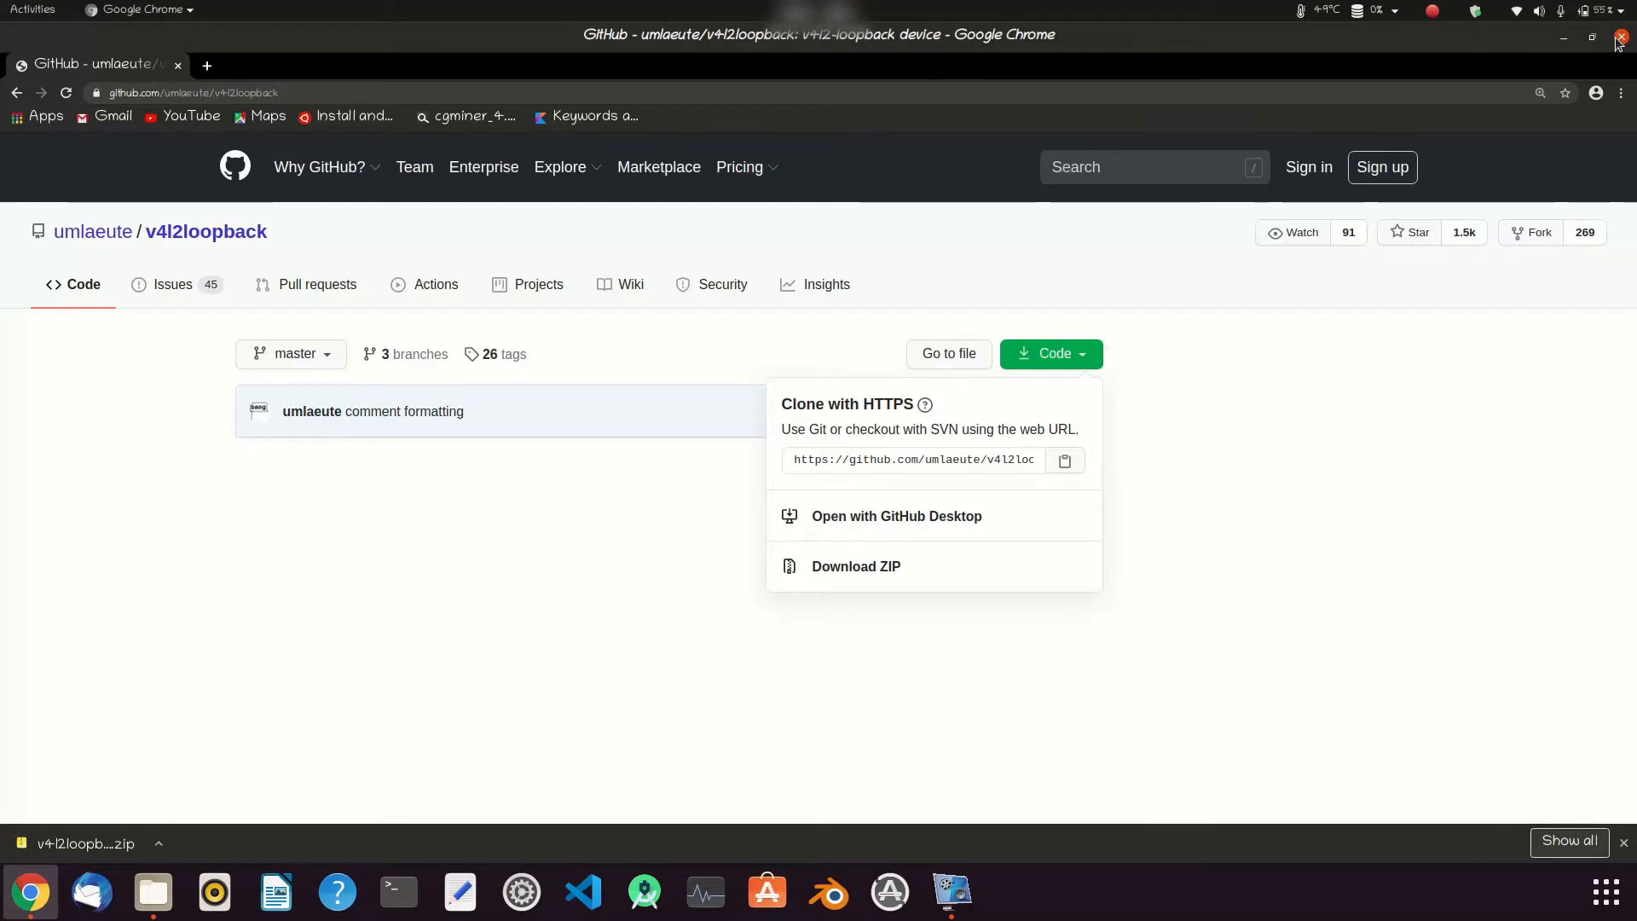
Close Chrome and open a terminal in Downloads/v4l2loopback-master from Files
{"action": "left_click", "coordinate": [1624, 38]}
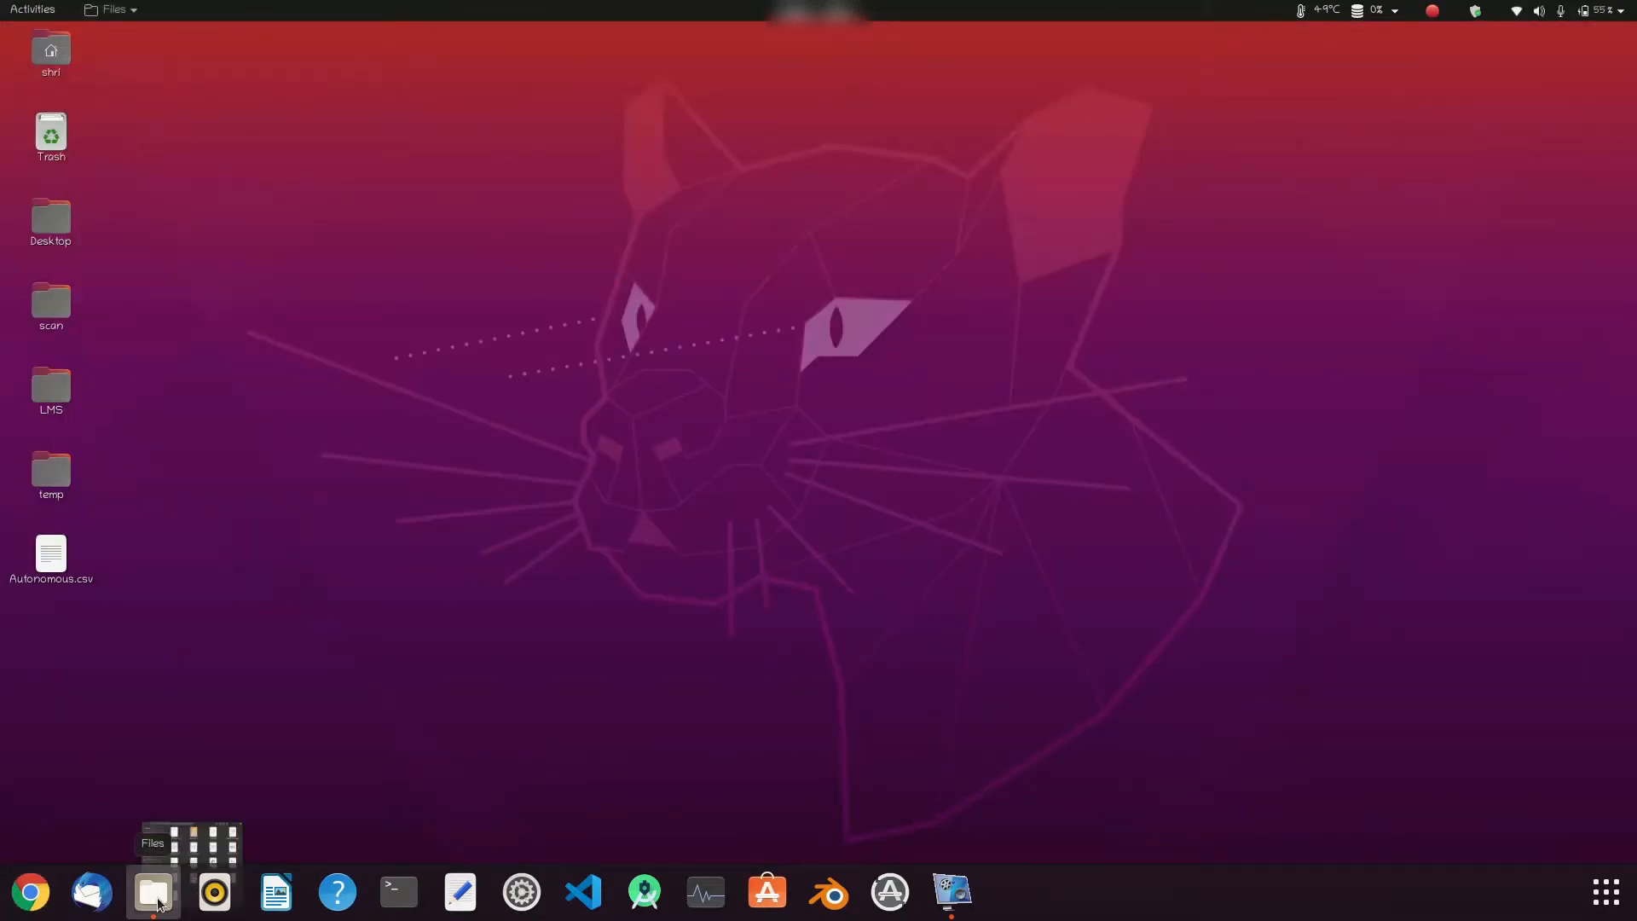
{"action": "left_click", "coordinate": [152, 891]}
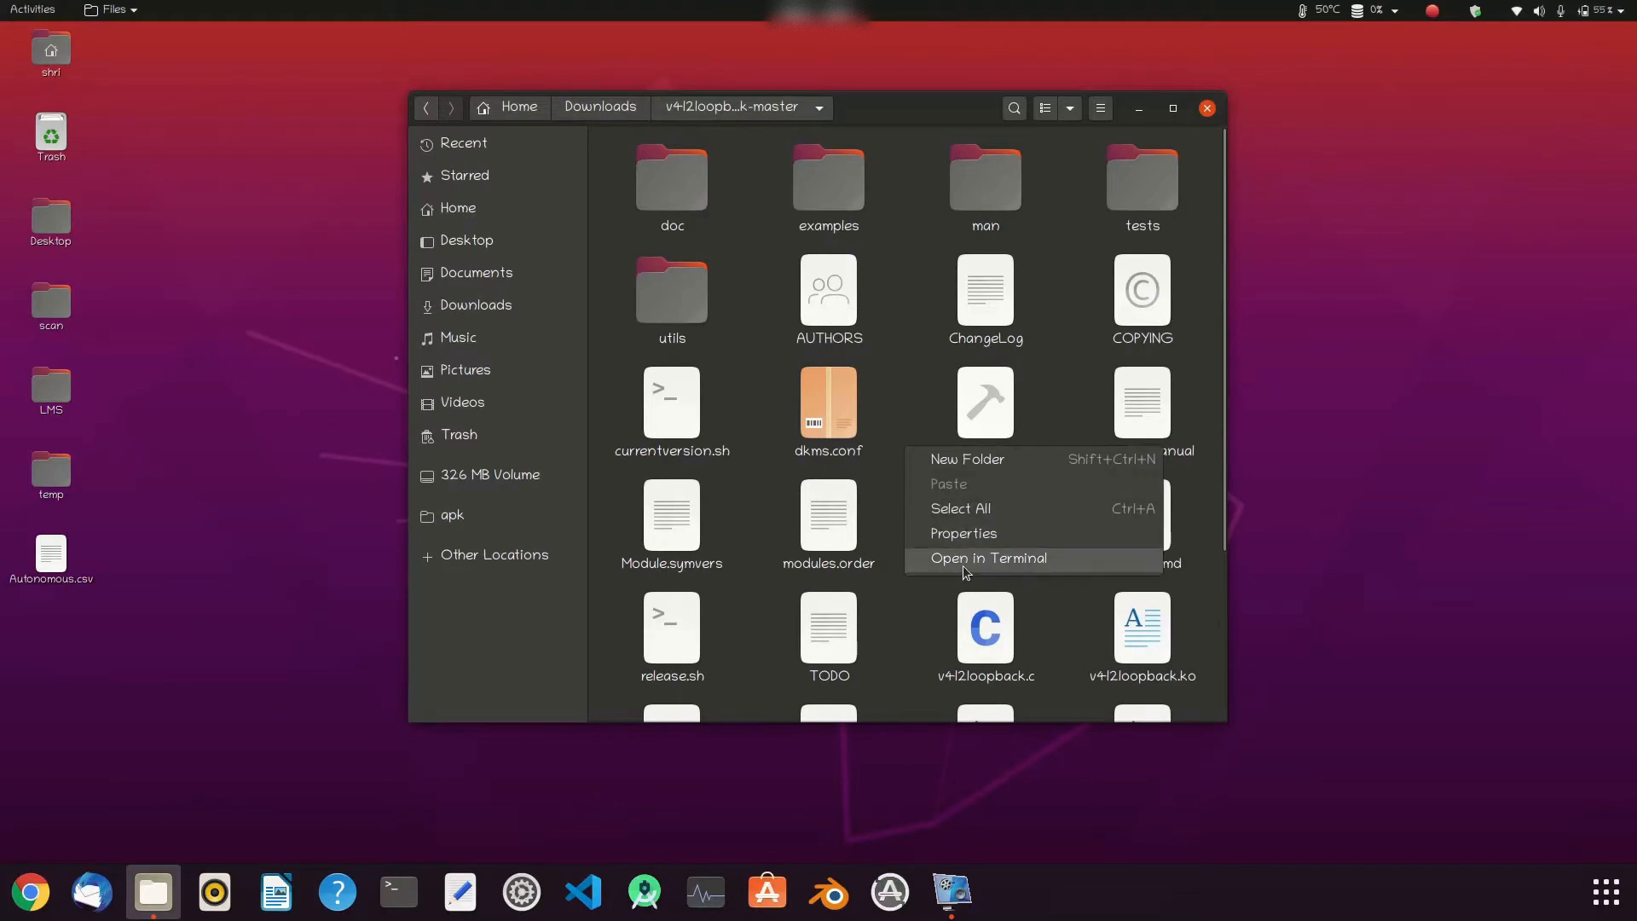
{"action": "left_click", "coordinate": [989, 559]}
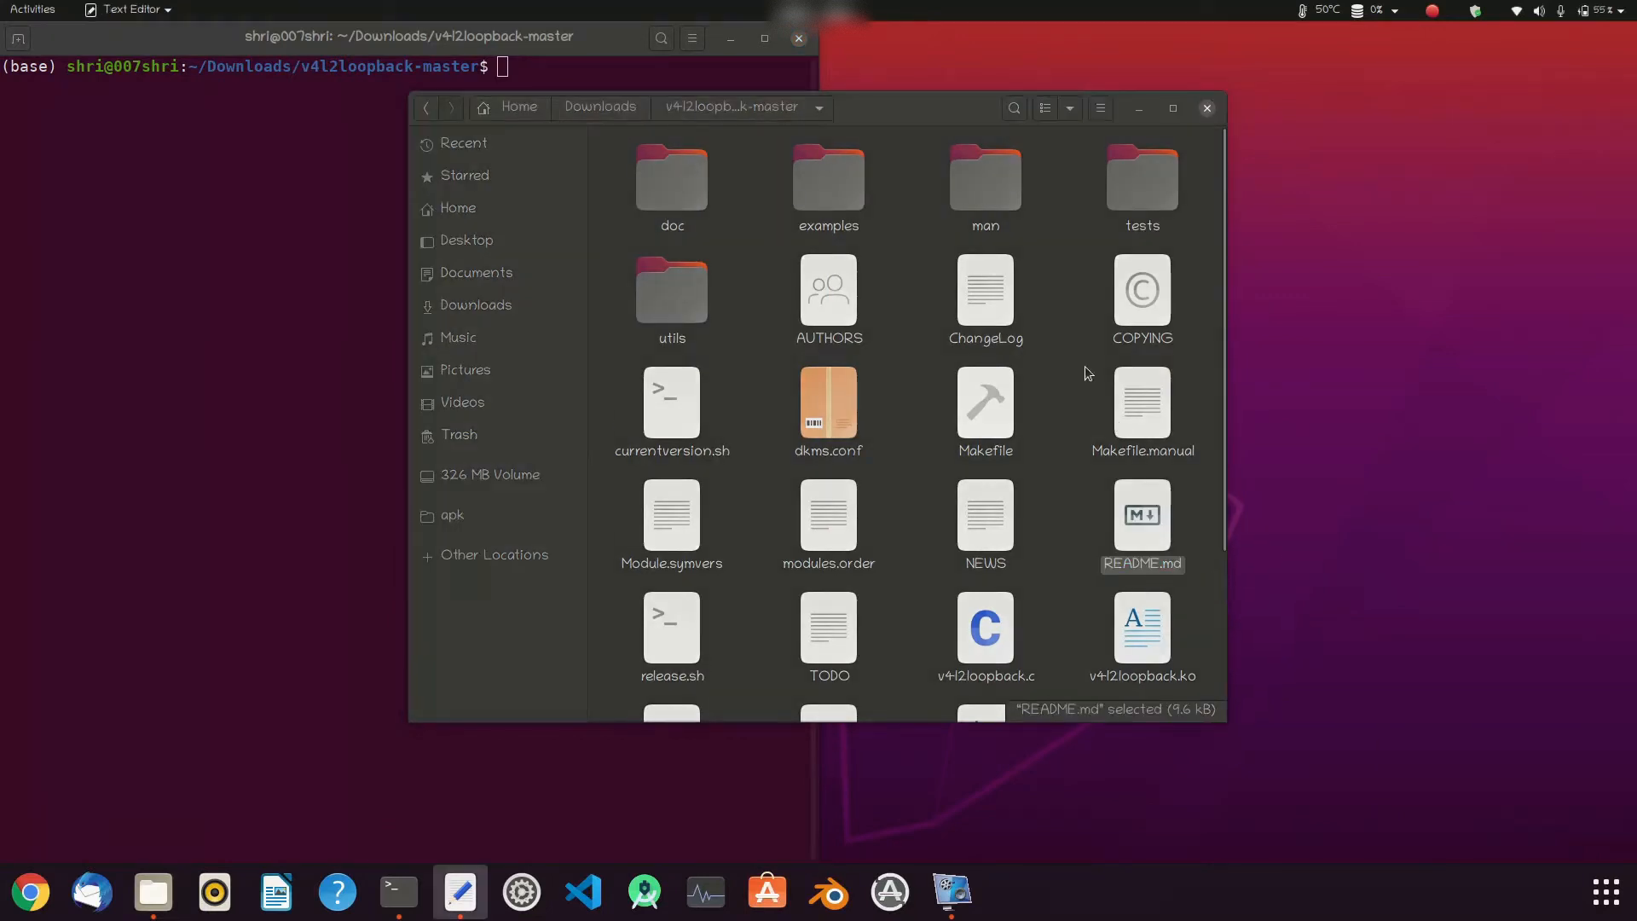
{"action": "mouse_move", "coordinate": [936, 71]}
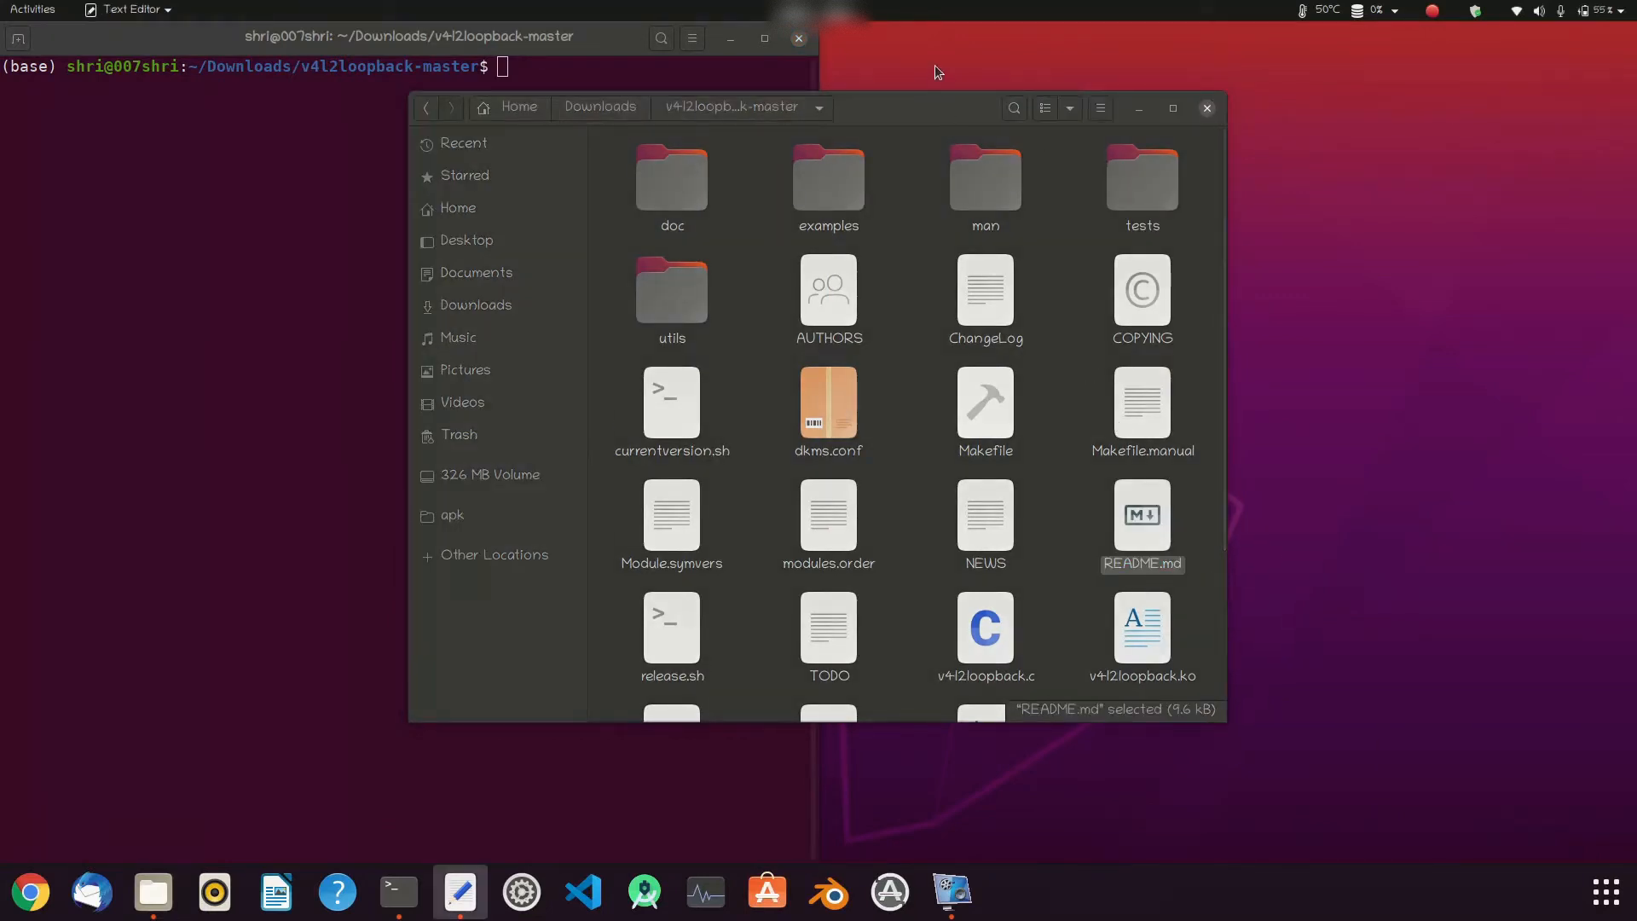
Open README.md in Text Editor and scroll to the BUILD and INSTALL sections
{"action": "double_click", "coordinate": [1143, 514]}
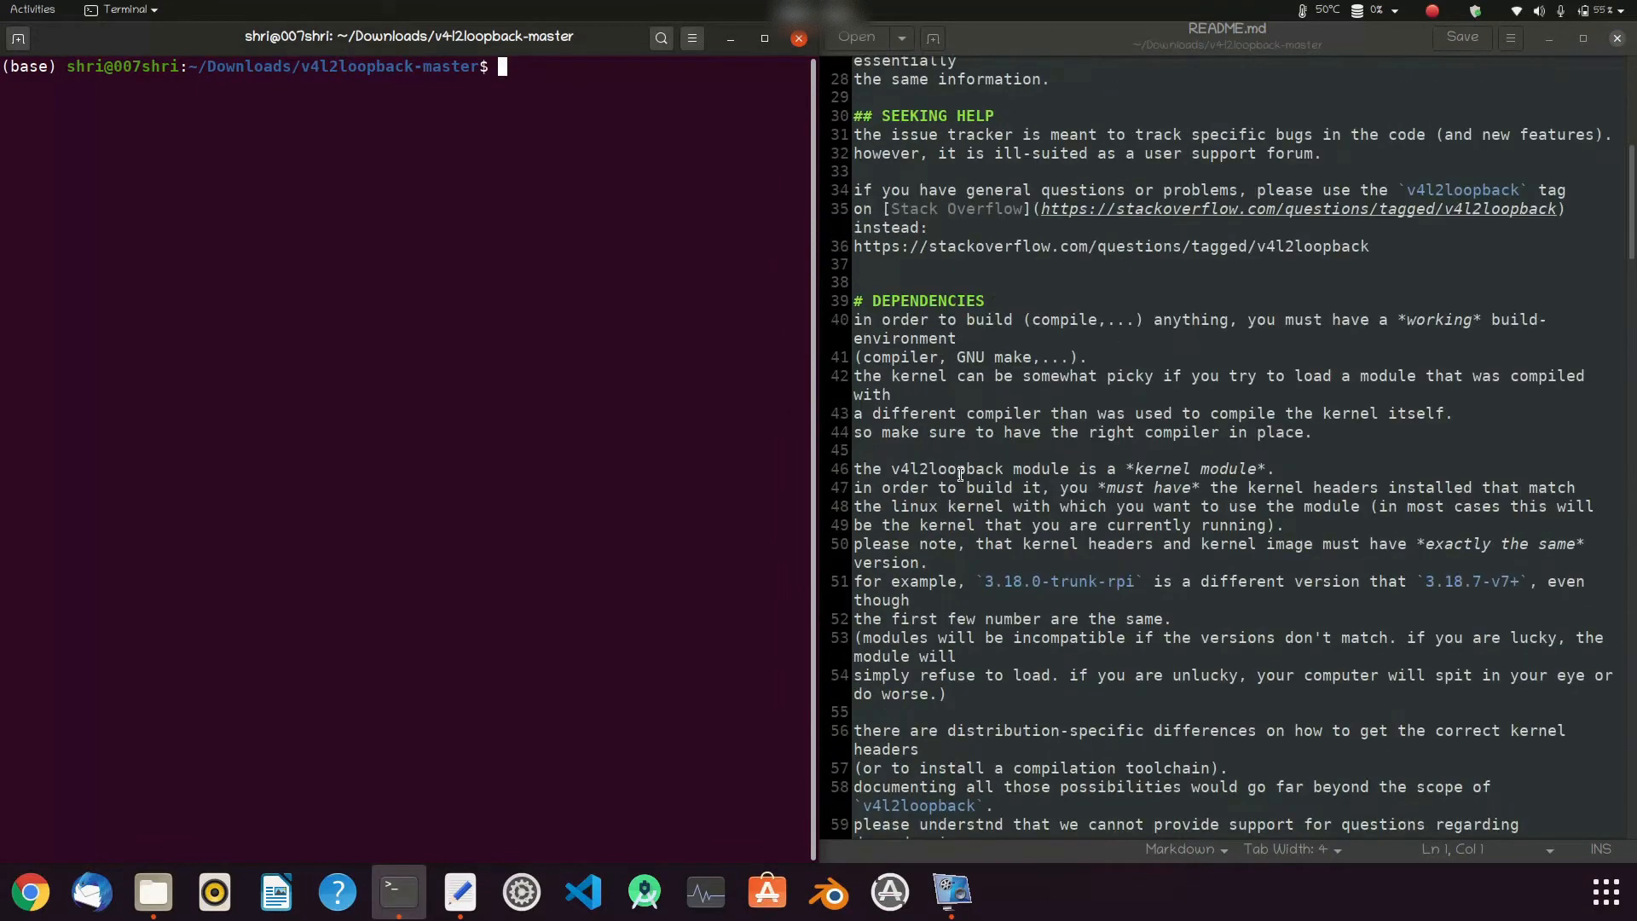
{"action": "scroll", "scroll_direction": "down", "scroll_amount": 3}
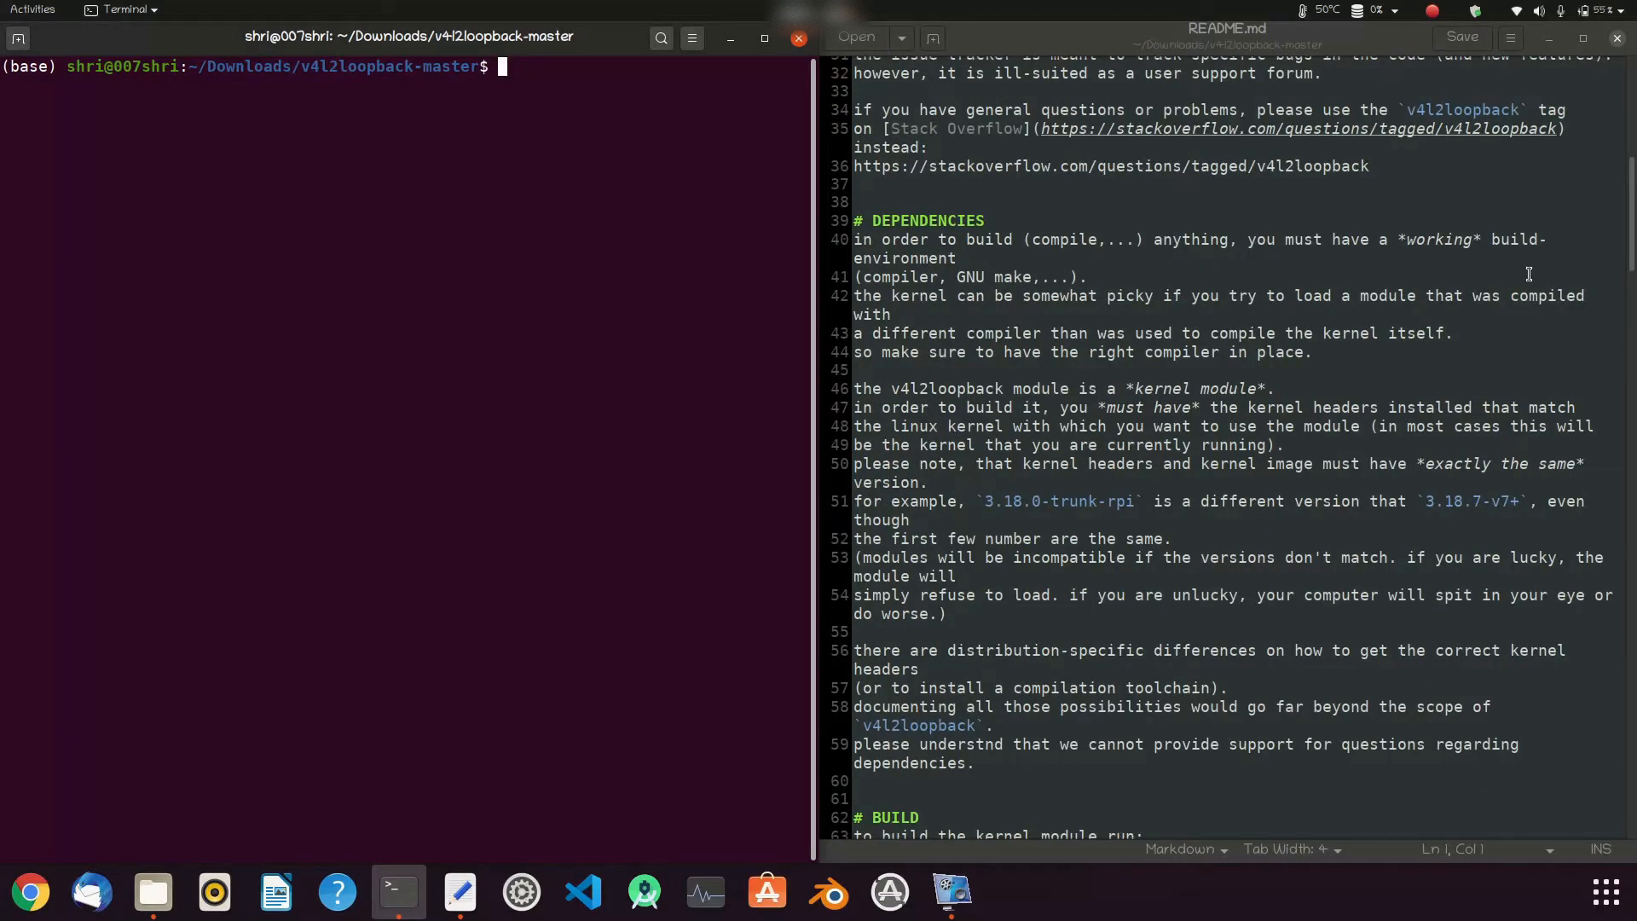
{"action": "mouse_move", "coordinate": [987, 501]}
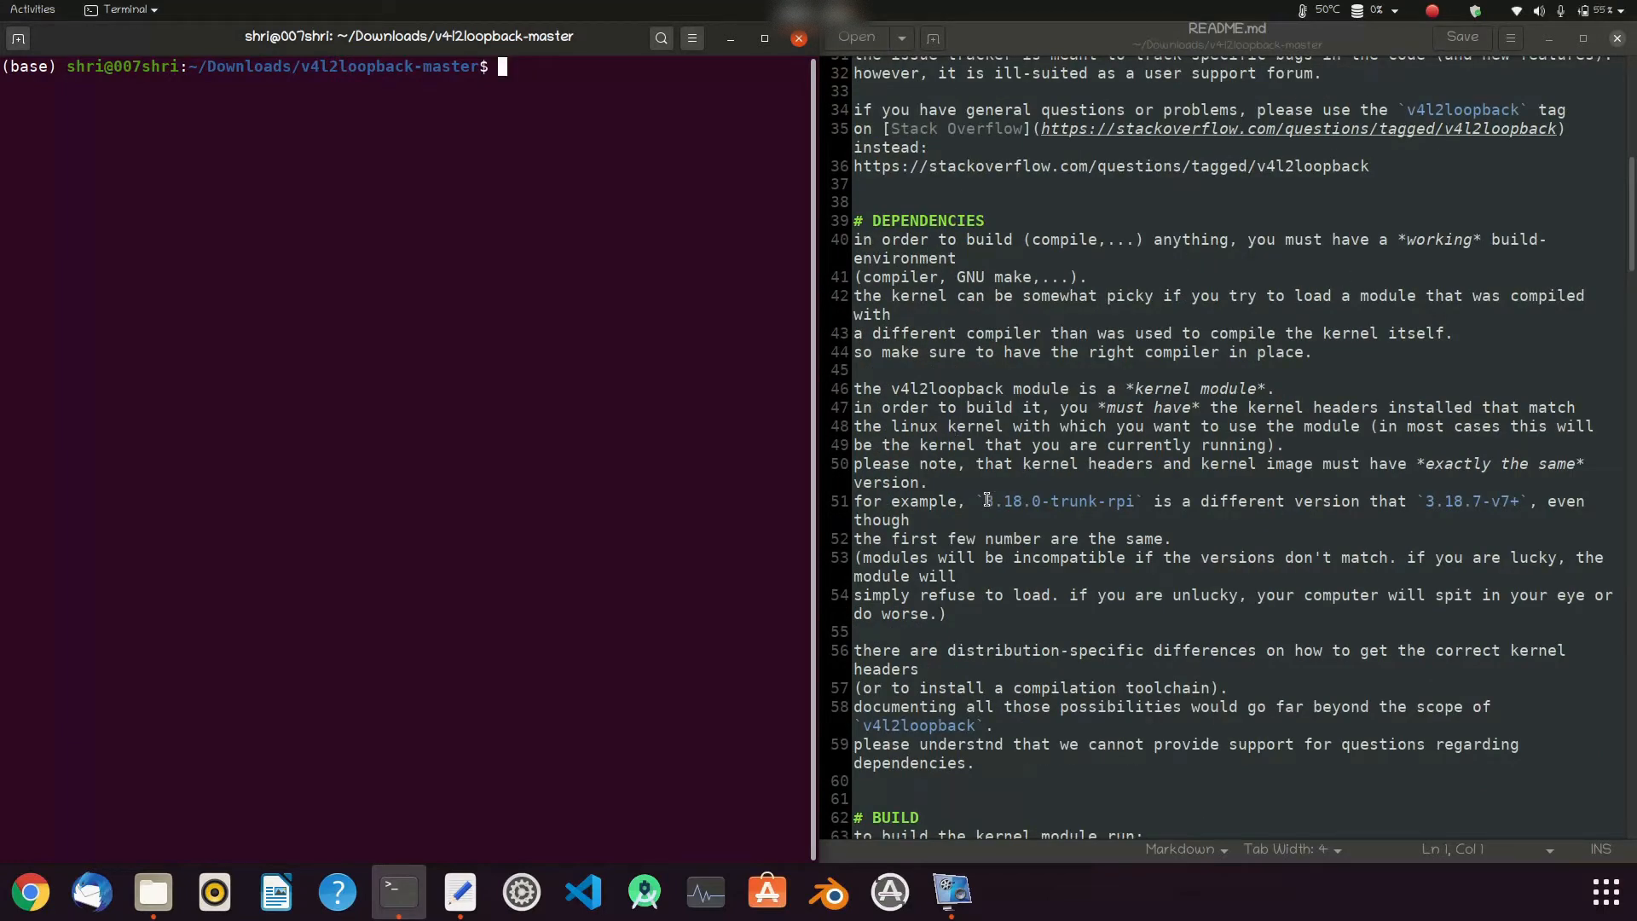
{"action": "scroll", "scroll_direction": "down", "scroll_amount": 3}
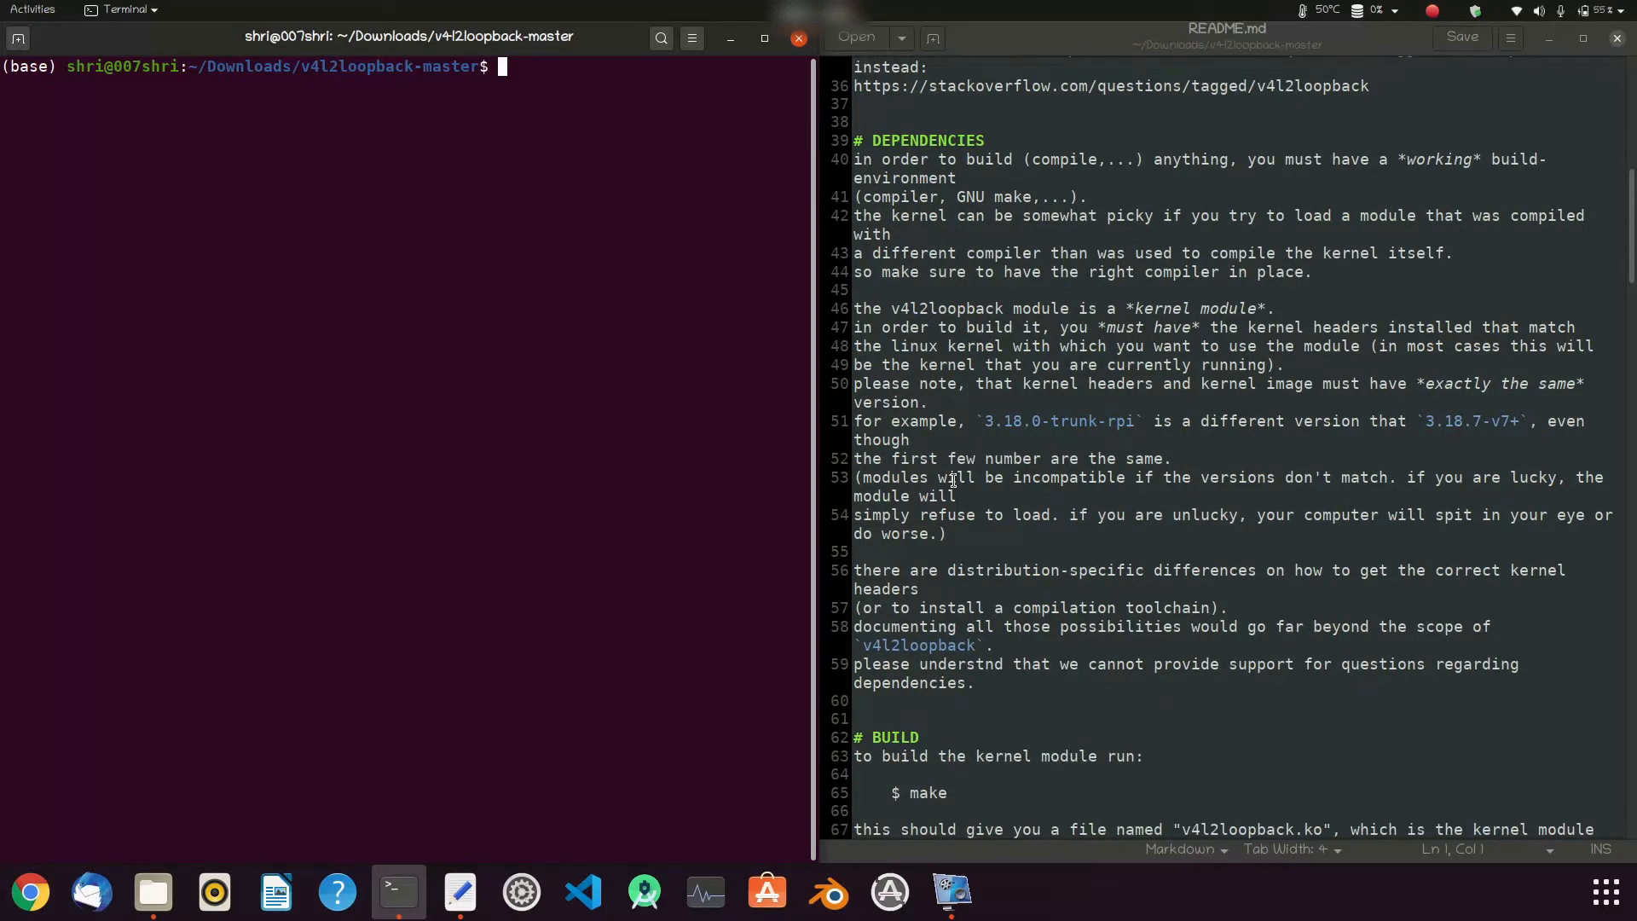
{"action": "scroll", "scroll_direction": "down", "scroll_amount": 3}
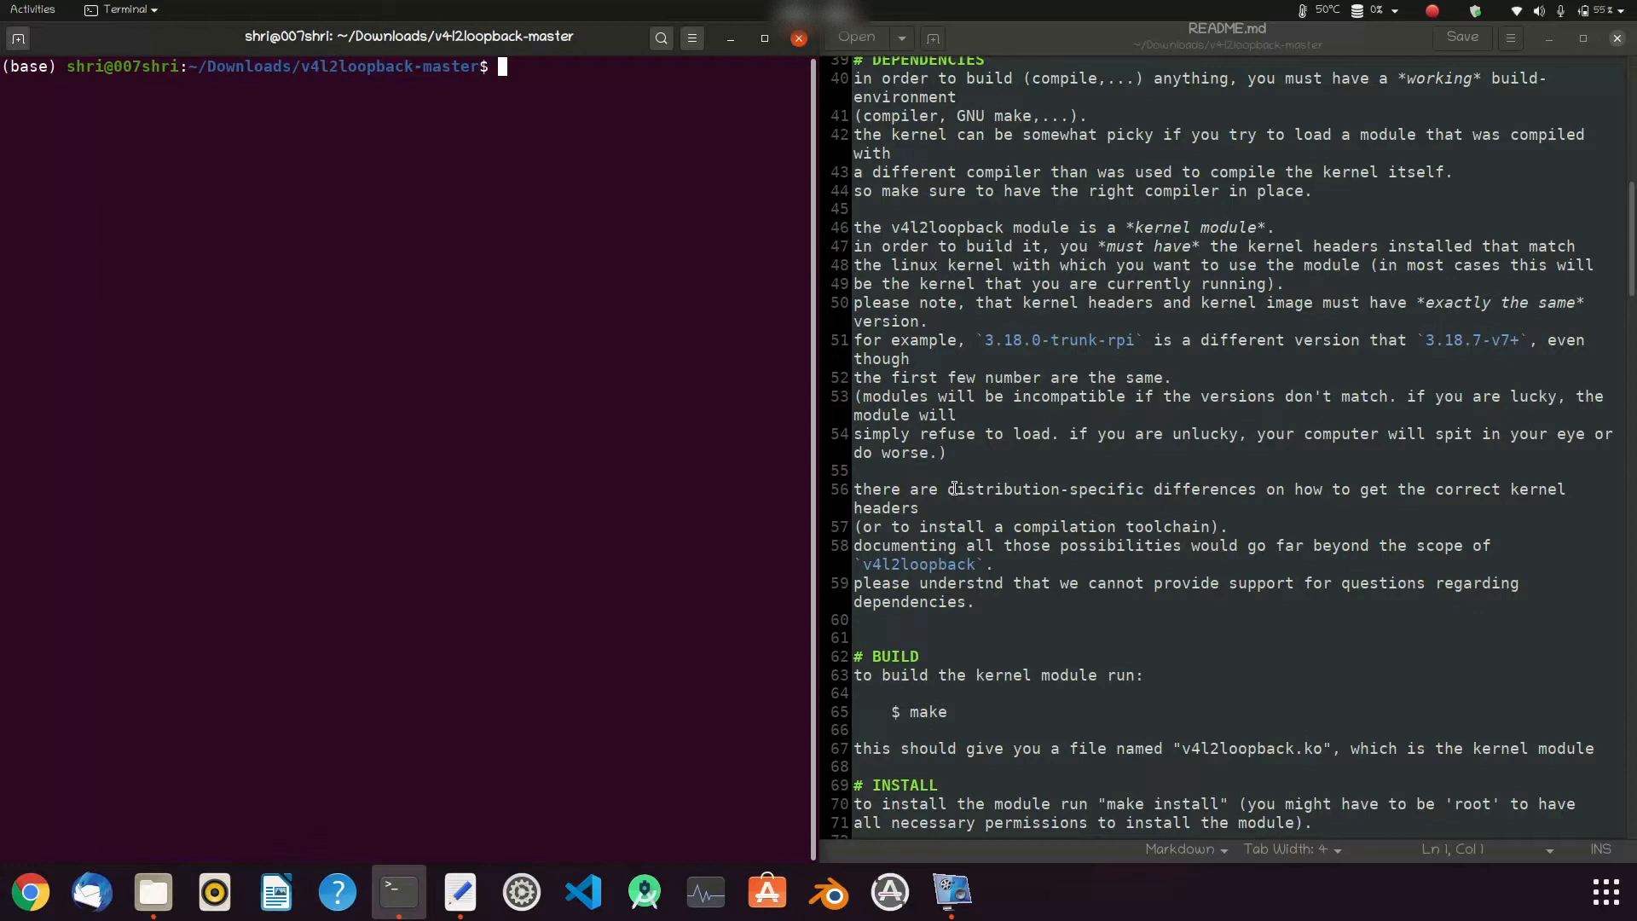
{"action": "scroll", "scroll_direction": "down", "scroll_amount": 3}
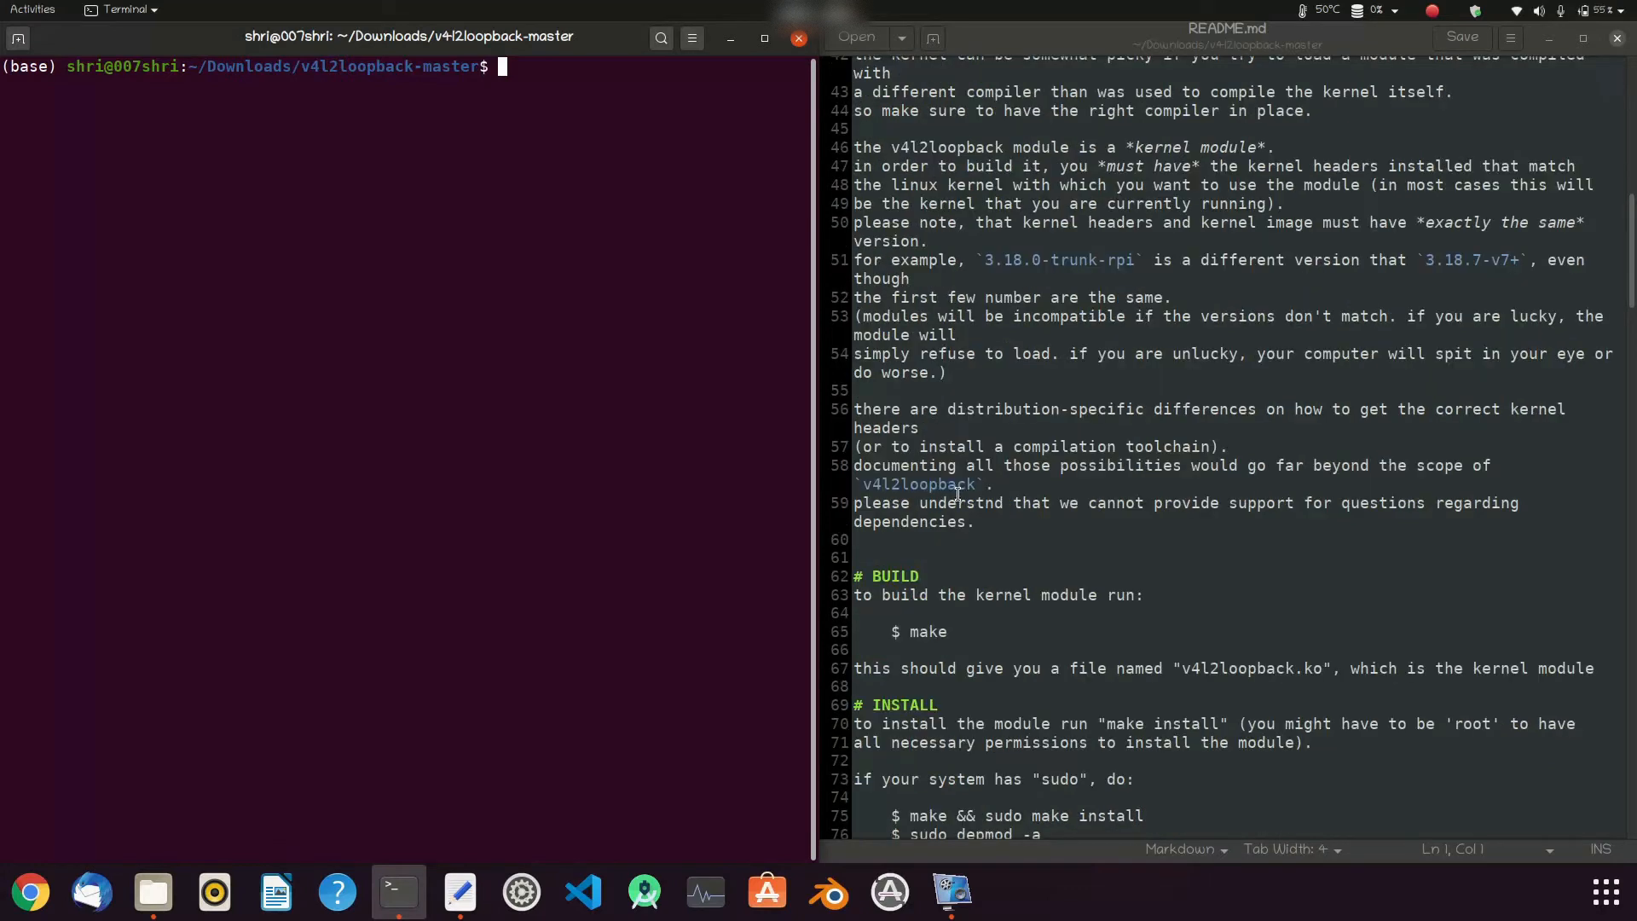
{"action": "scroll", "scroll_direction": "down", "scroll_amount": 3}
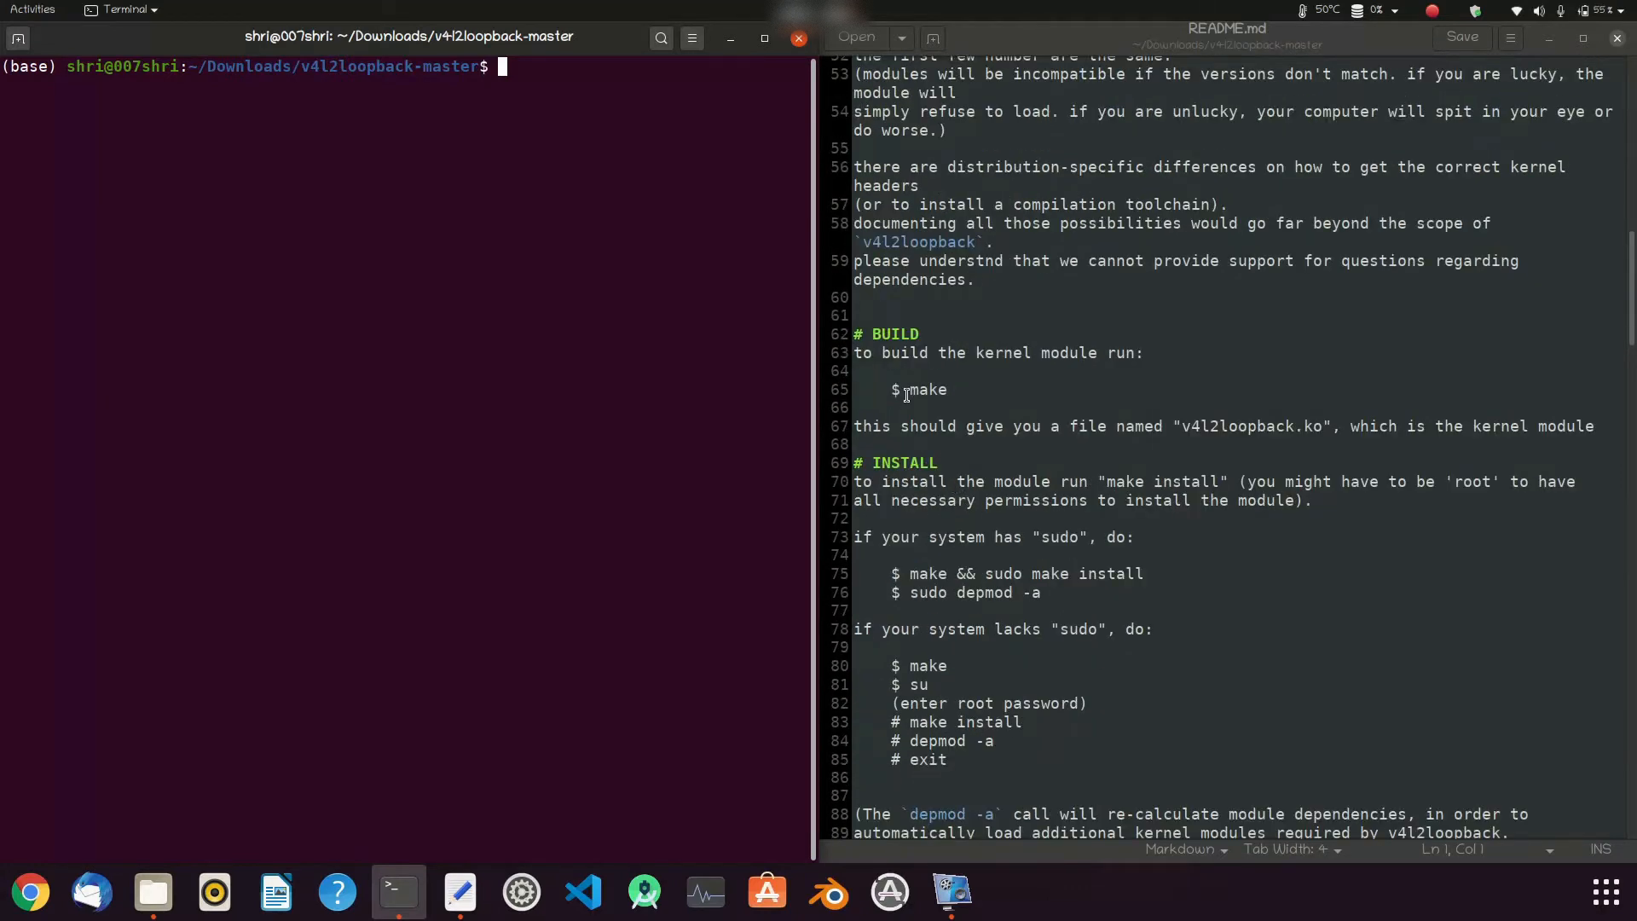
{"action": "mouse_move", "coordinate": [1060, 382]}
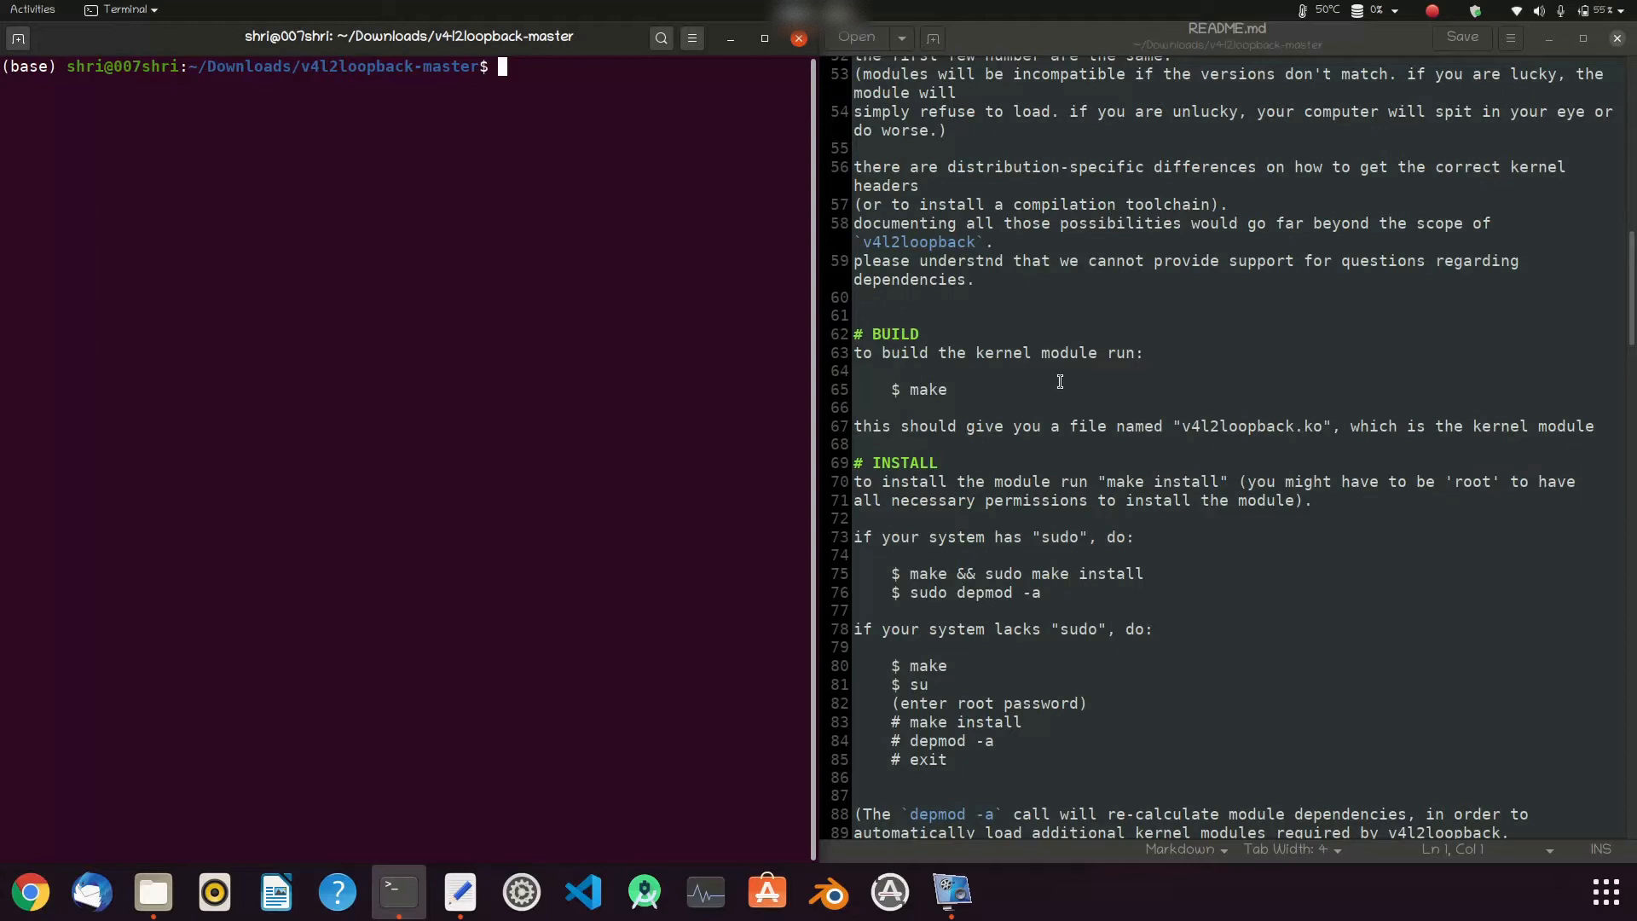
{"action": "mouse_move", "coordinate": [924, 390]}
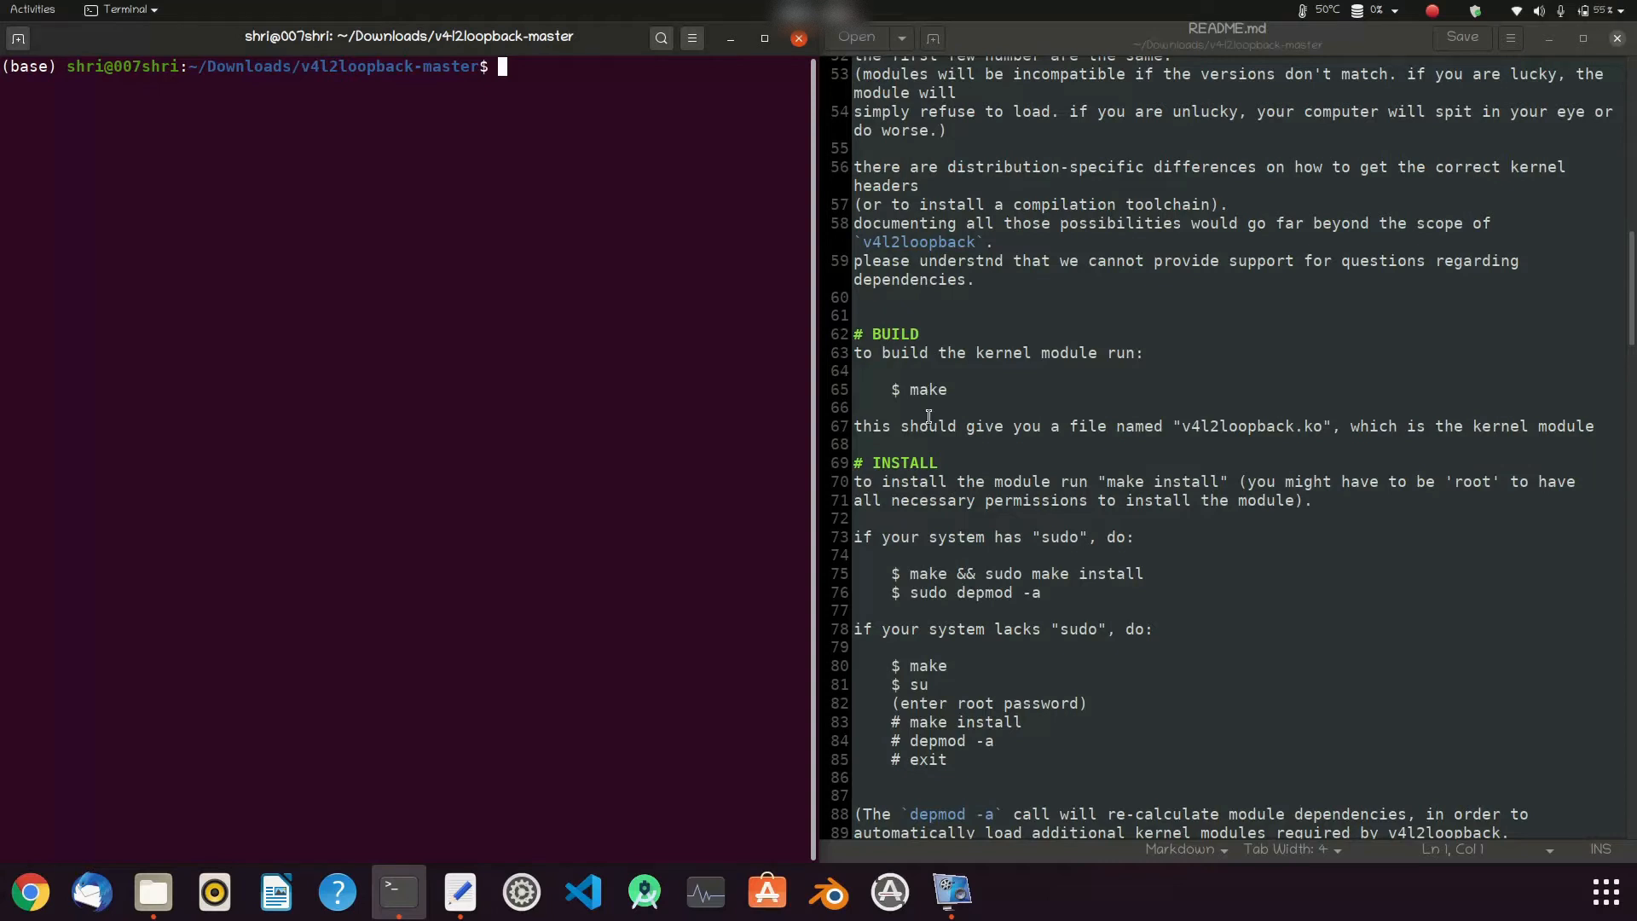
{"action": "mouse_move", "coordinate": [1469, 456]}
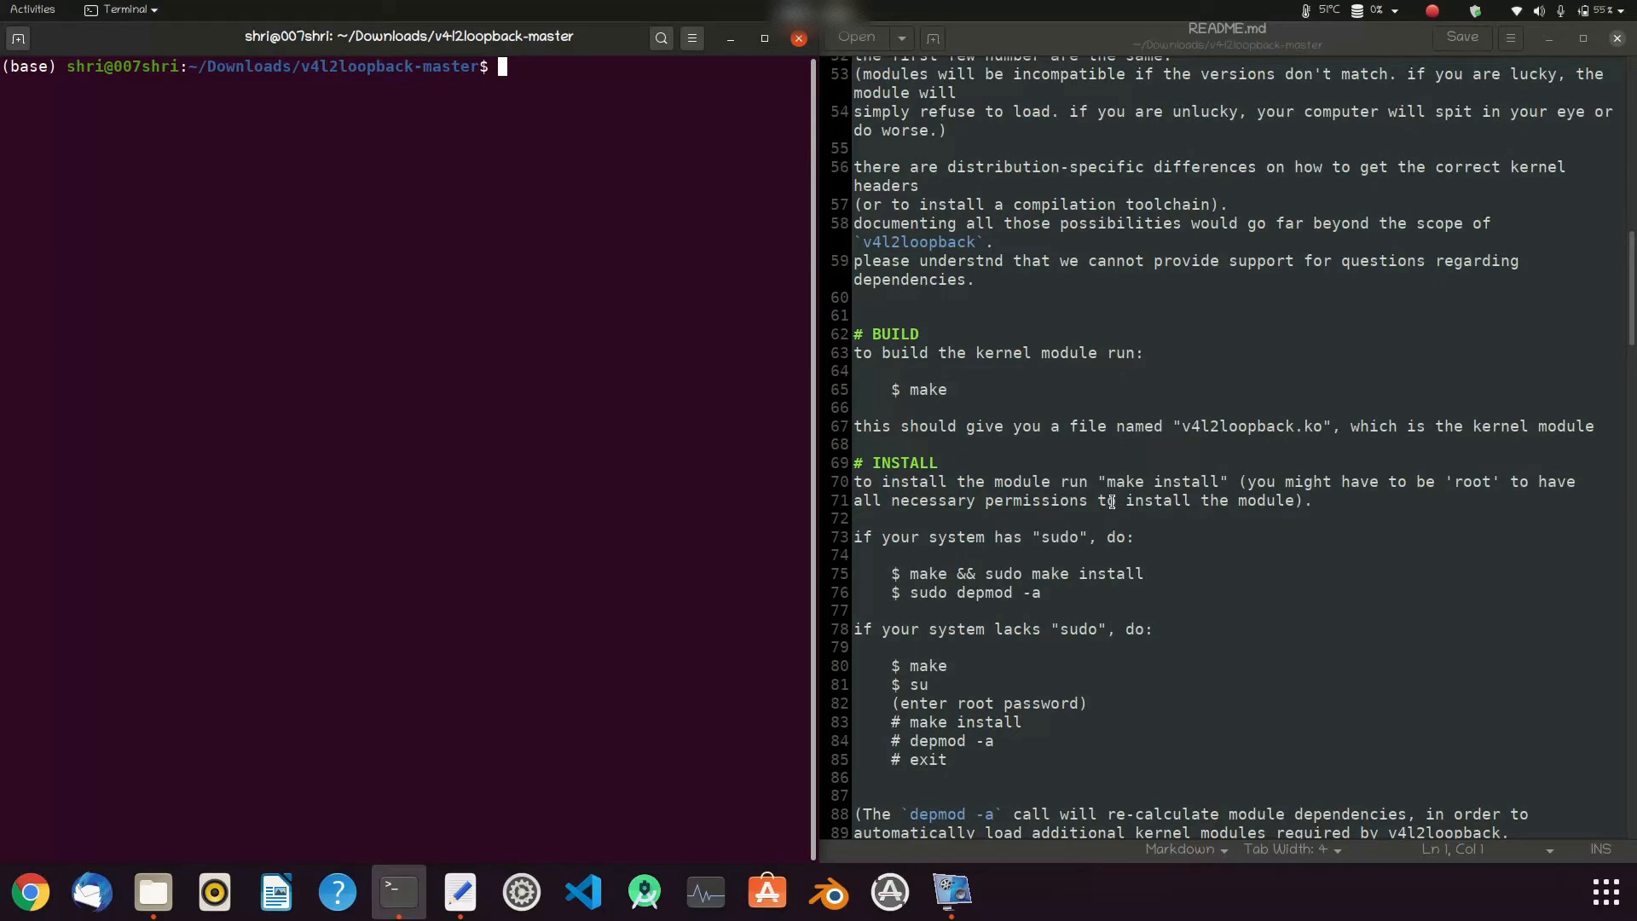
Copy 'make && sudo make install' from the README and run it in the source terminal
{"action": "left_click", "coordinate": [911, 574]}
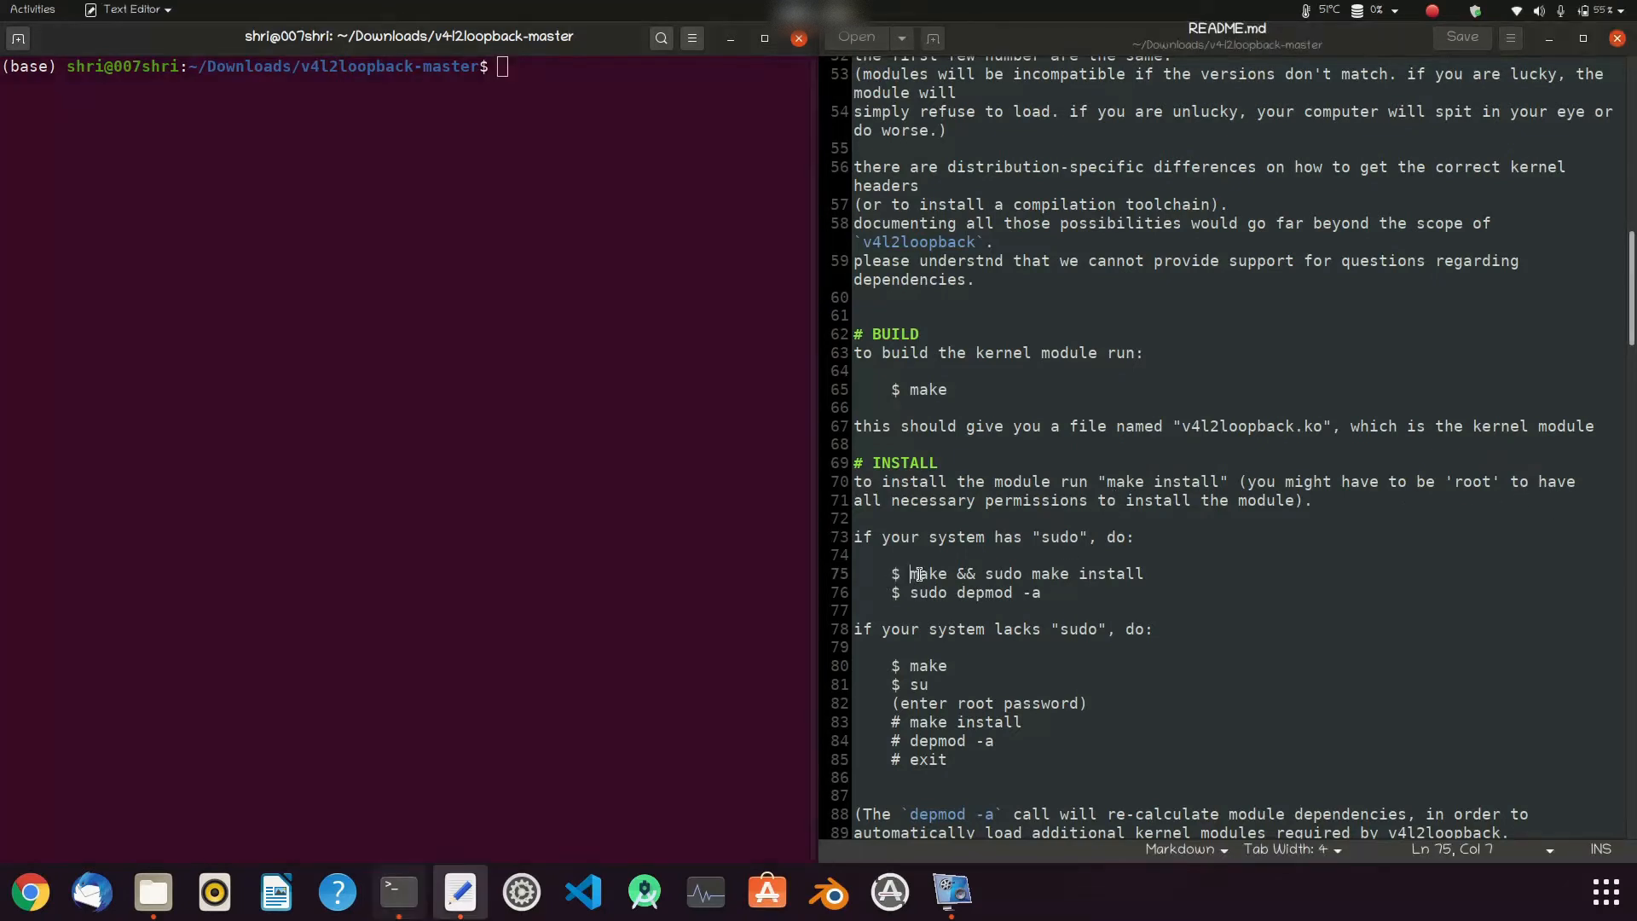
{"action": "left_click_drag", "start_coordinate": [912, 573], "coordinate": [1144, 573]}
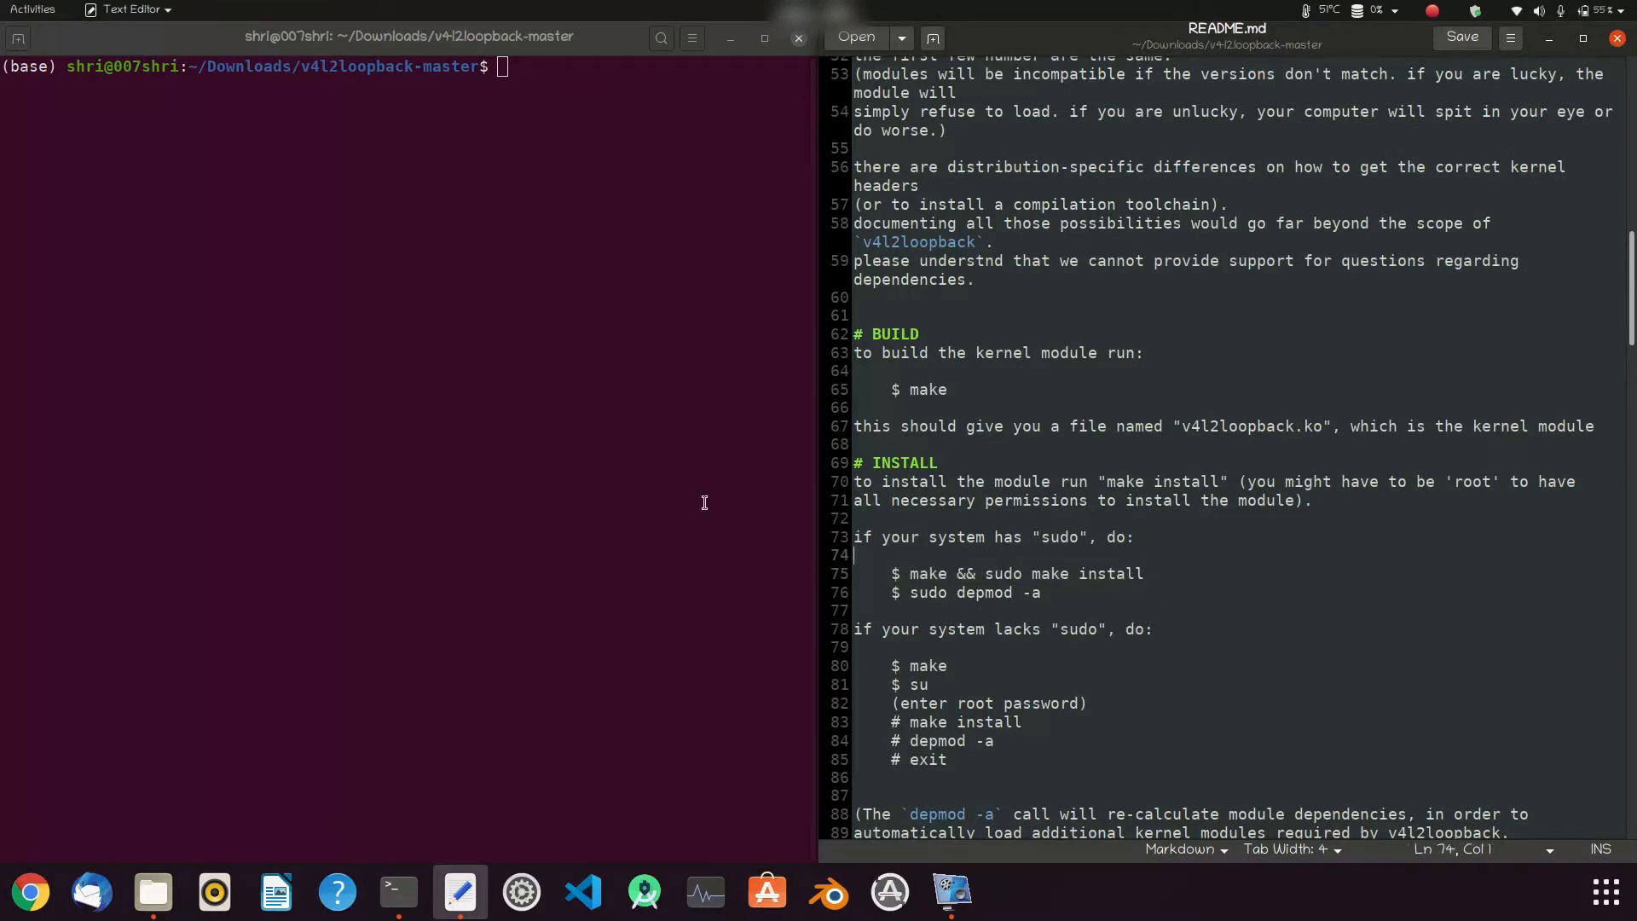
{"action": "type", "text": "make && sudo make install"}
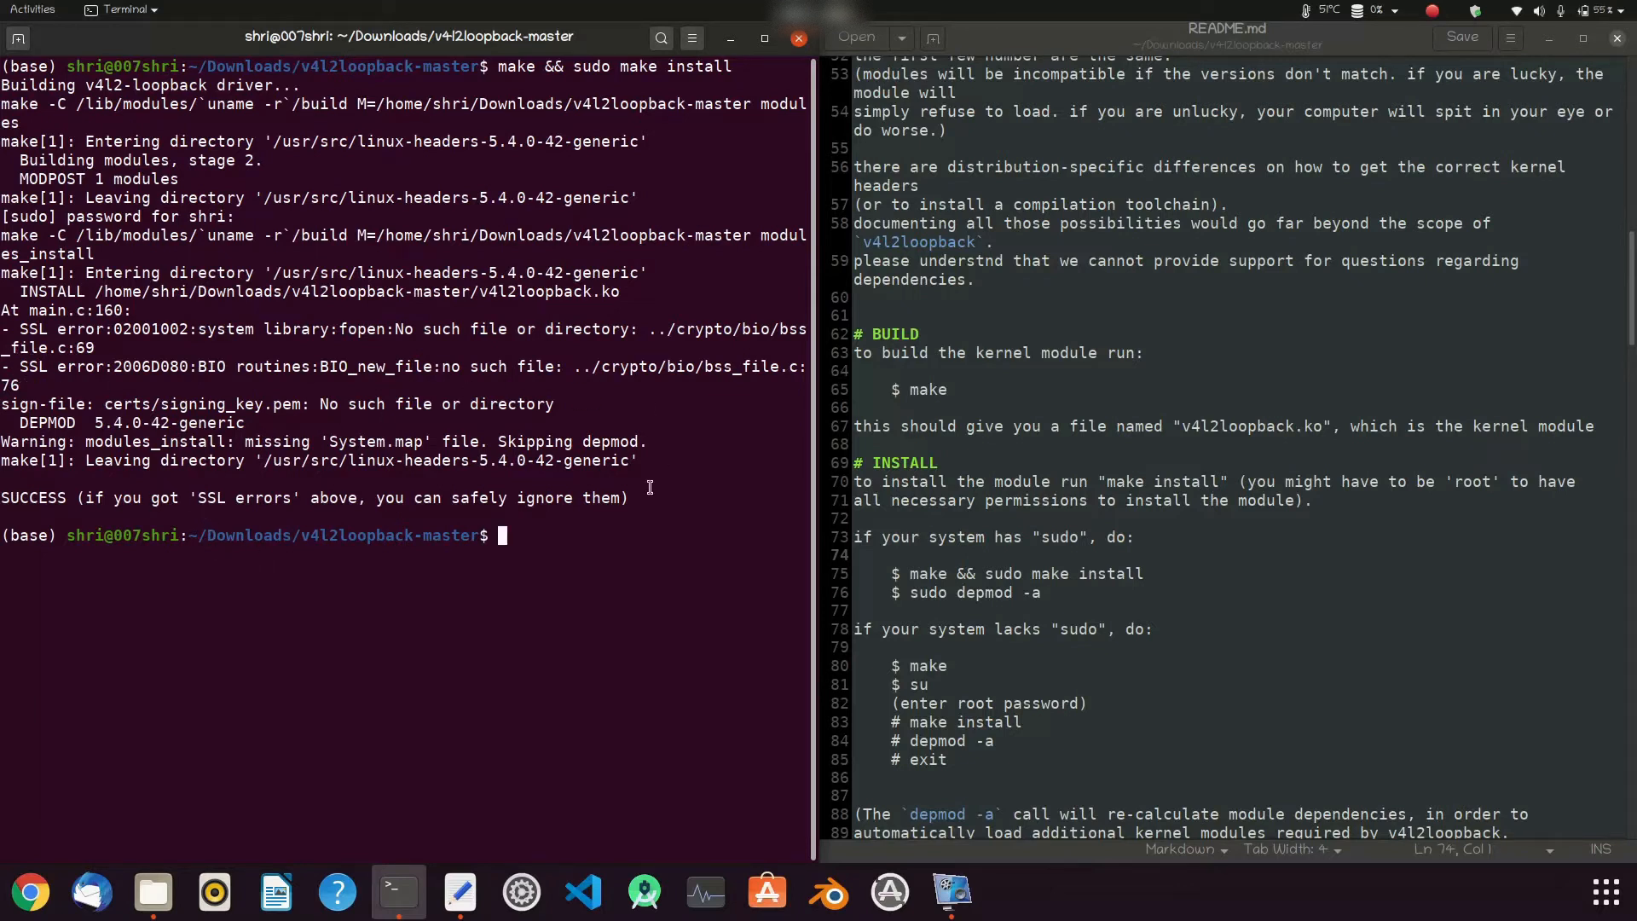
{"action": "scroll", "scroll_direction": "down", "scroll_amount": 3}
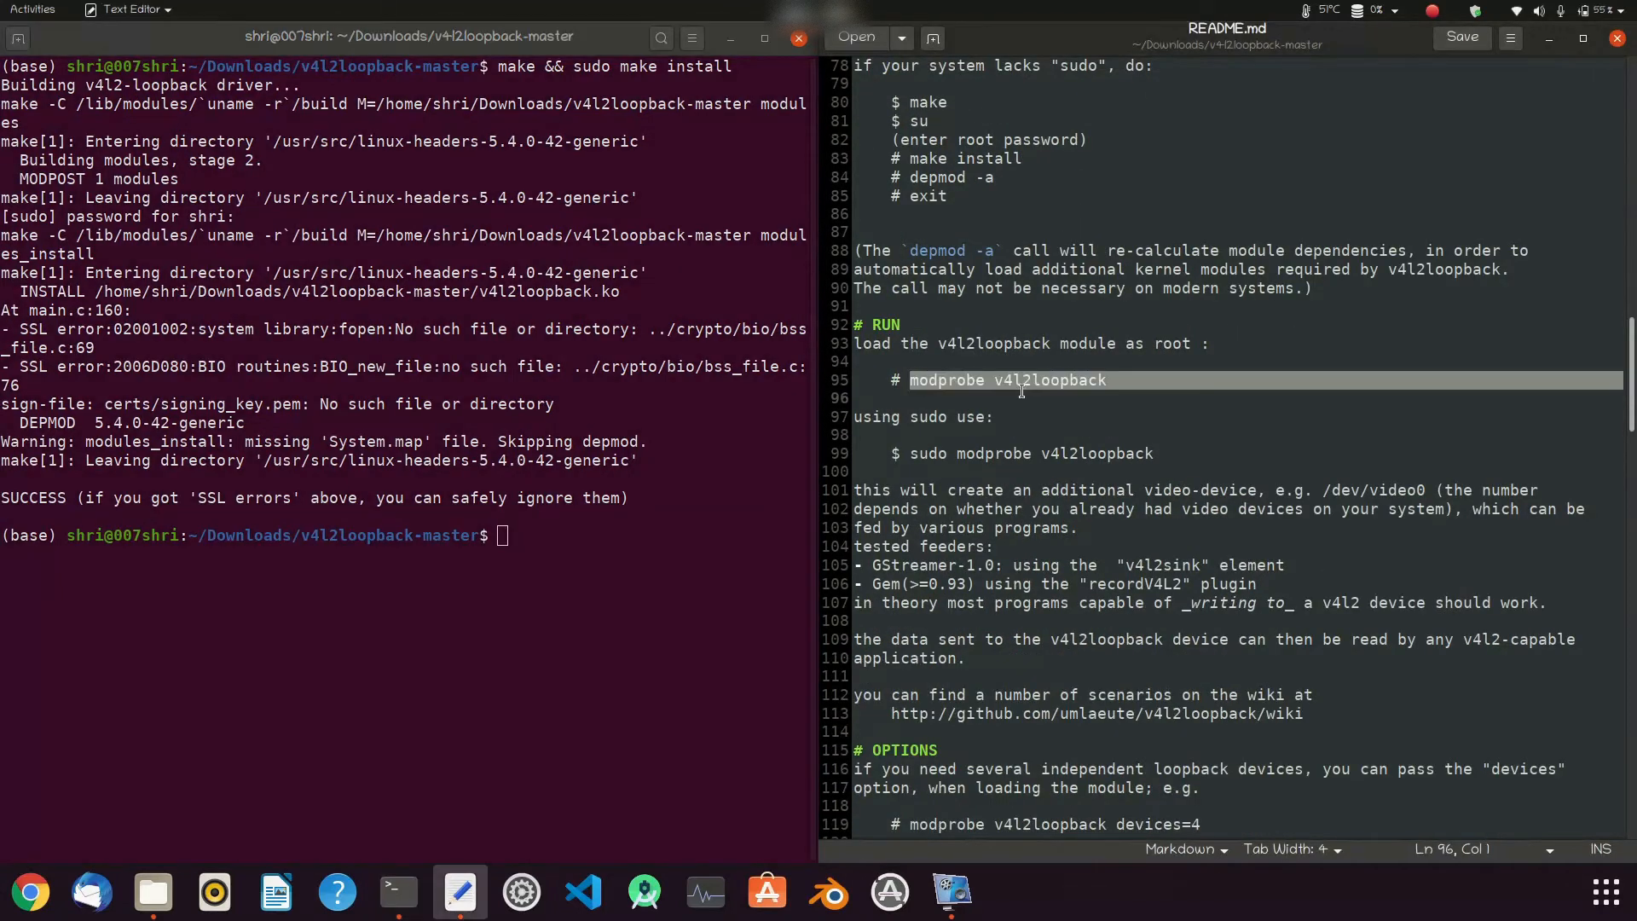
Run 'sudo modprobe v4l2loopback' using the command copied from the README
{"action": "left_click", "coordinate": [1118, 380]}
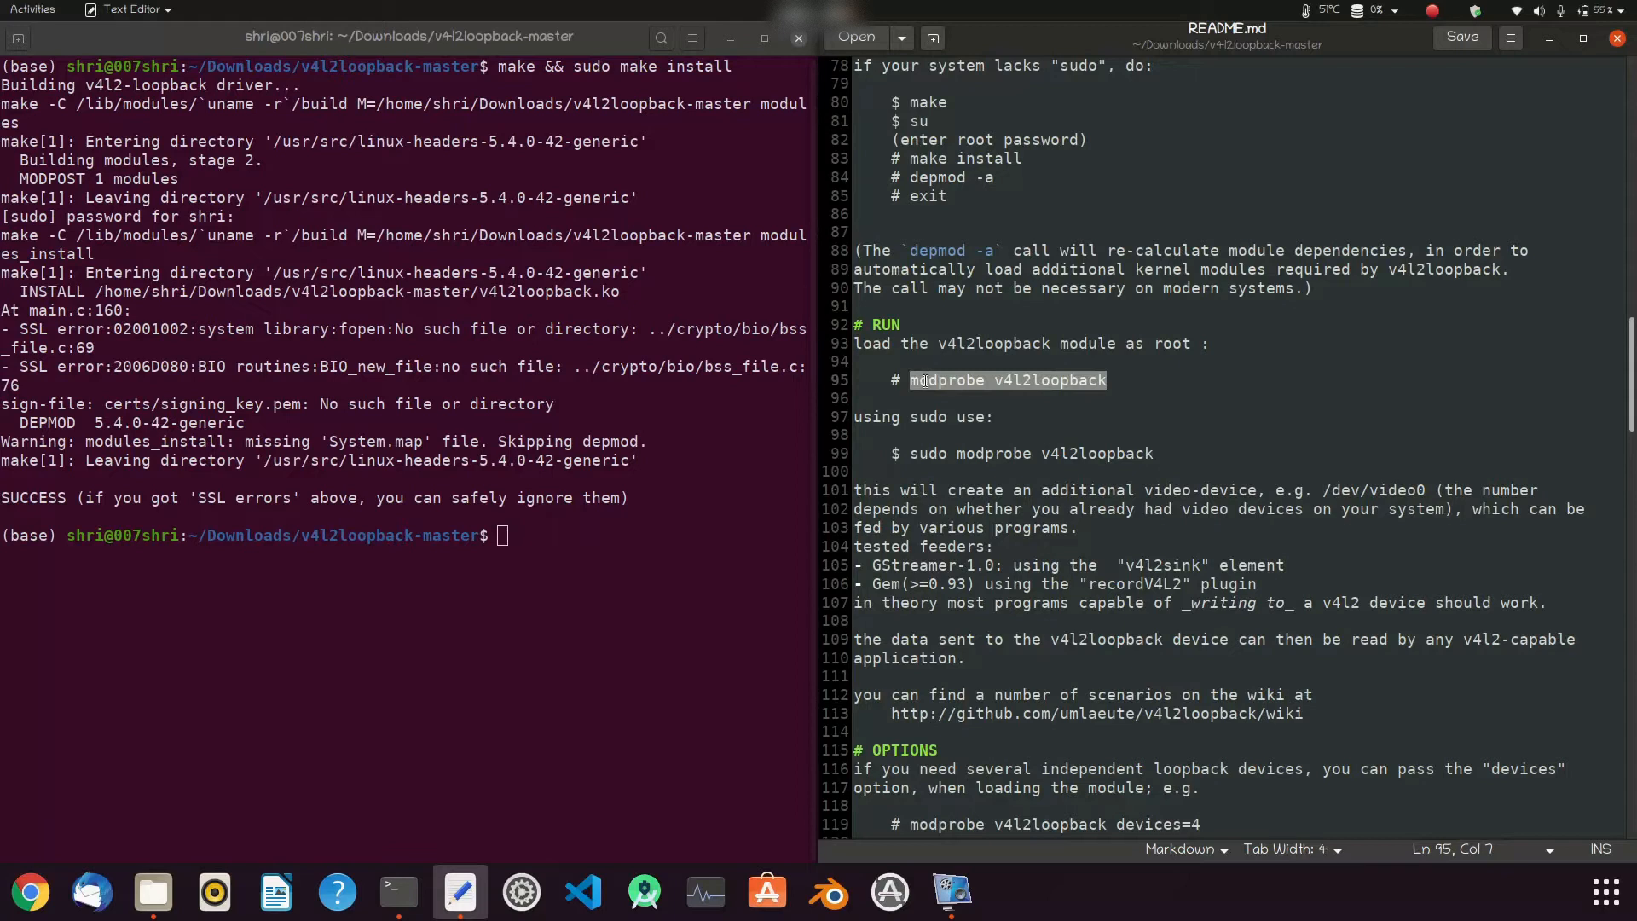
{"action": "mouse_move", "coordinate": [635, 513]}
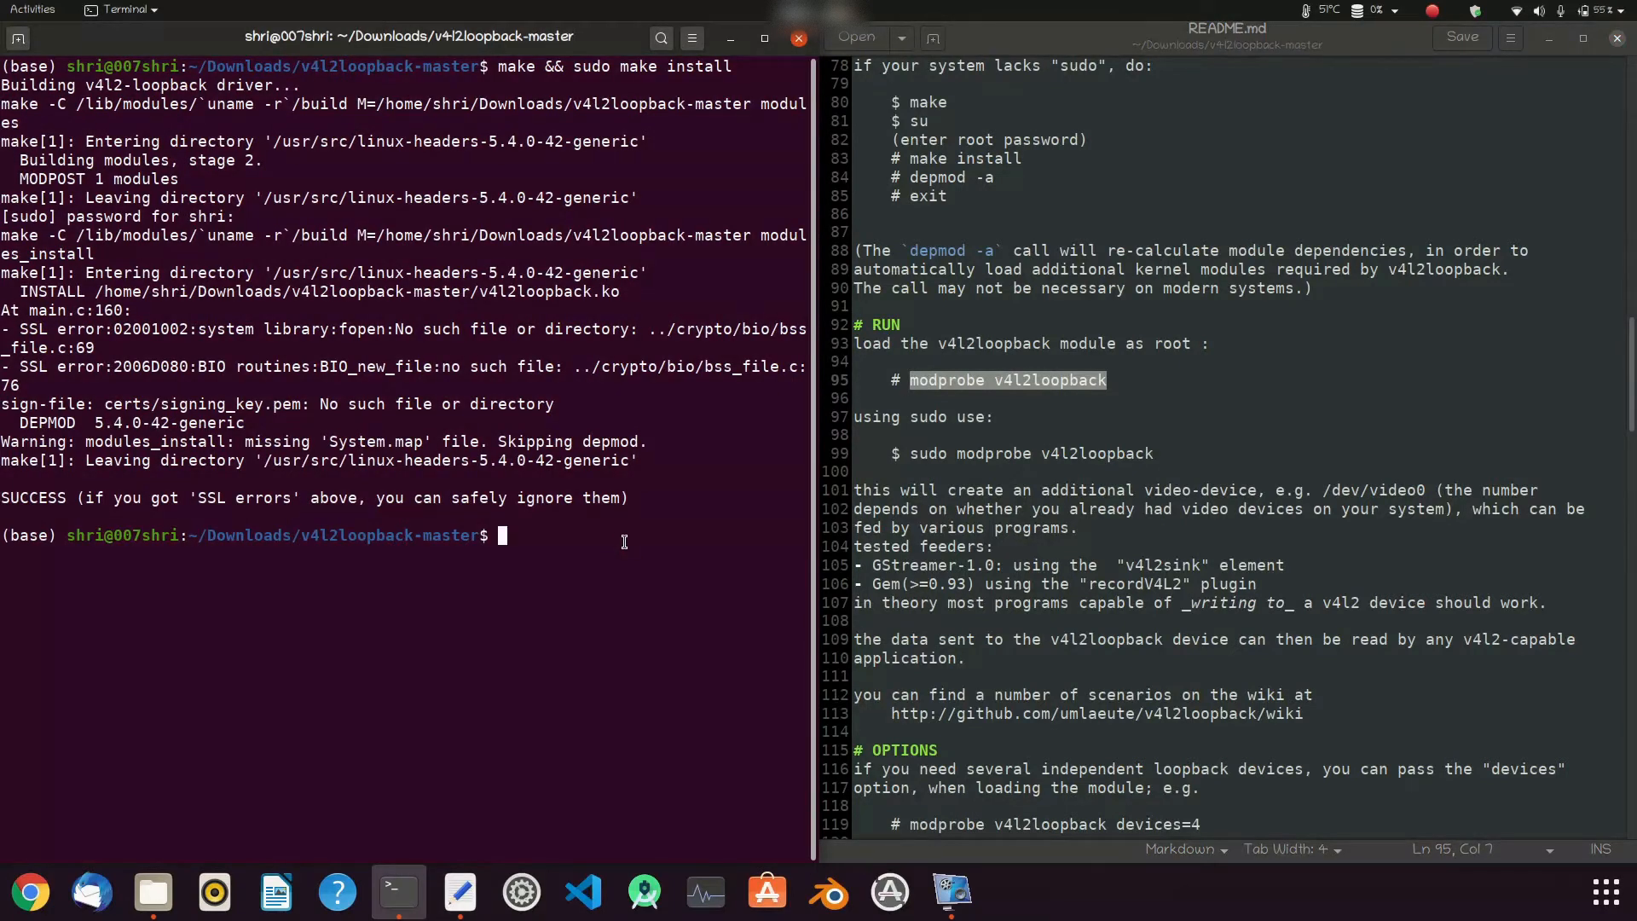
{"action": "type", "text": "sudo modprobe v4l2loopback"}
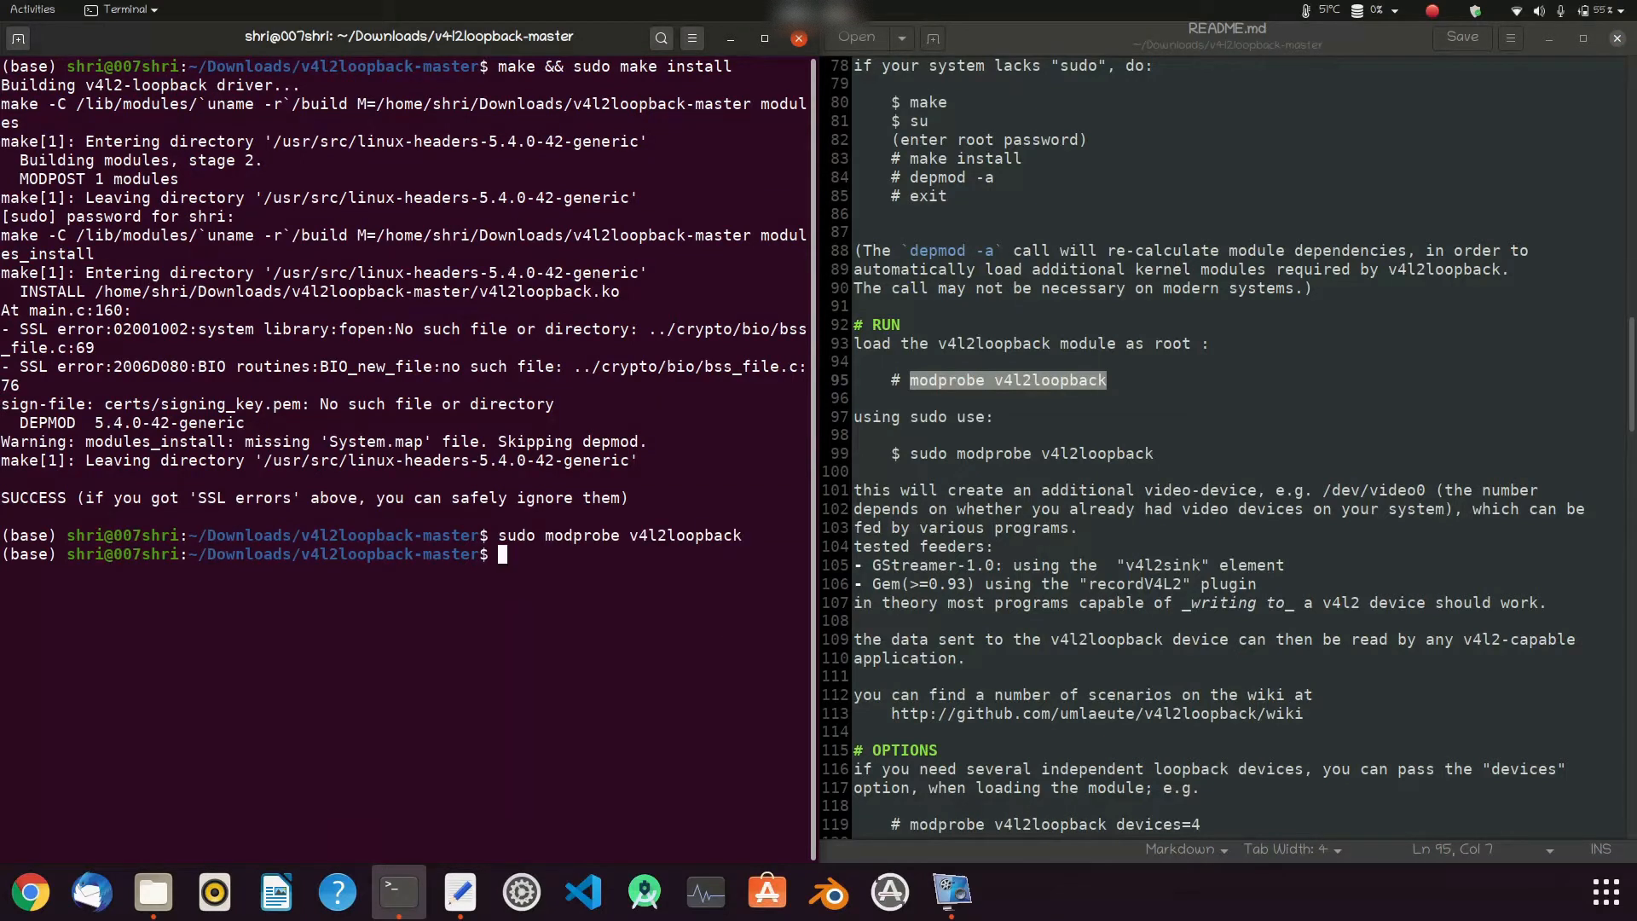
Scroll the README past OPTIONS and ATTRIBUTES to the V4L2 controls and FPS settings
{"action": "scroll", "scroll_direction": "down", "scroll_amount": 3}
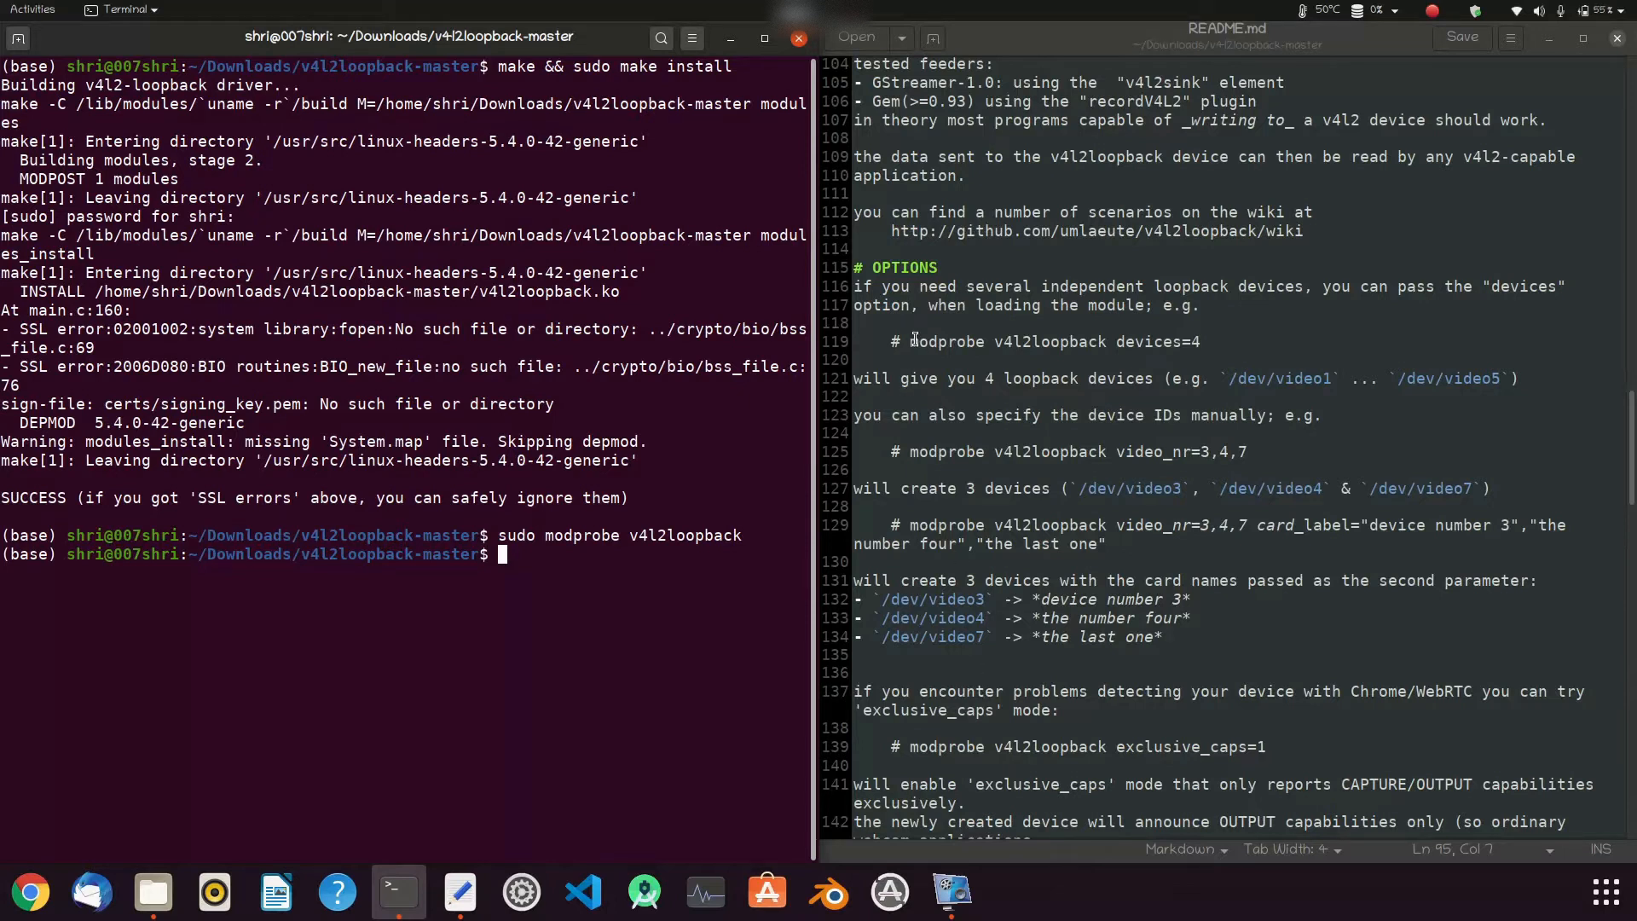
{"action": "mouse_move", "coordinate": [1102, 378]}
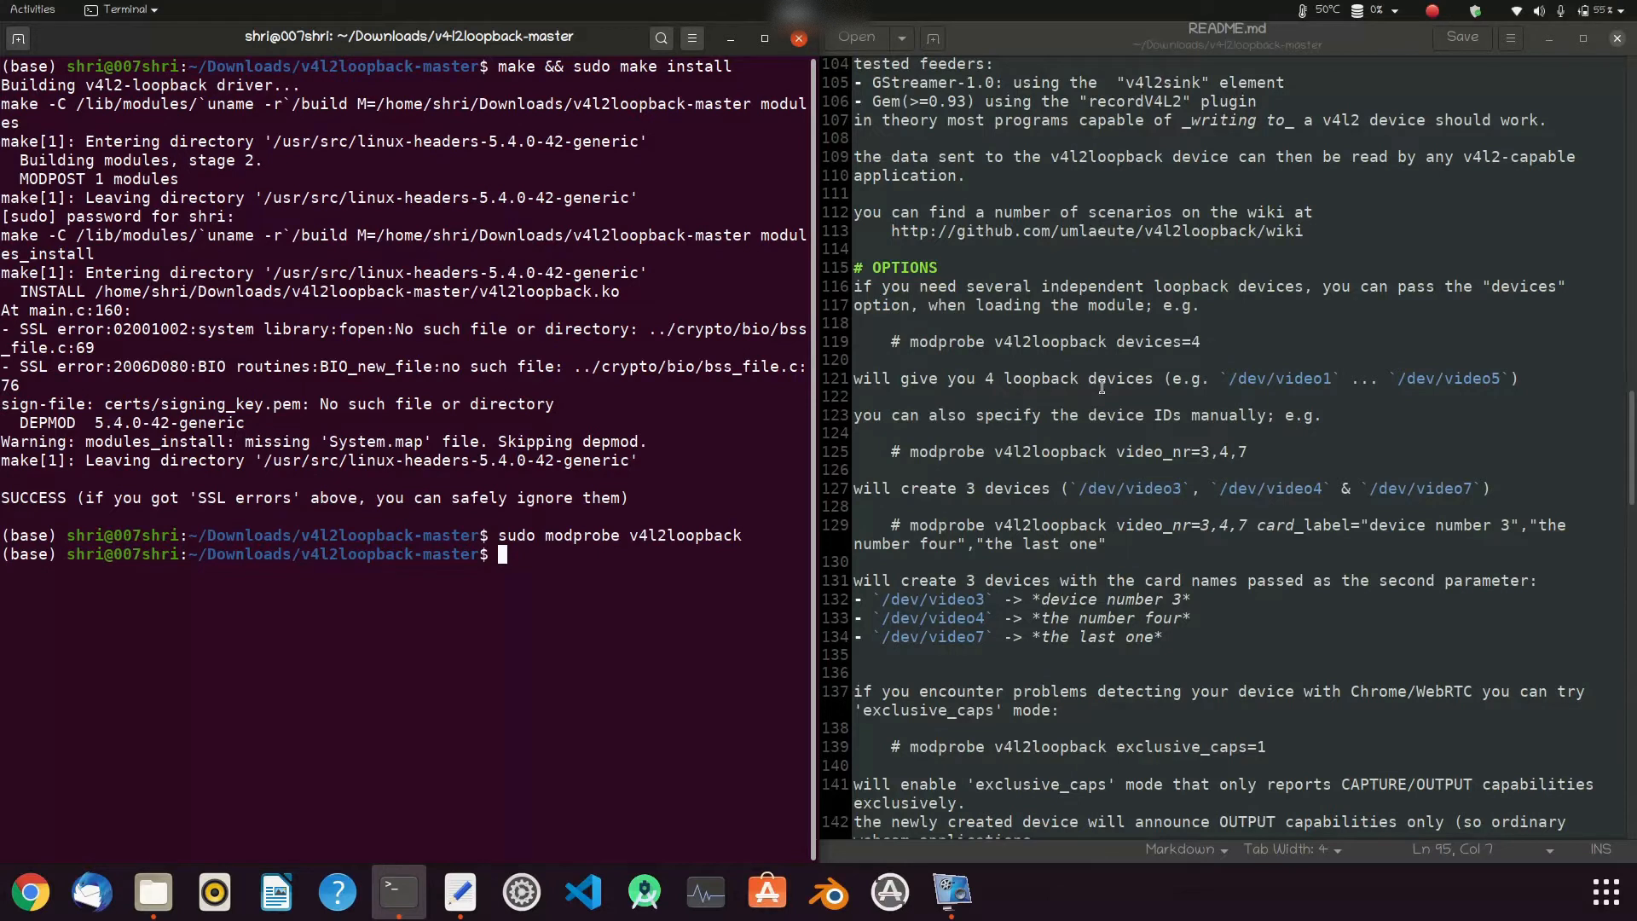
{"action": "mouse_move", "coordinate": [1143, 397]}
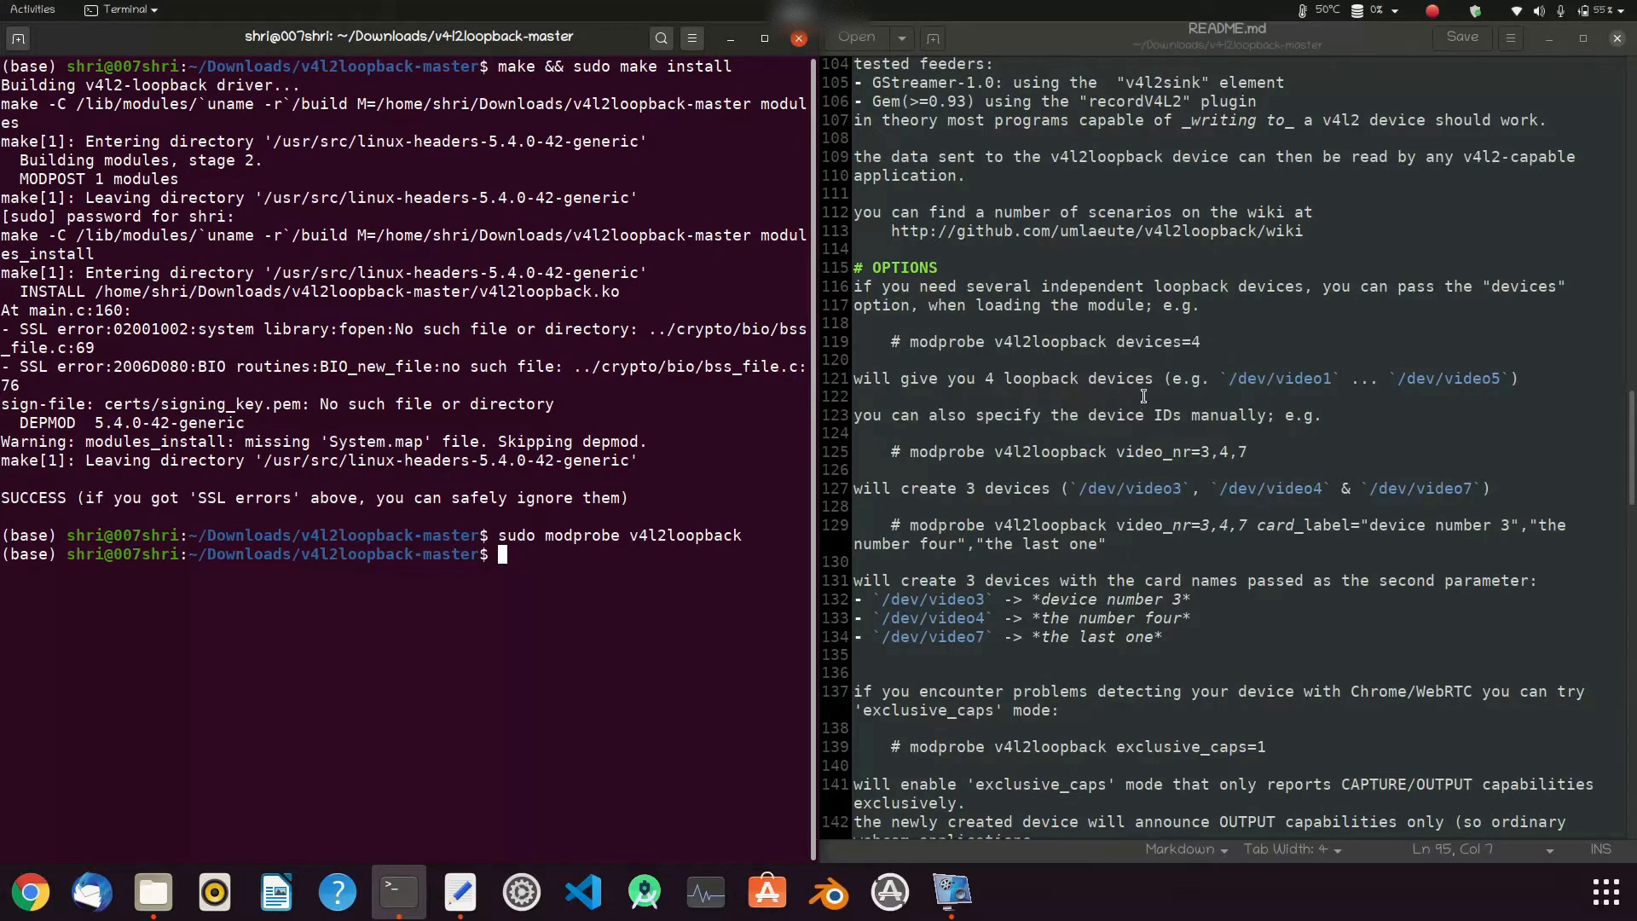
{"action": "mouse_move", "coordinate": [1463, 548]}
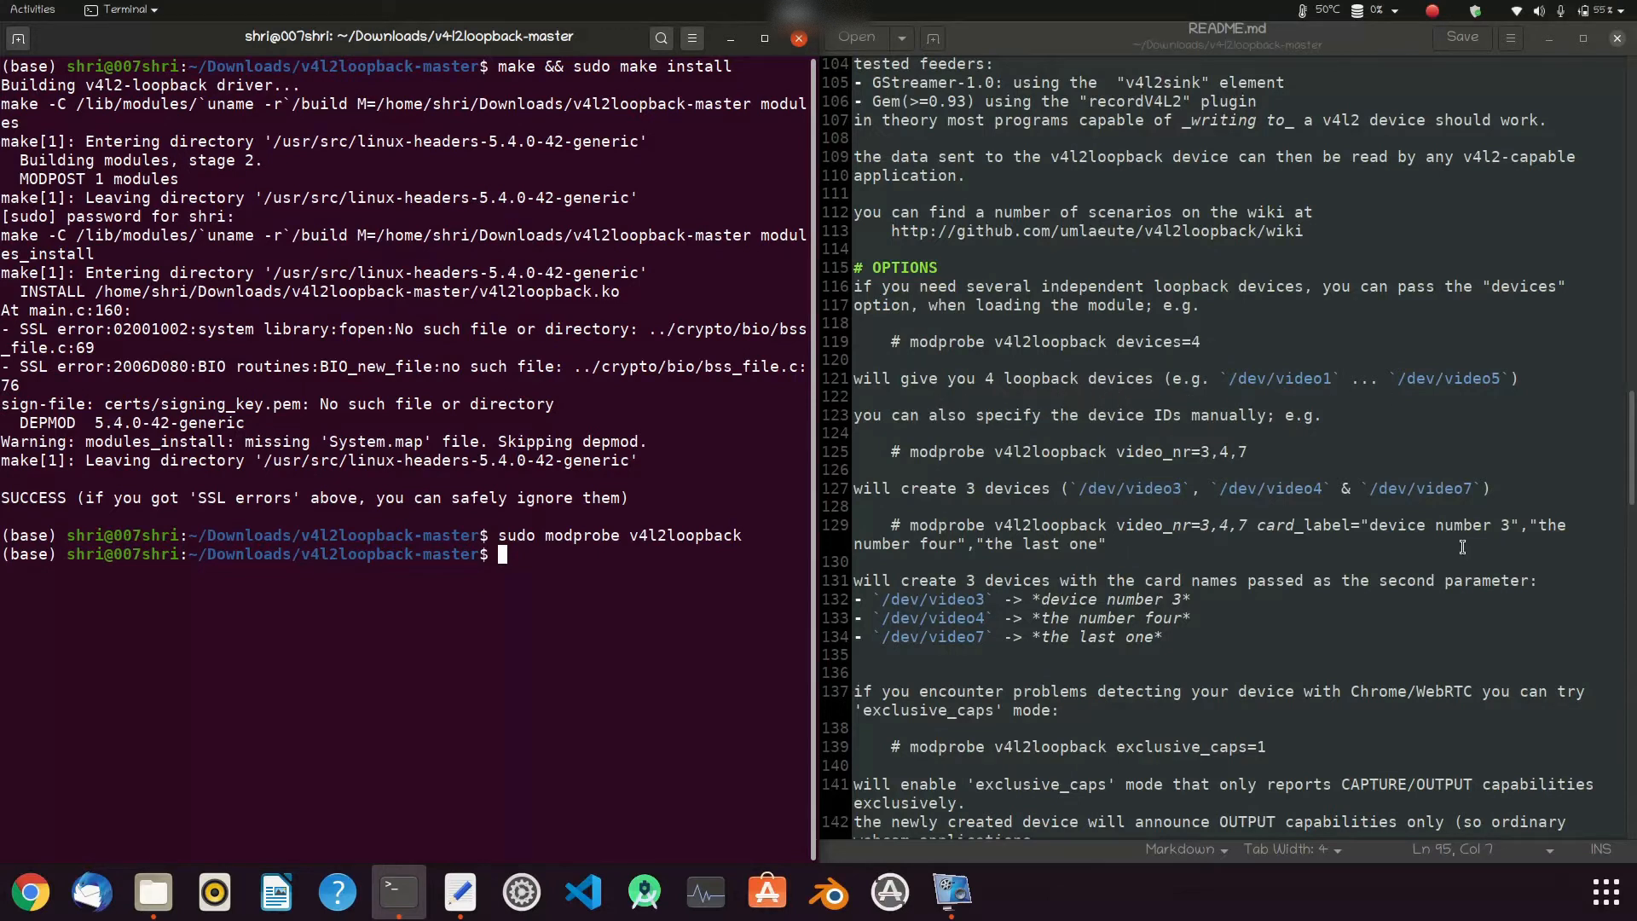
{"action": "mouse_move", "coordinate": [924, 599]}
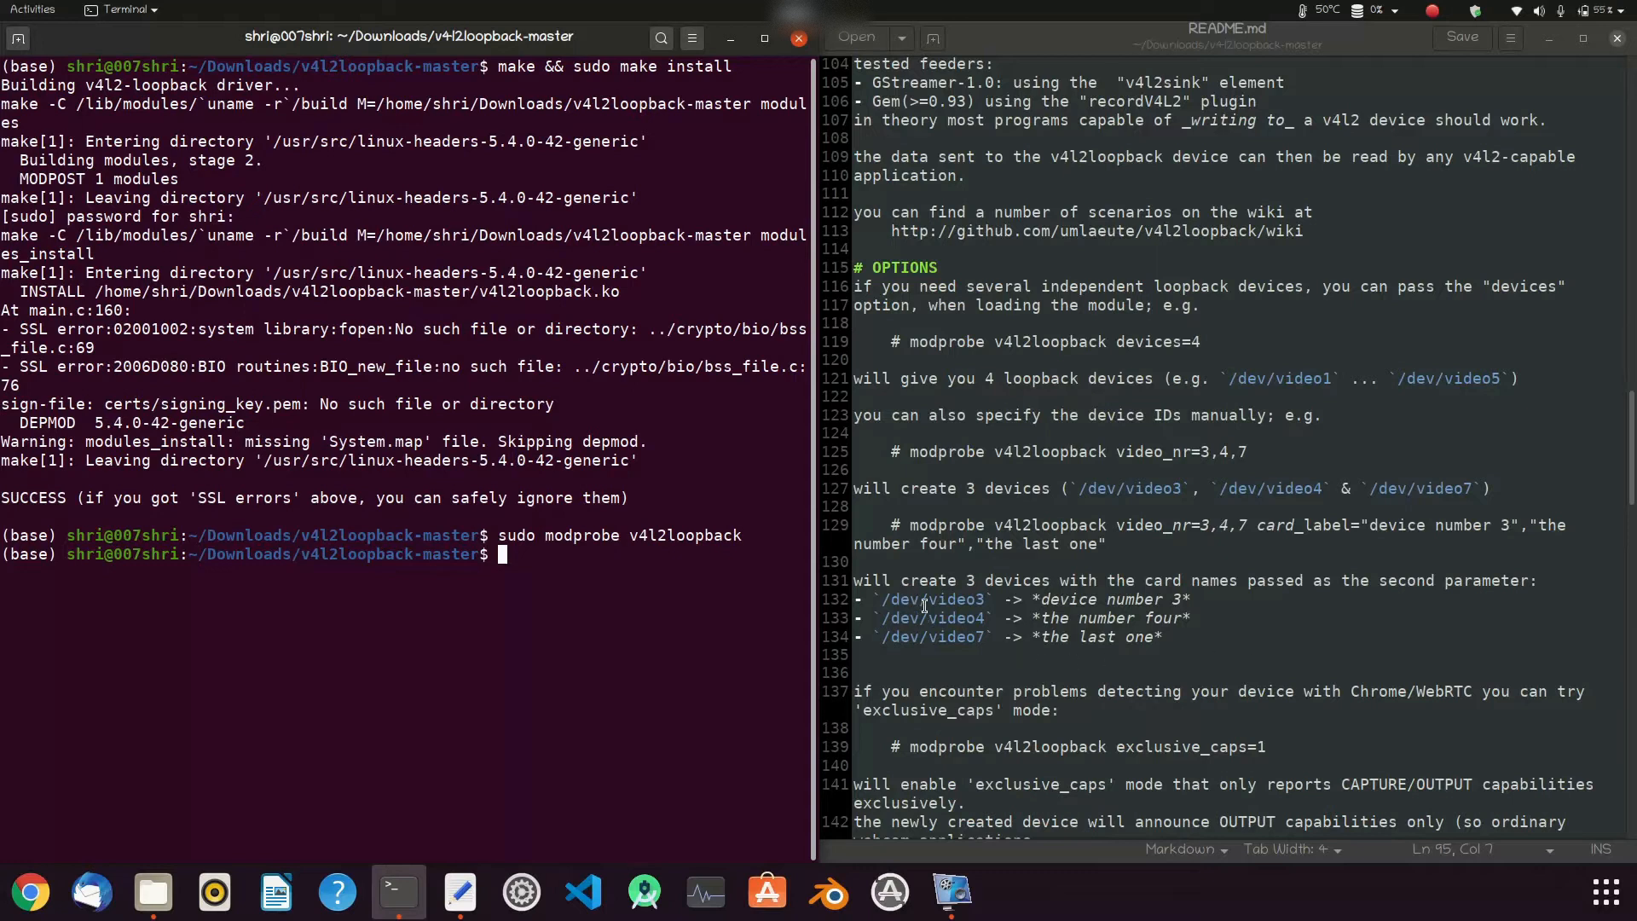
{"action": "mouse_move", "coordinate": [1124, 666]}
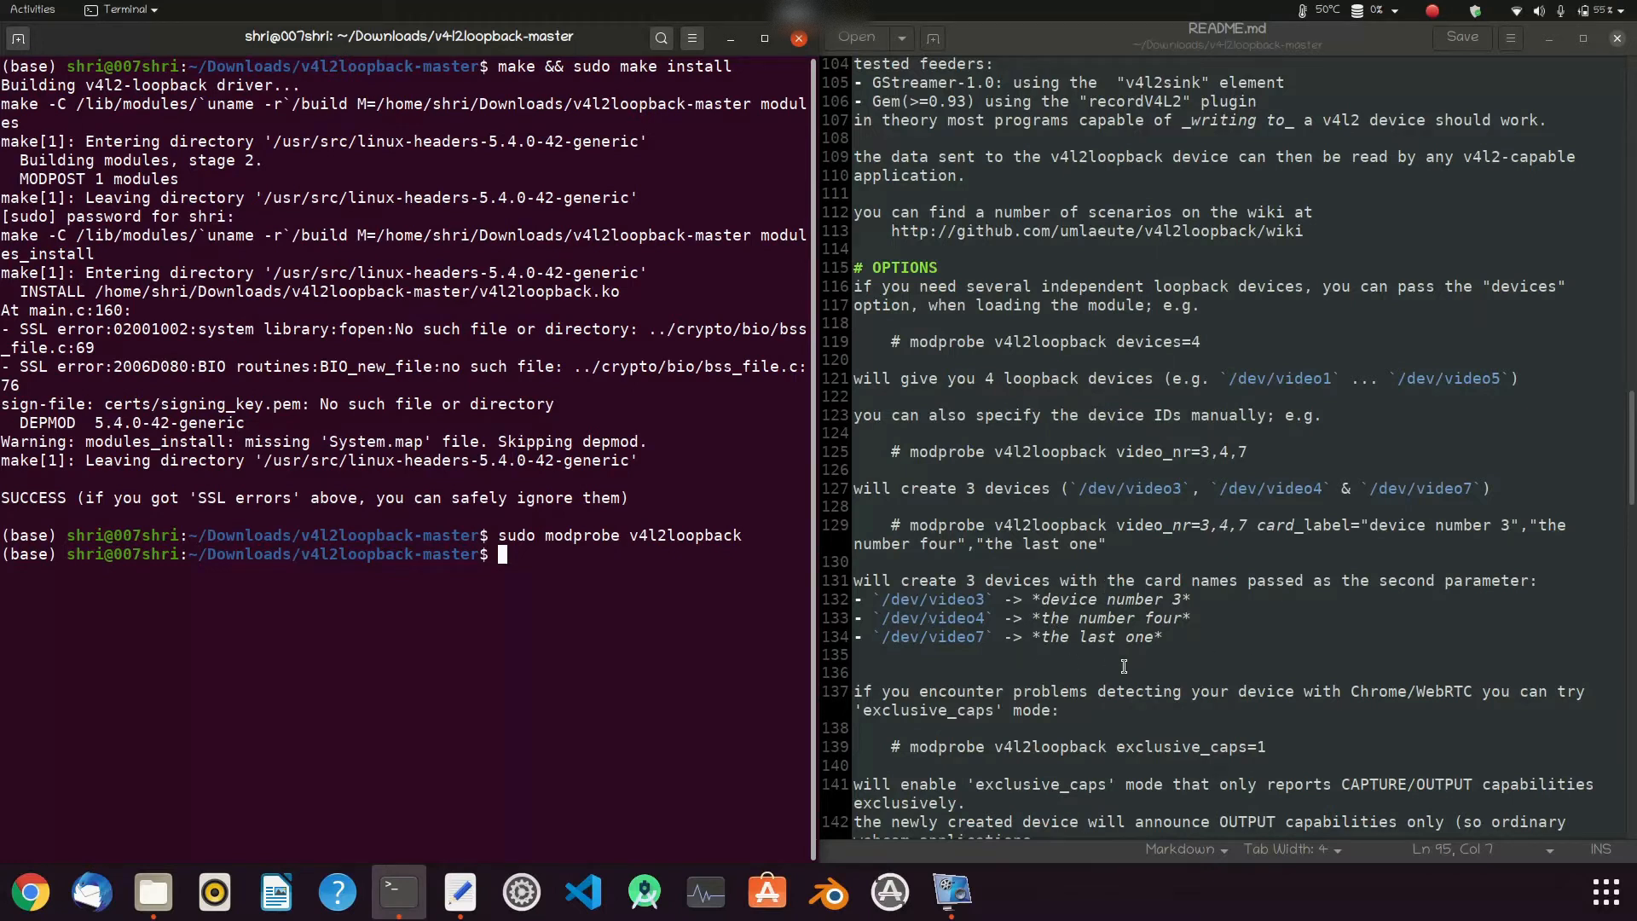
{"action": "scroll", "scroll_direction": "down", "scroll_amount": 3}
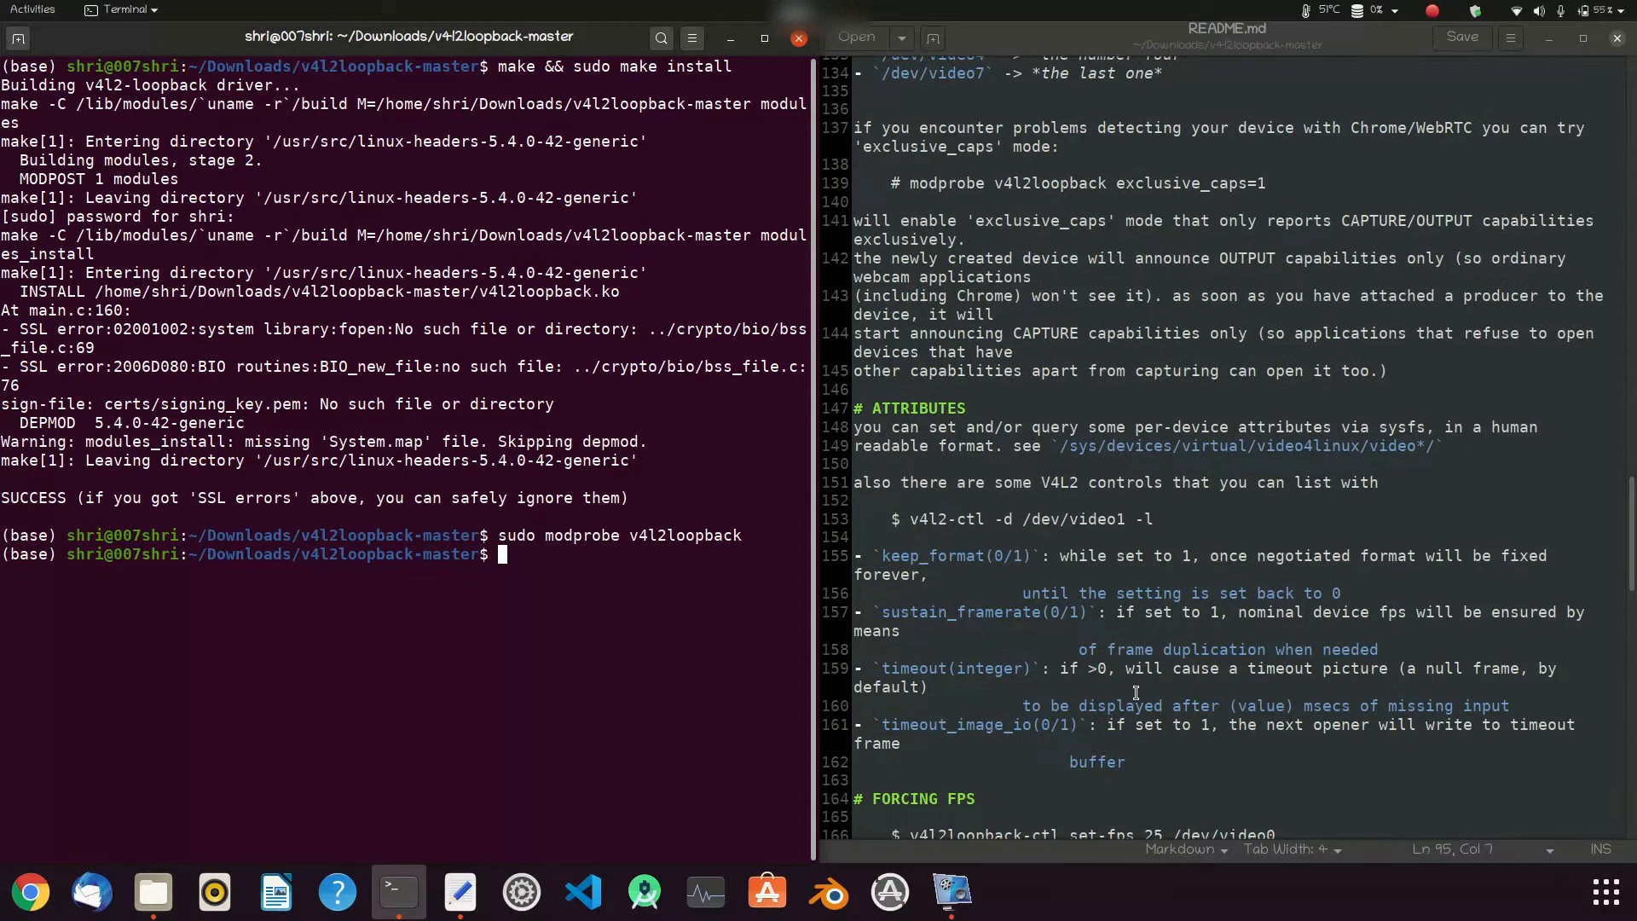
{"action": "scroll", "scroll_direction": "down", "scroll_amount": 3}
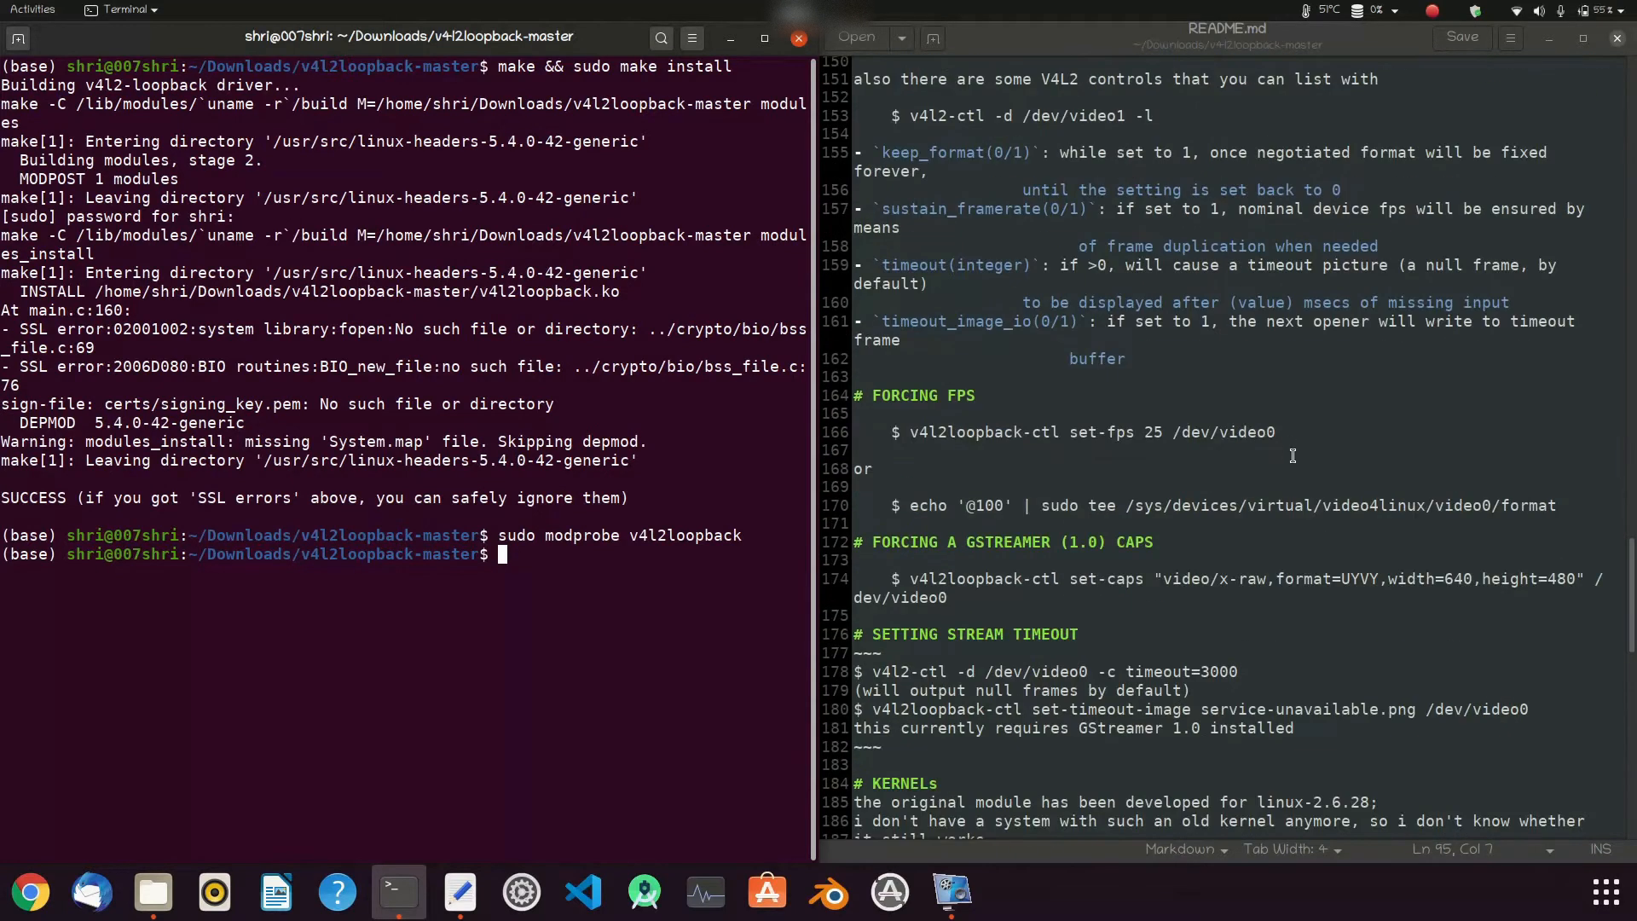
{"action": "mouse_move", "coordinate": [1145, 482]}
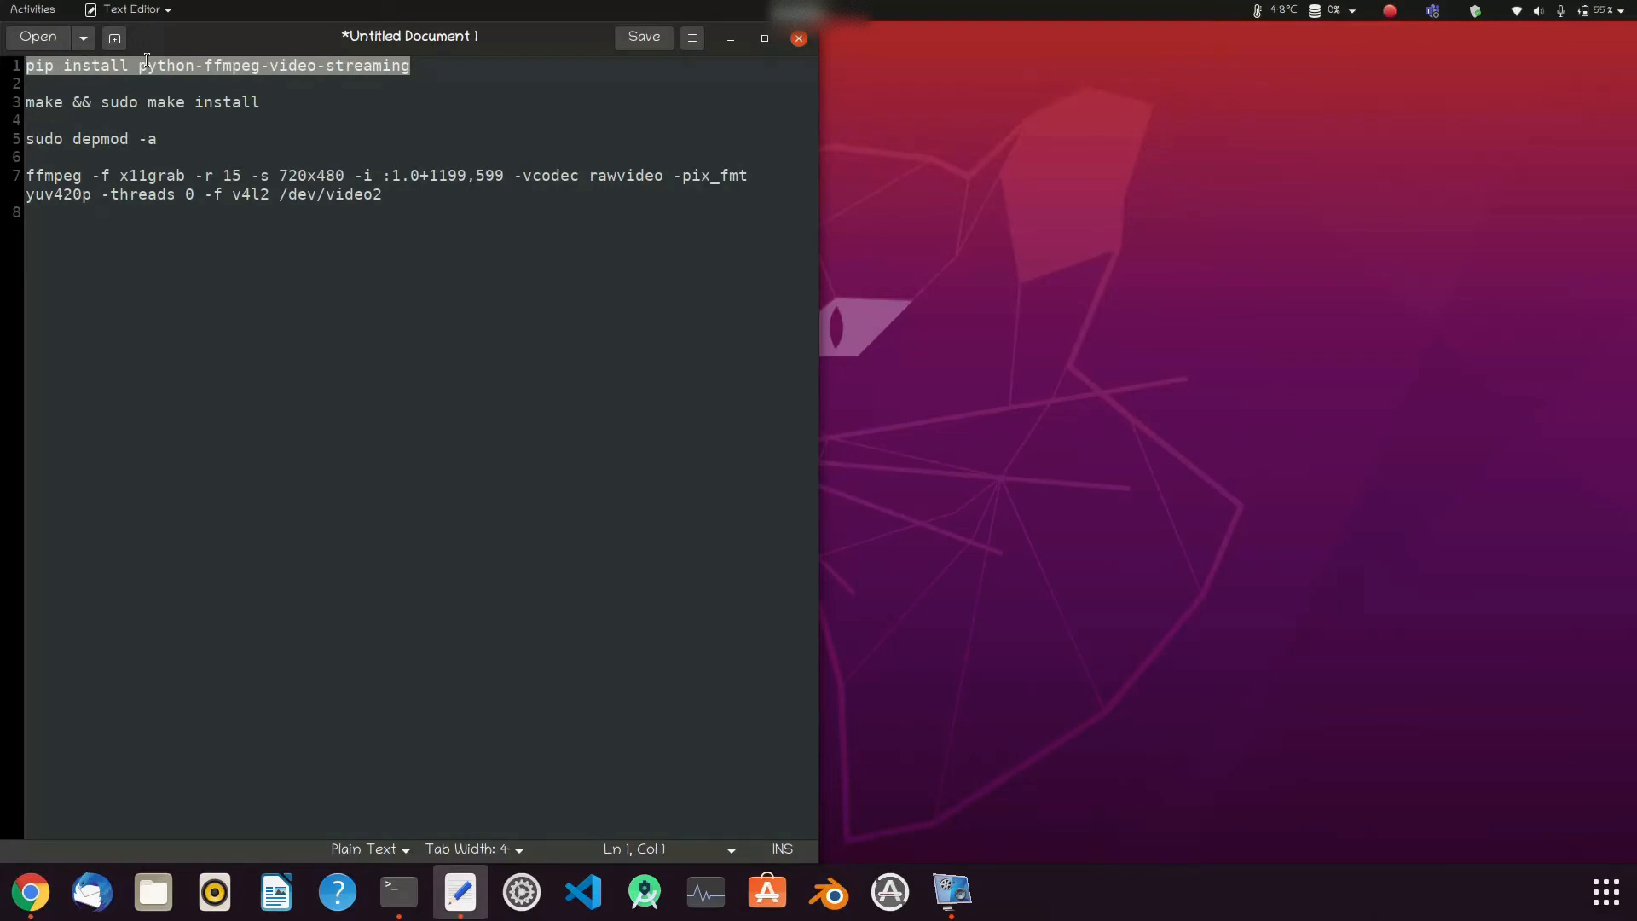
Run 'pip install python-ffmpeg-video-streaming' in a home terminal, then clear the screen
{"action": "left_click", "coordinate": [398, 891]}
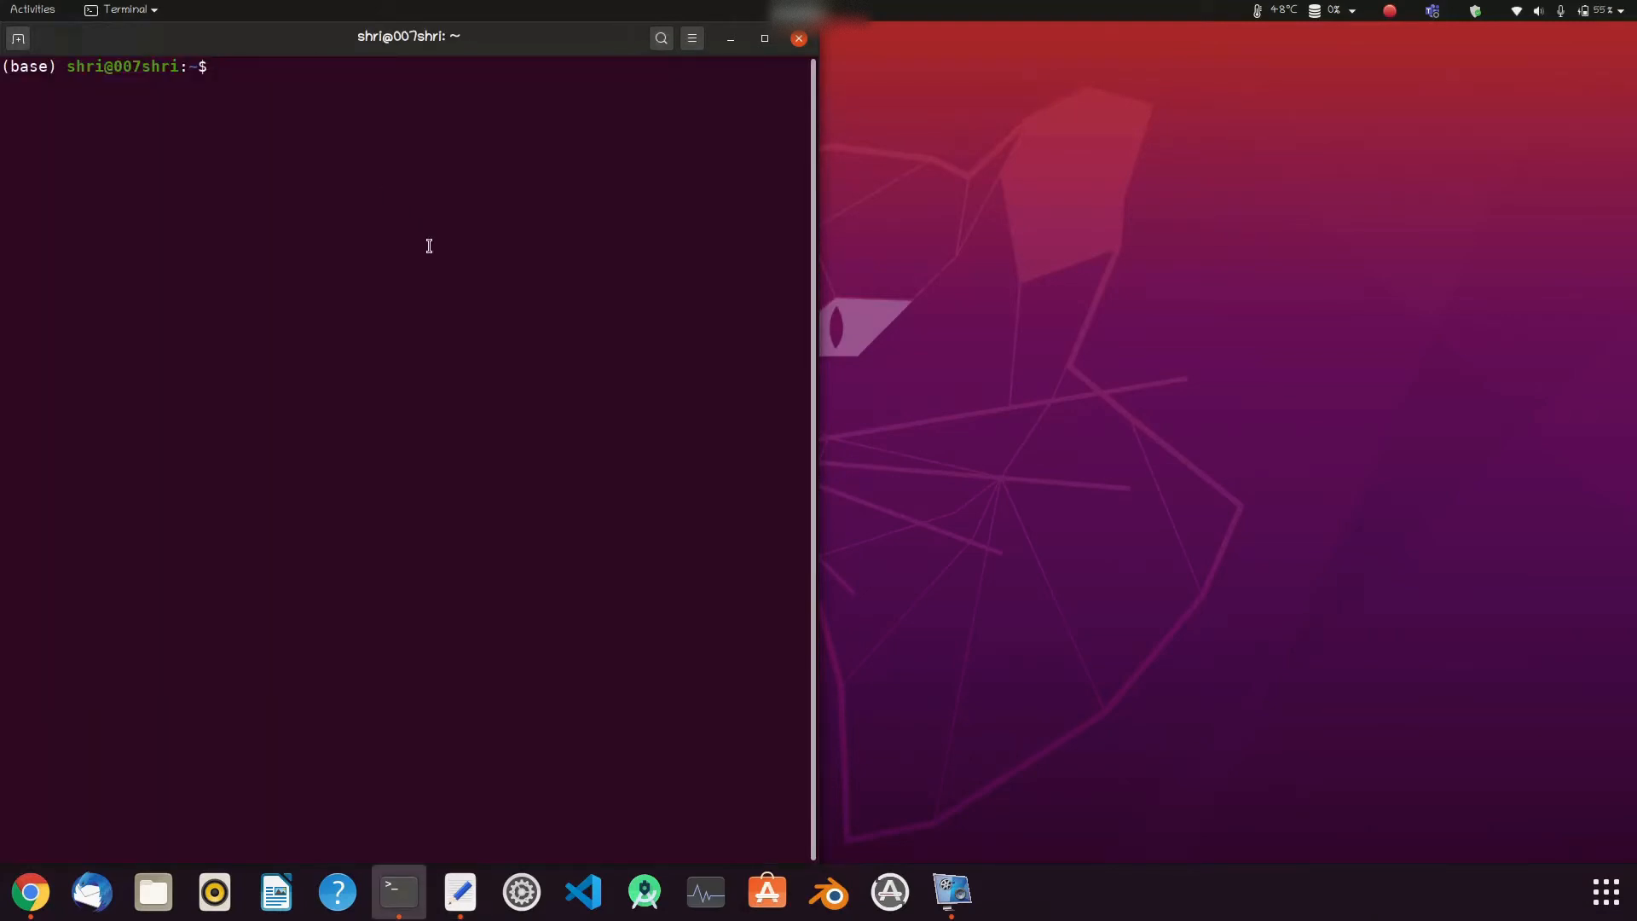
{"action": "mouse_move", "coordinate": [435, 263]}
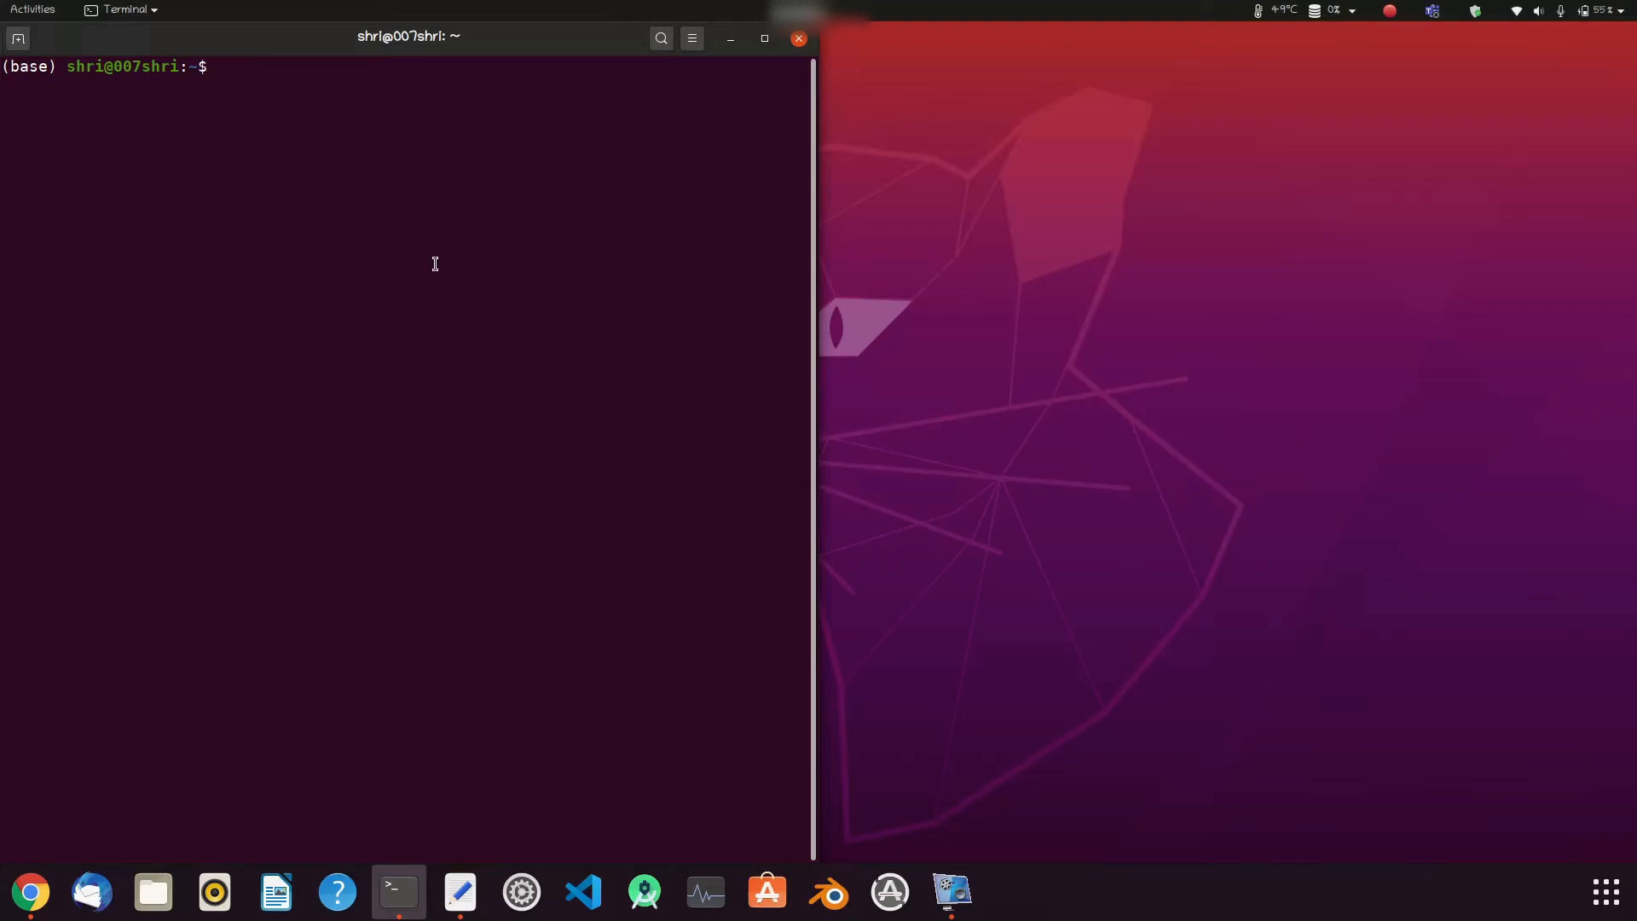
{"action": "type", "text": "pip install python-ffmpeg-video-streaming"}
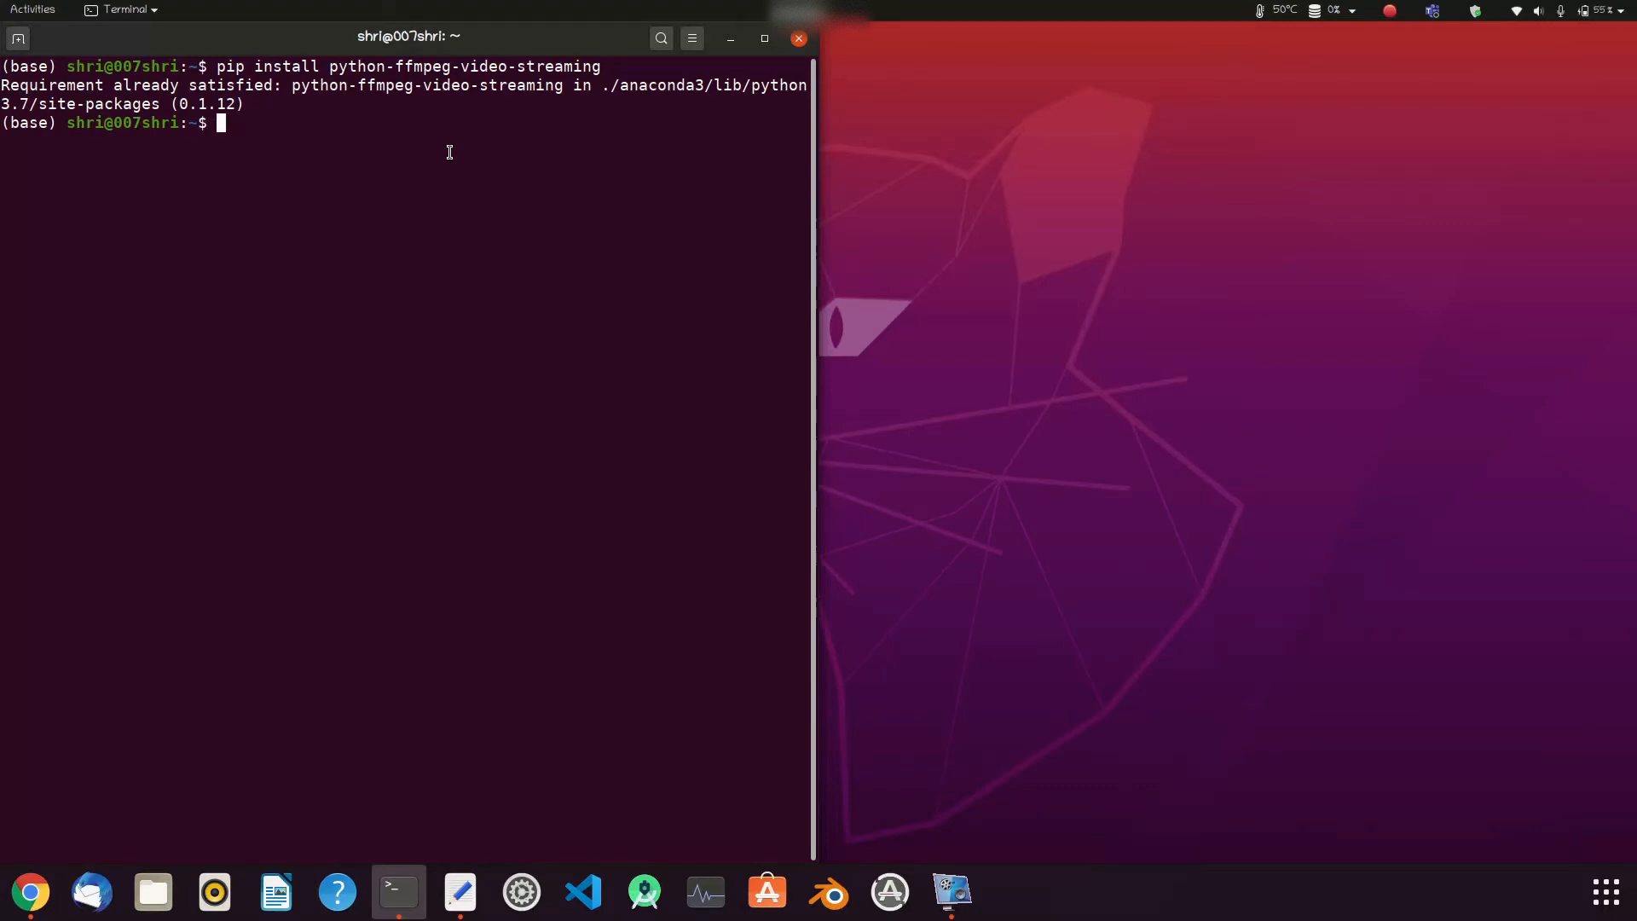
{"action": "type", "text": "cle"}
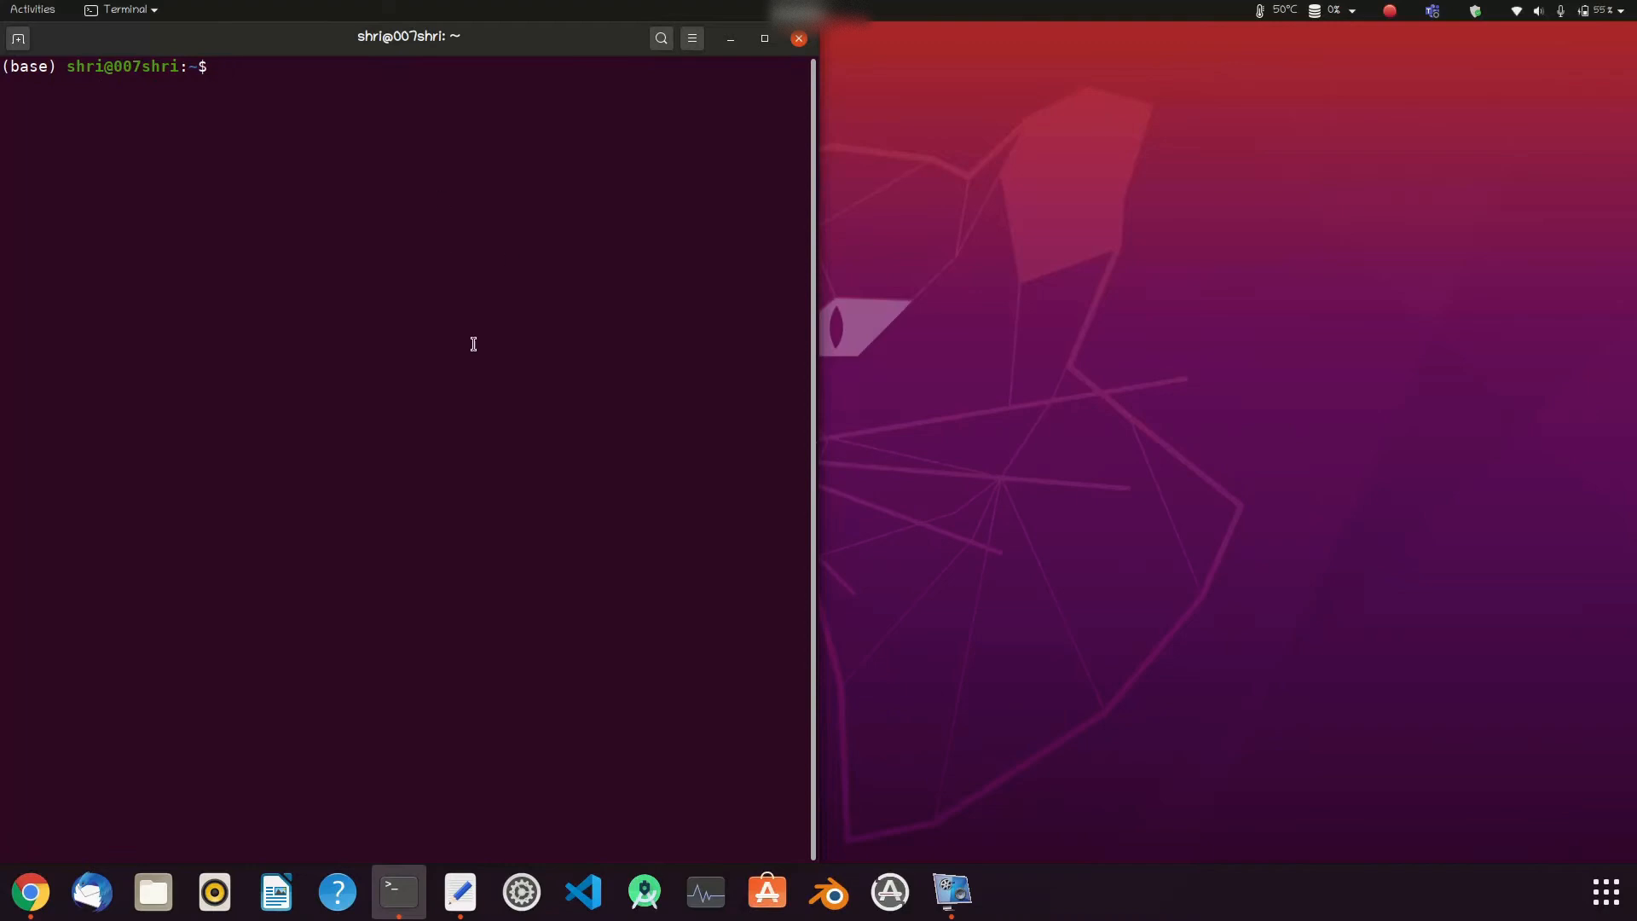
{"action": "left_click", "coordinate": [459, 892]}
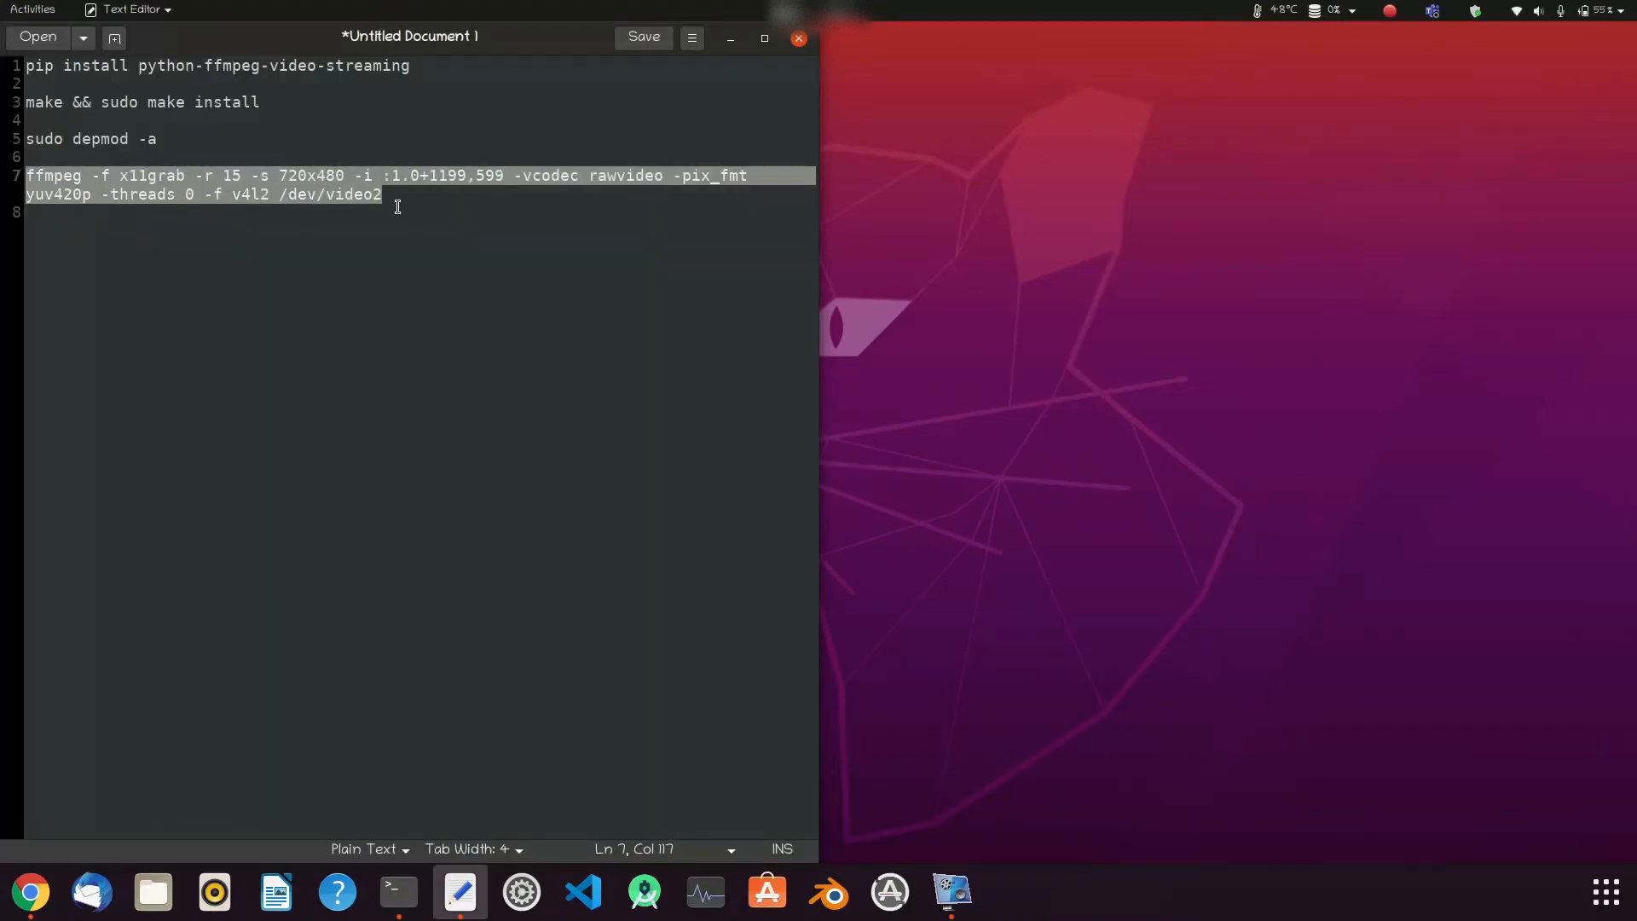
{"action": "mouse_move", "coordinate": [579, 412]}
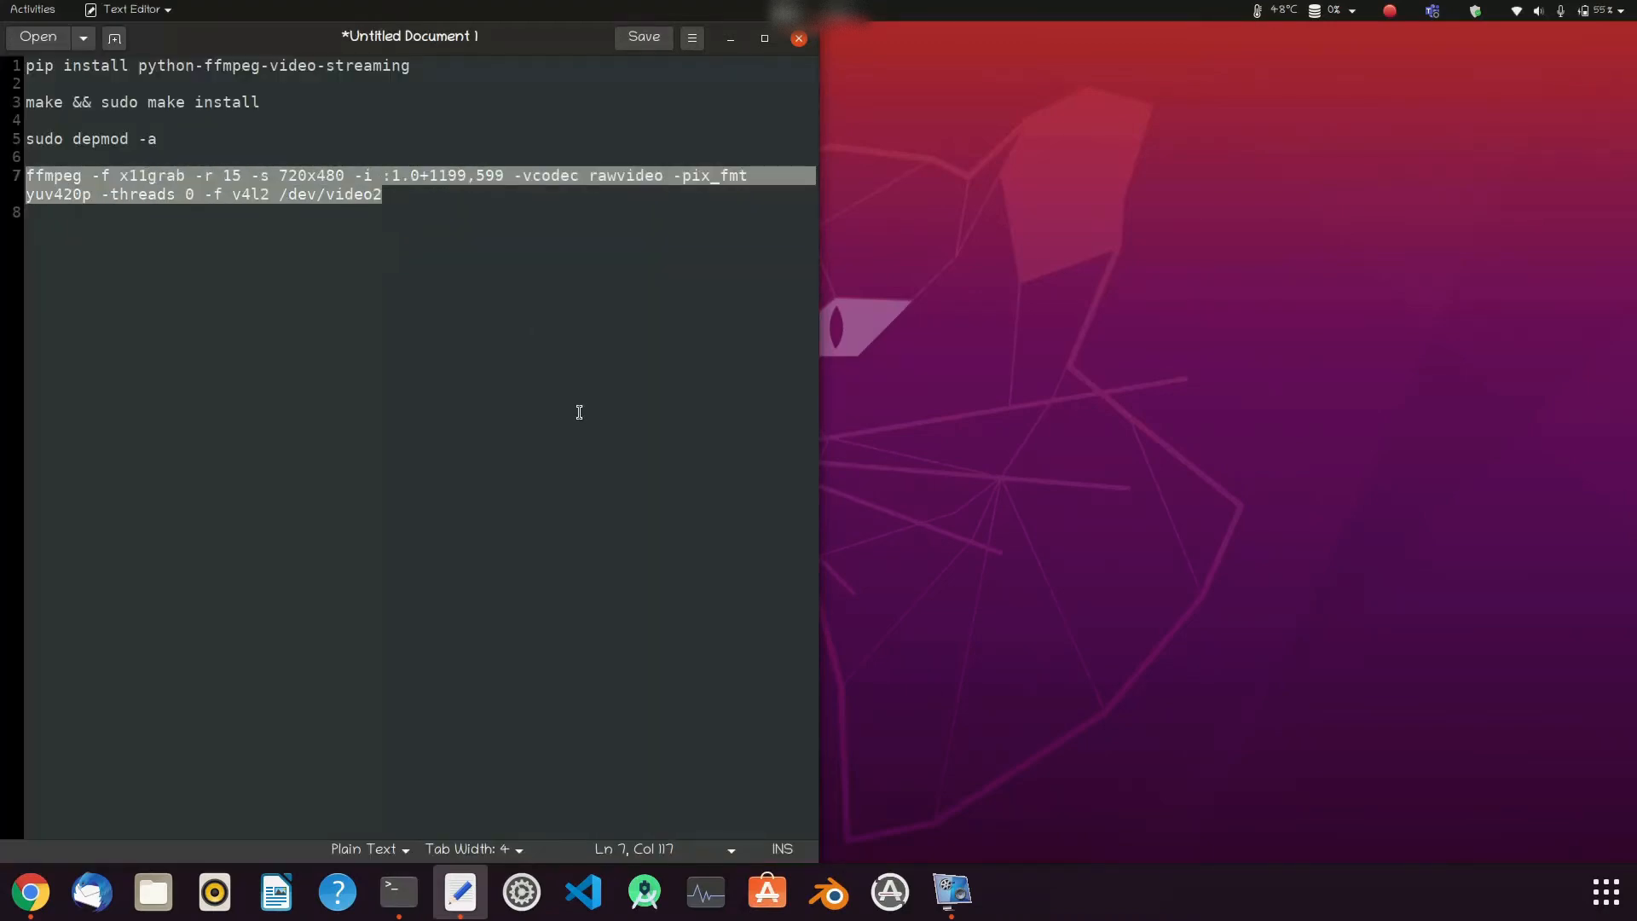
Stream a 720x480, 15 fps x11grab capture of :1.0+1199,599 into /dev/video2
{"action": "left_click", "coordinate": [399, 892]}
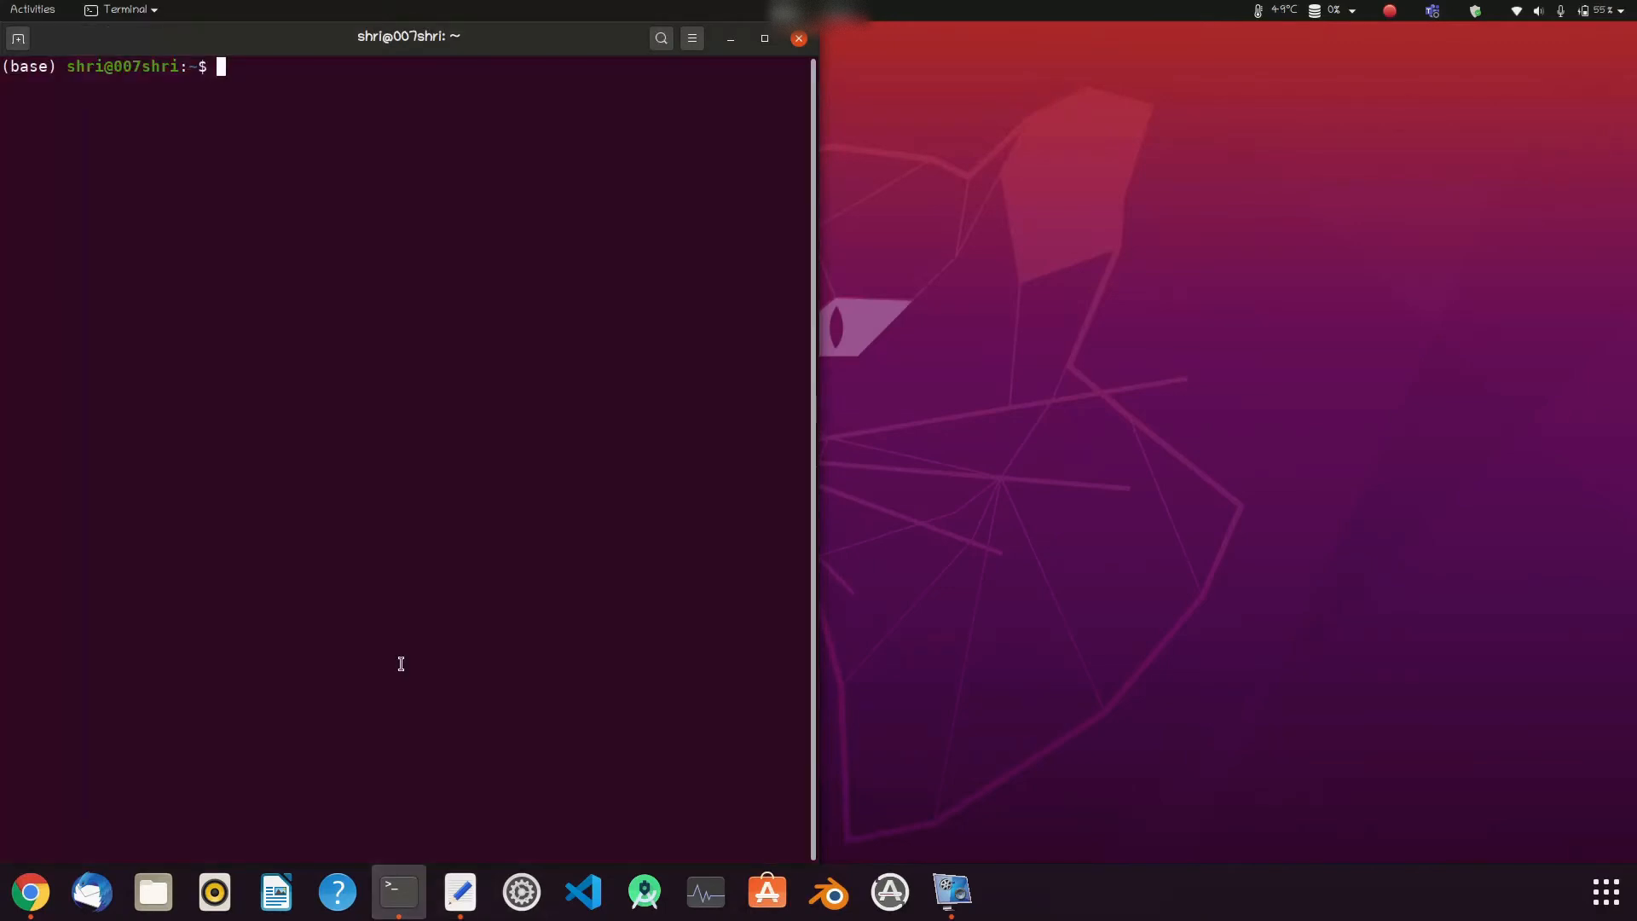
{"action": "type", "text": "ffmpeg -f x11grab -r 15 -s 720x480 -i :1.0+1199,599 -vcodec rawvideo -pix_fmt yuv420p -threads 0 -f v4l2 /dev/video2"}
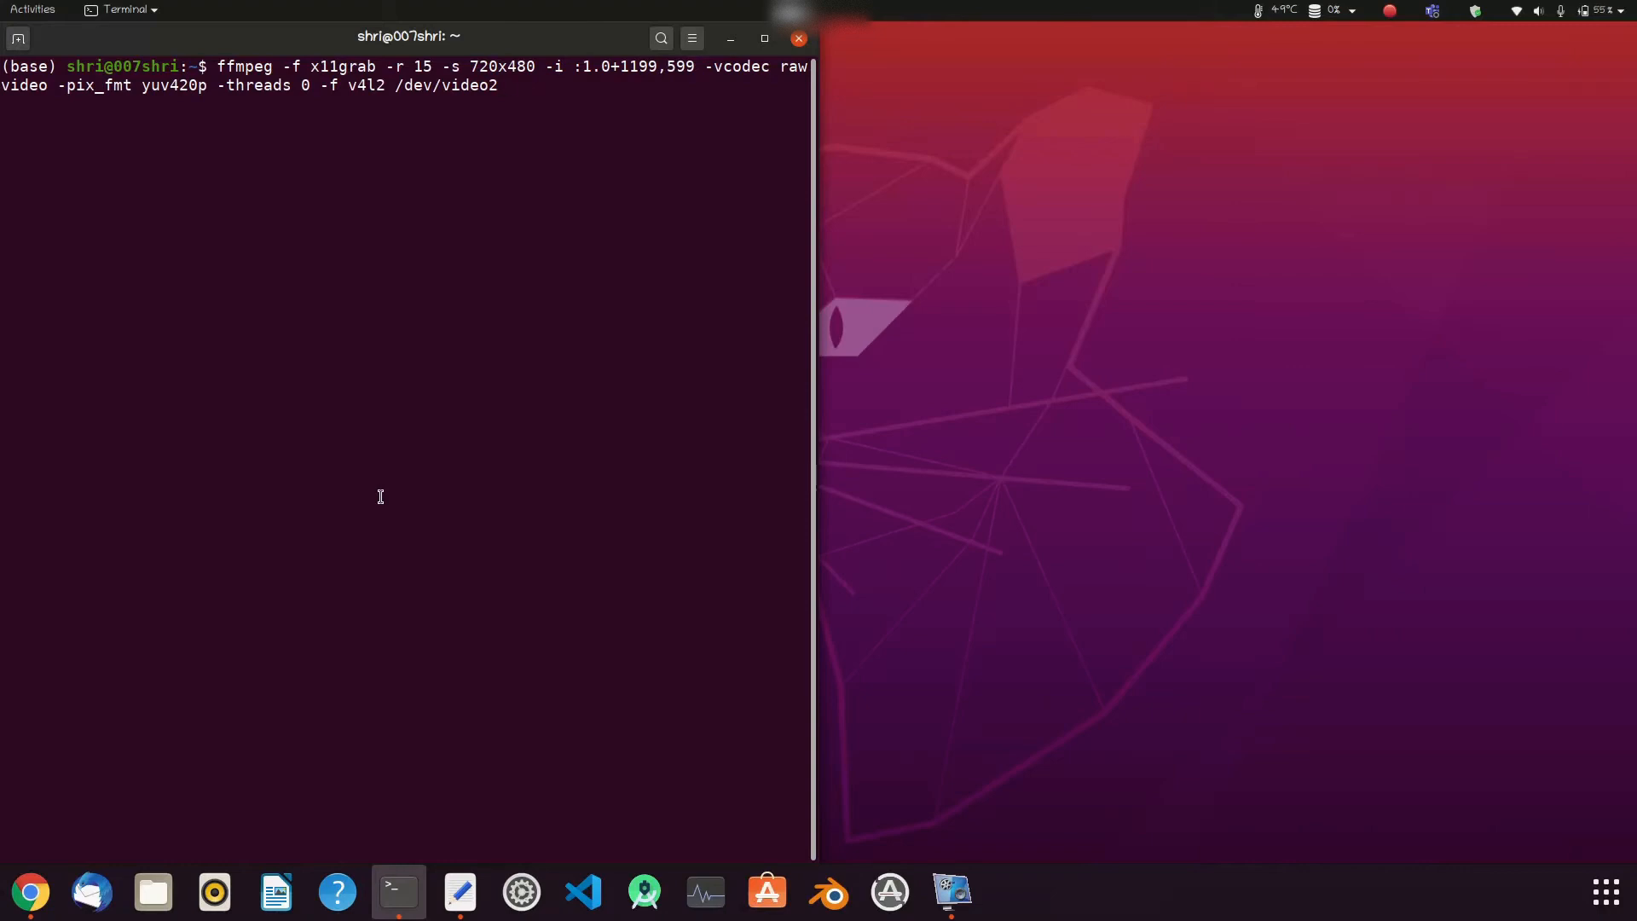
{"action": "key", "text": "Return"}
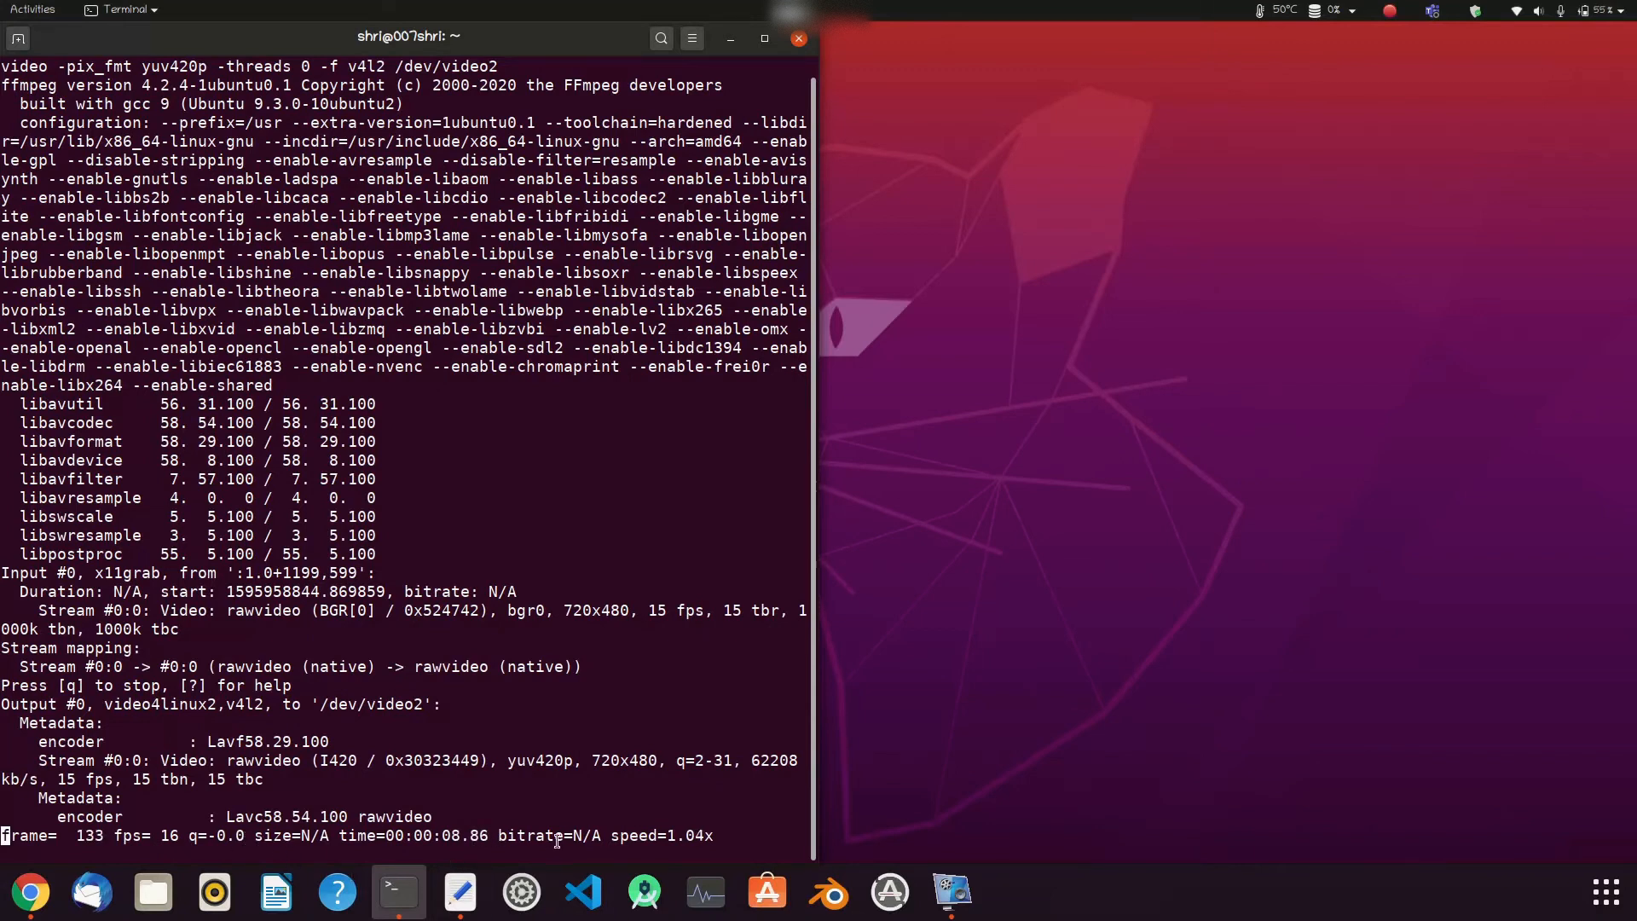
{"action": "mouse_move", "coordinate": [706, 856]}
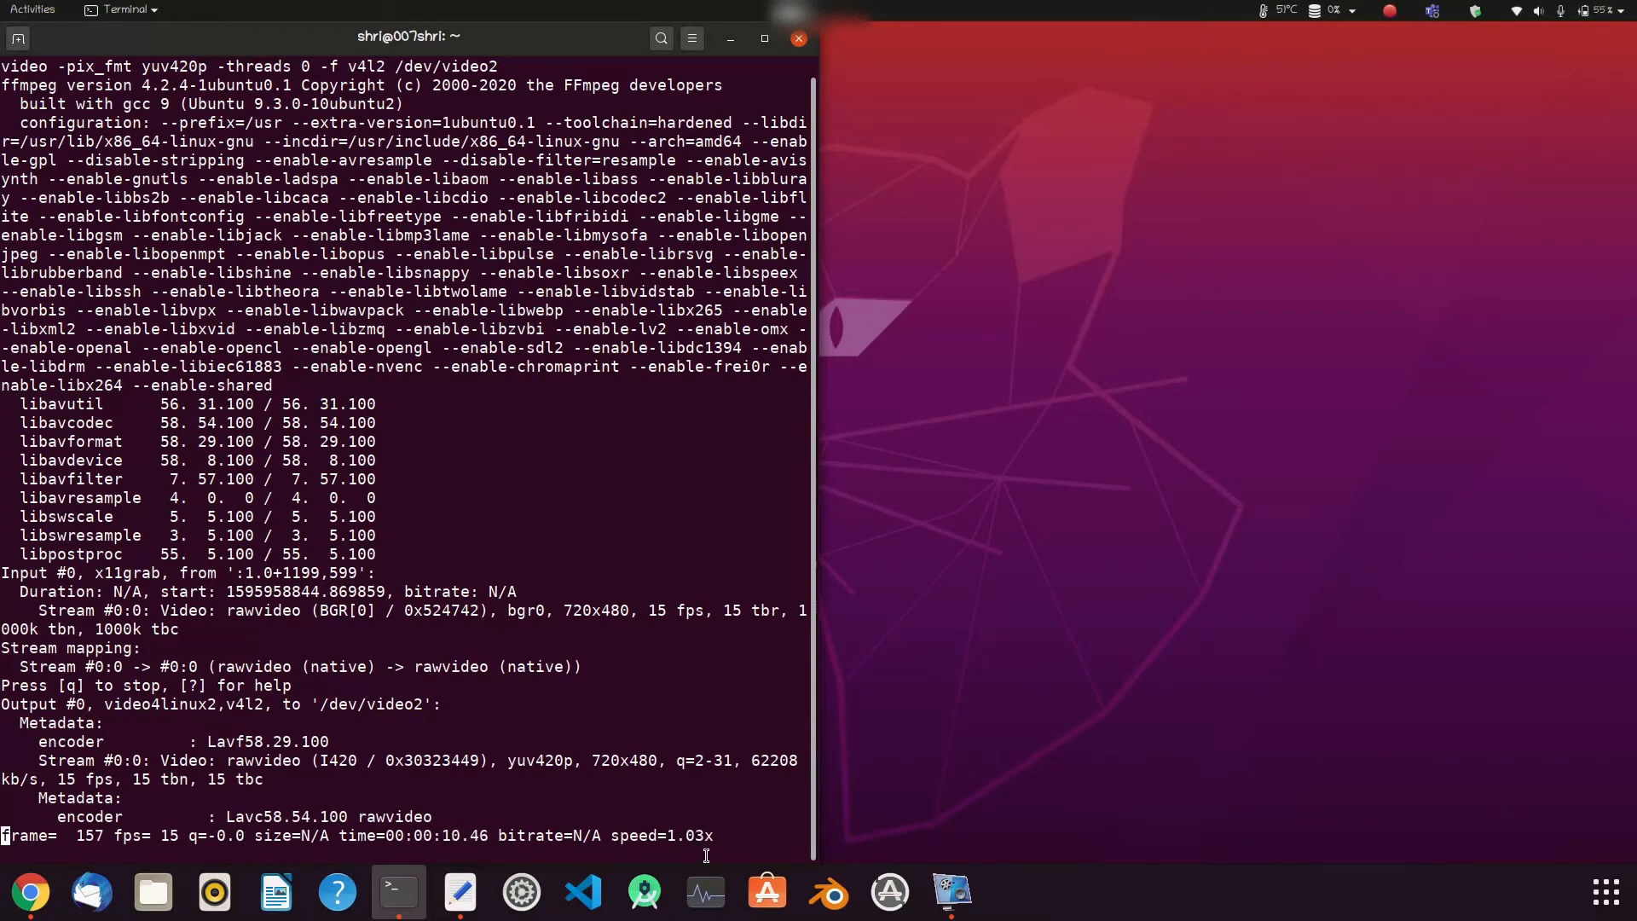
{"action": "mouse_move", "coordinate": [1080, 837]}
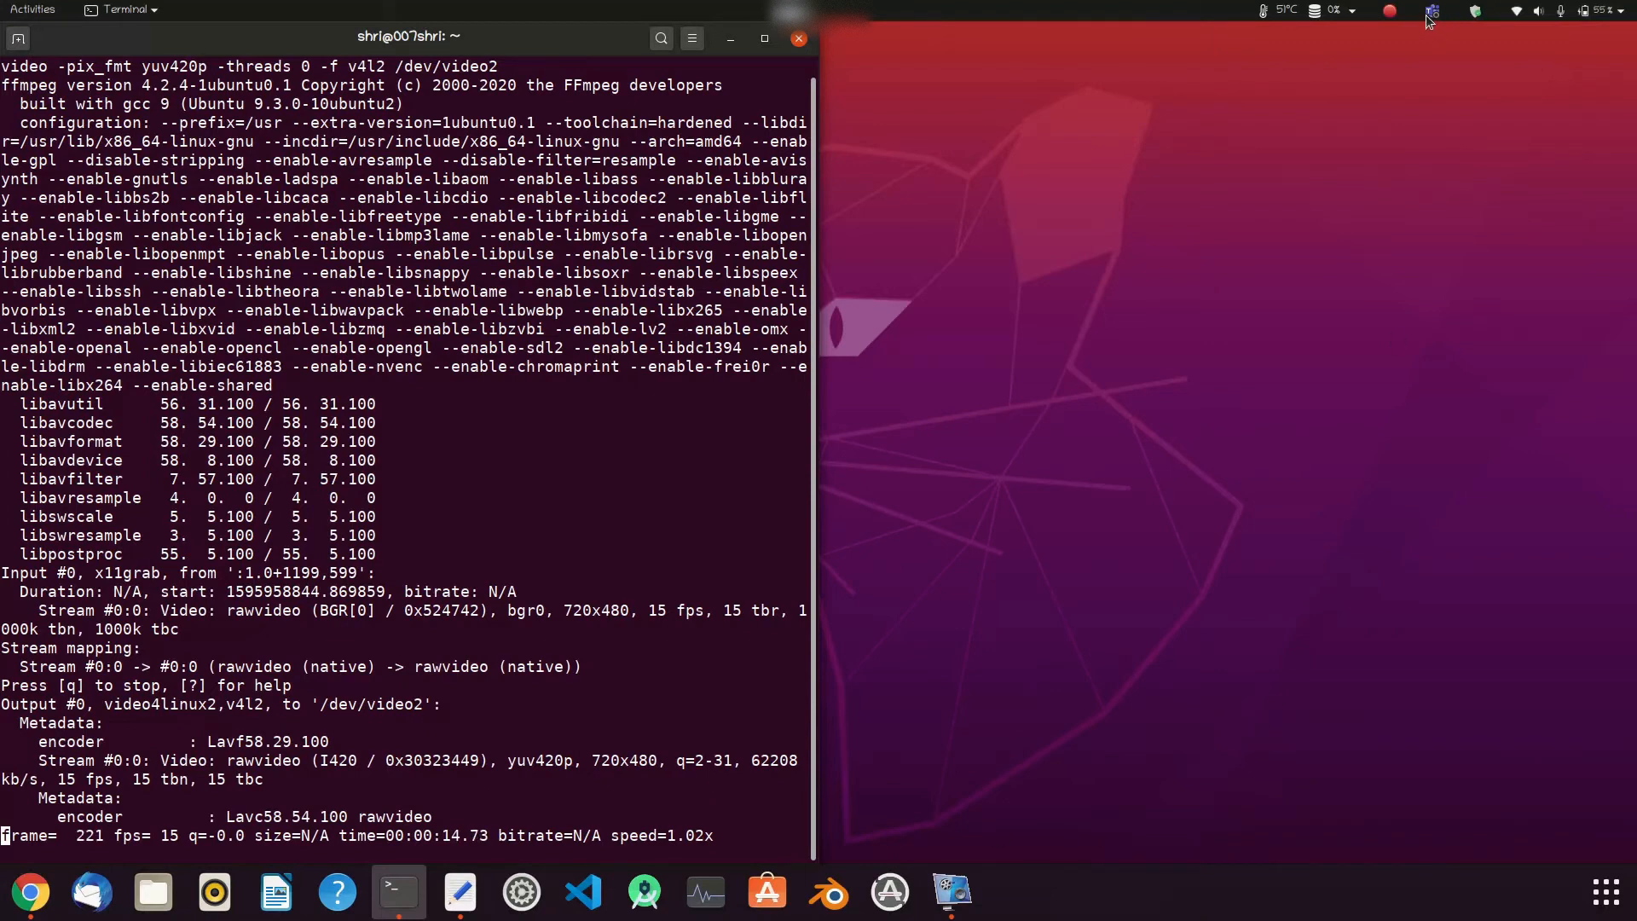
Open Teams from the tray and start Meet now to preview the virtual camera
{"action": "left_click", "coordinate": [1432, 12]}
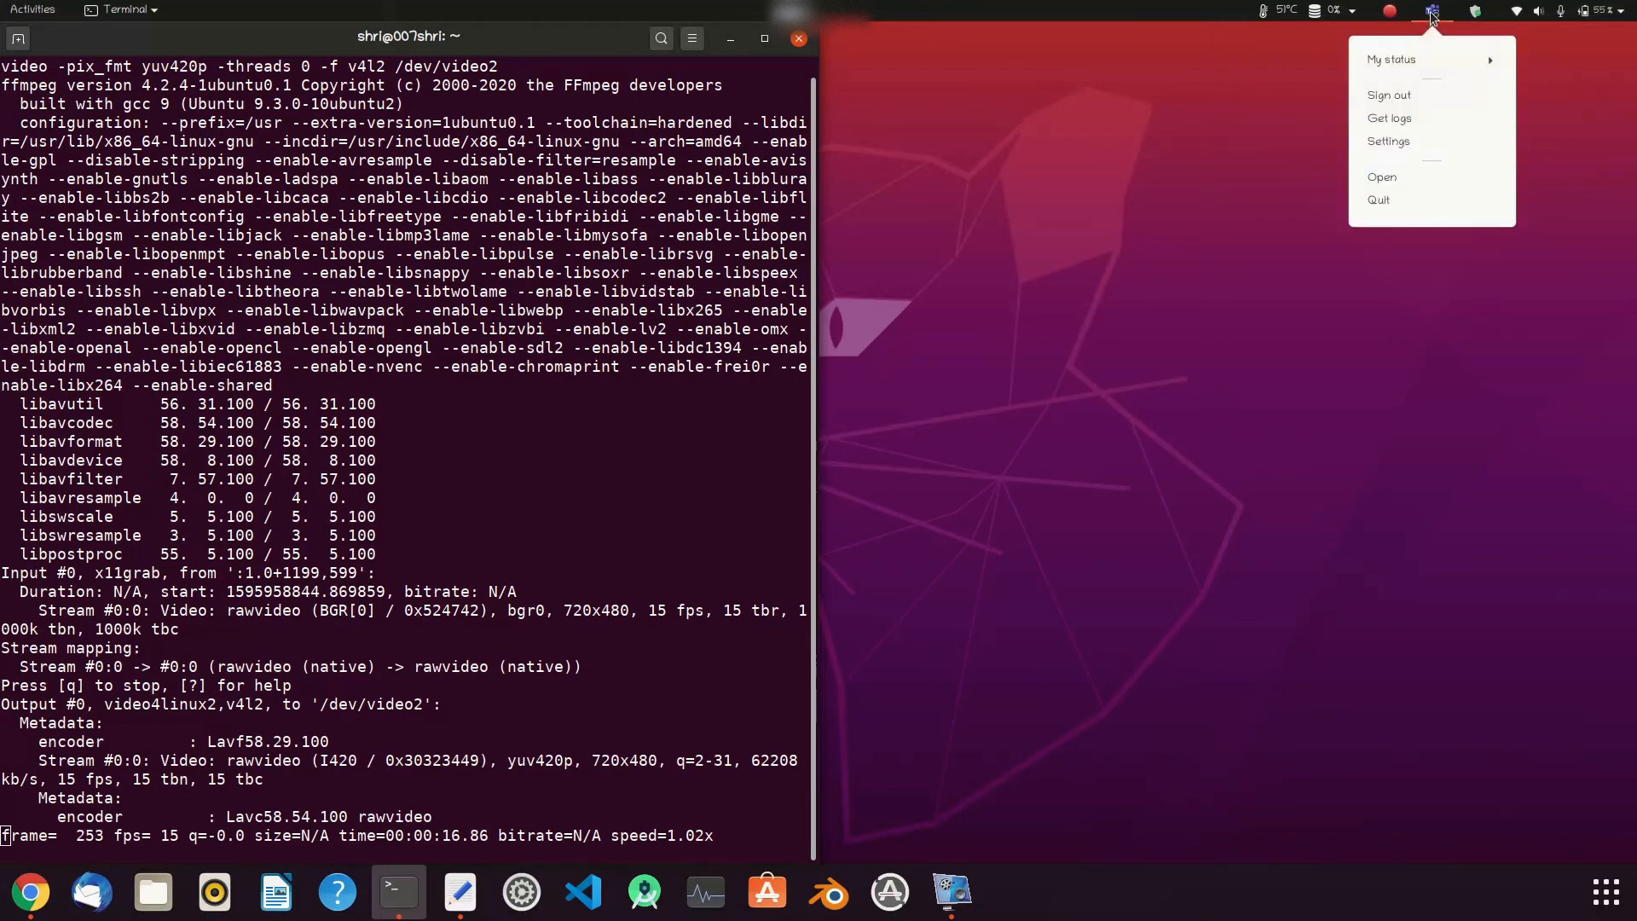
{"action": "mouse_move", "coordinate": [1395, 182]}
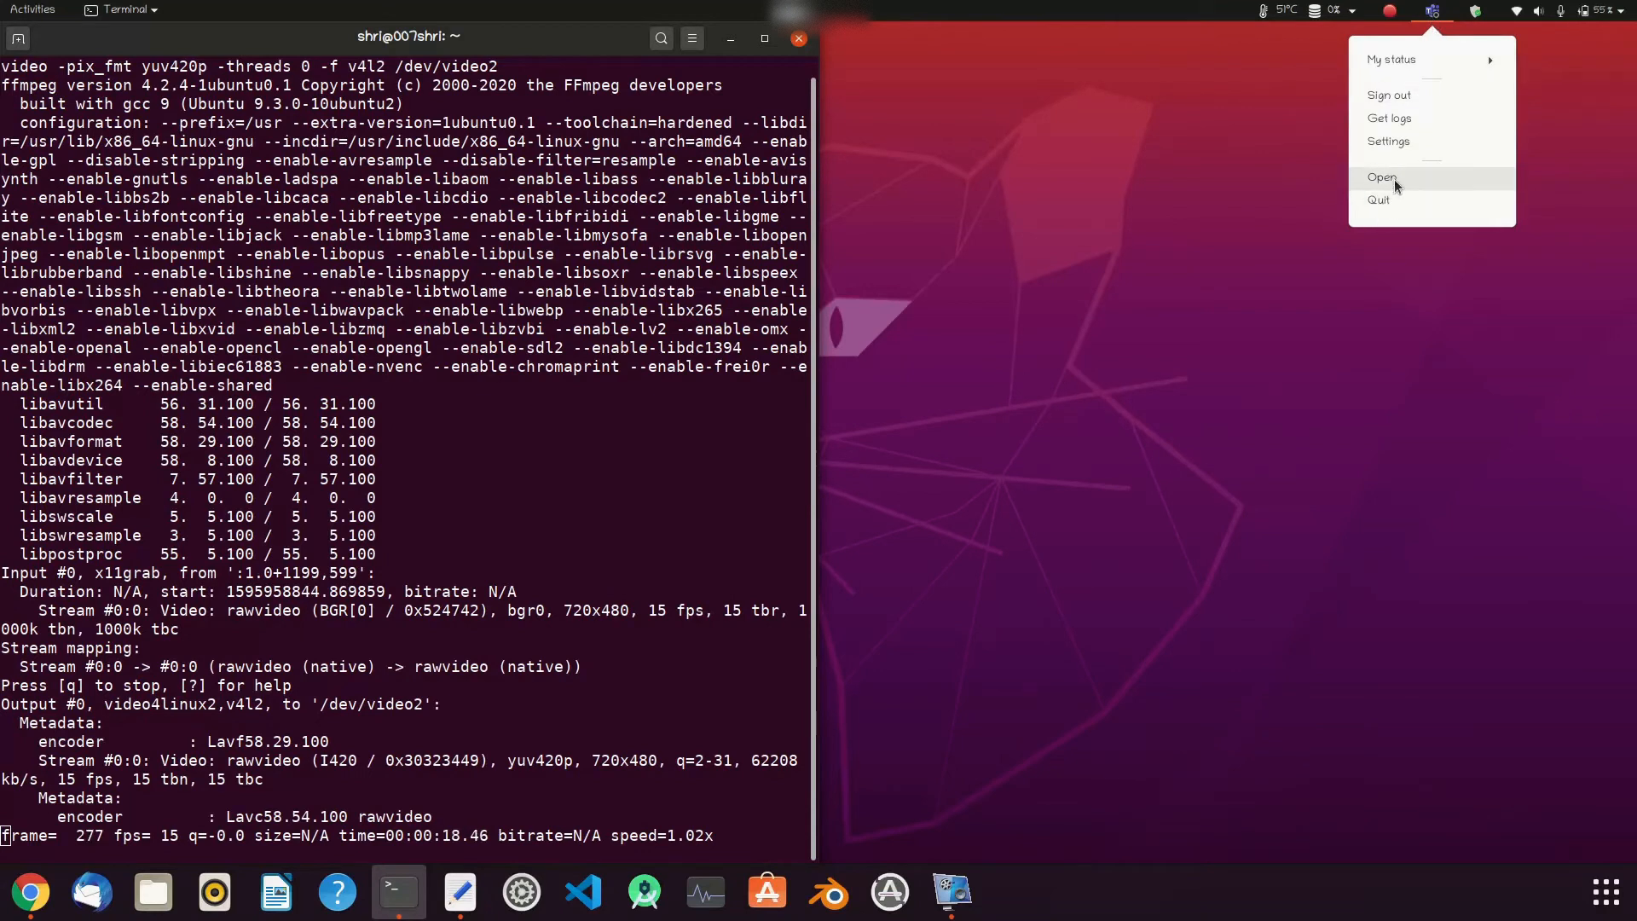
{"action": "left_click", "coordinate": [1382, 177]}
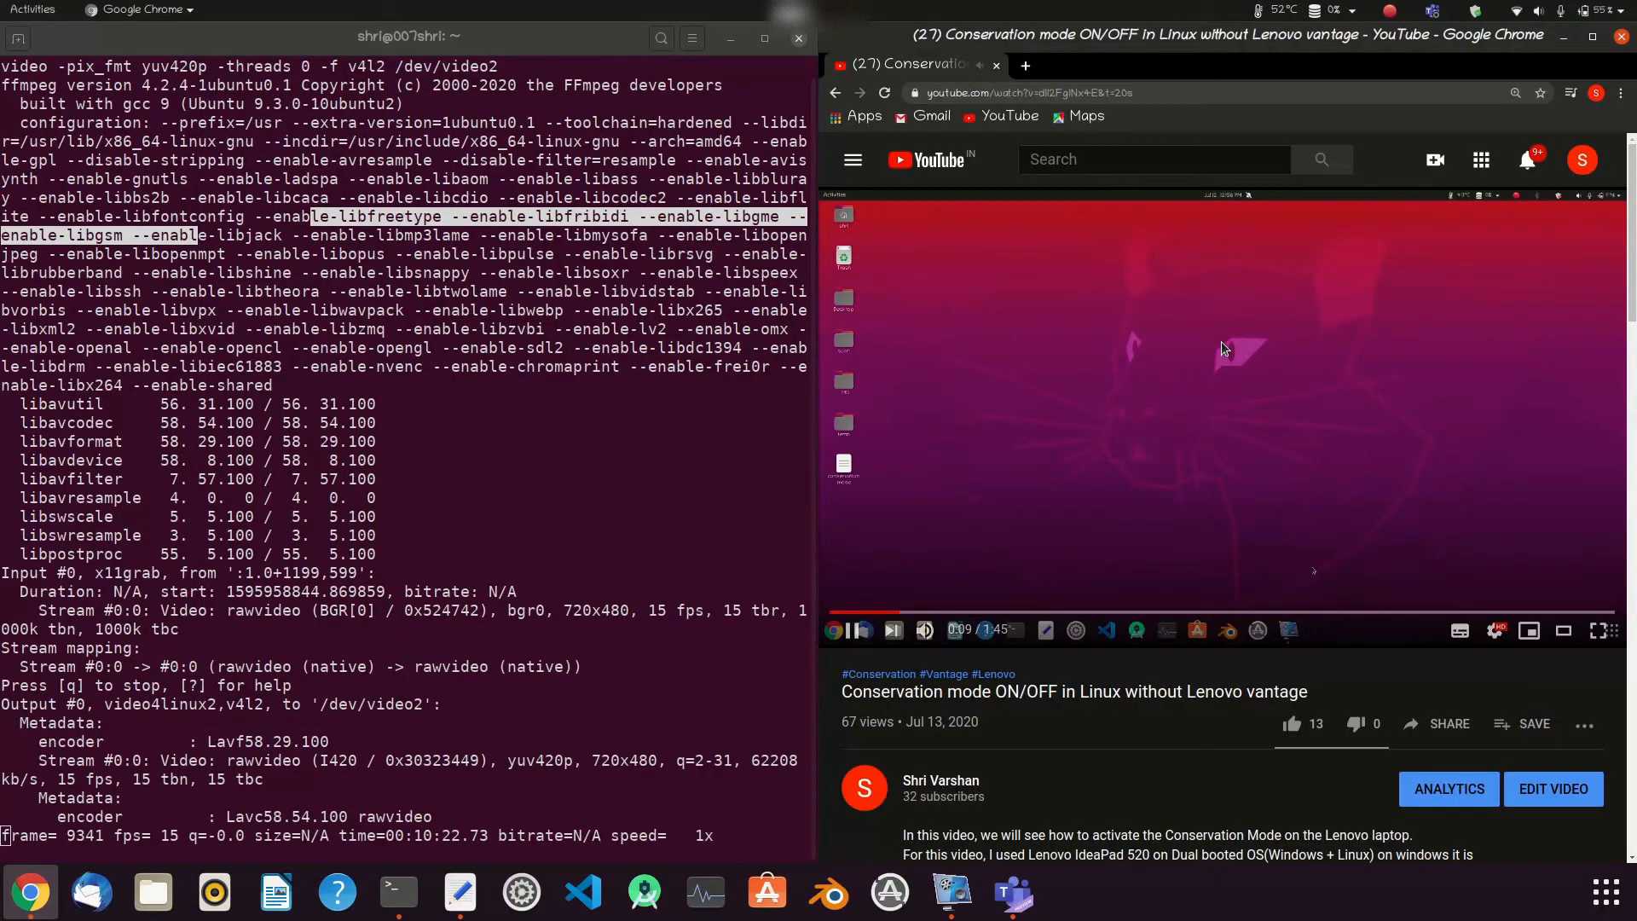
{"action": "left_click", "coordinate": [1013, 892]}
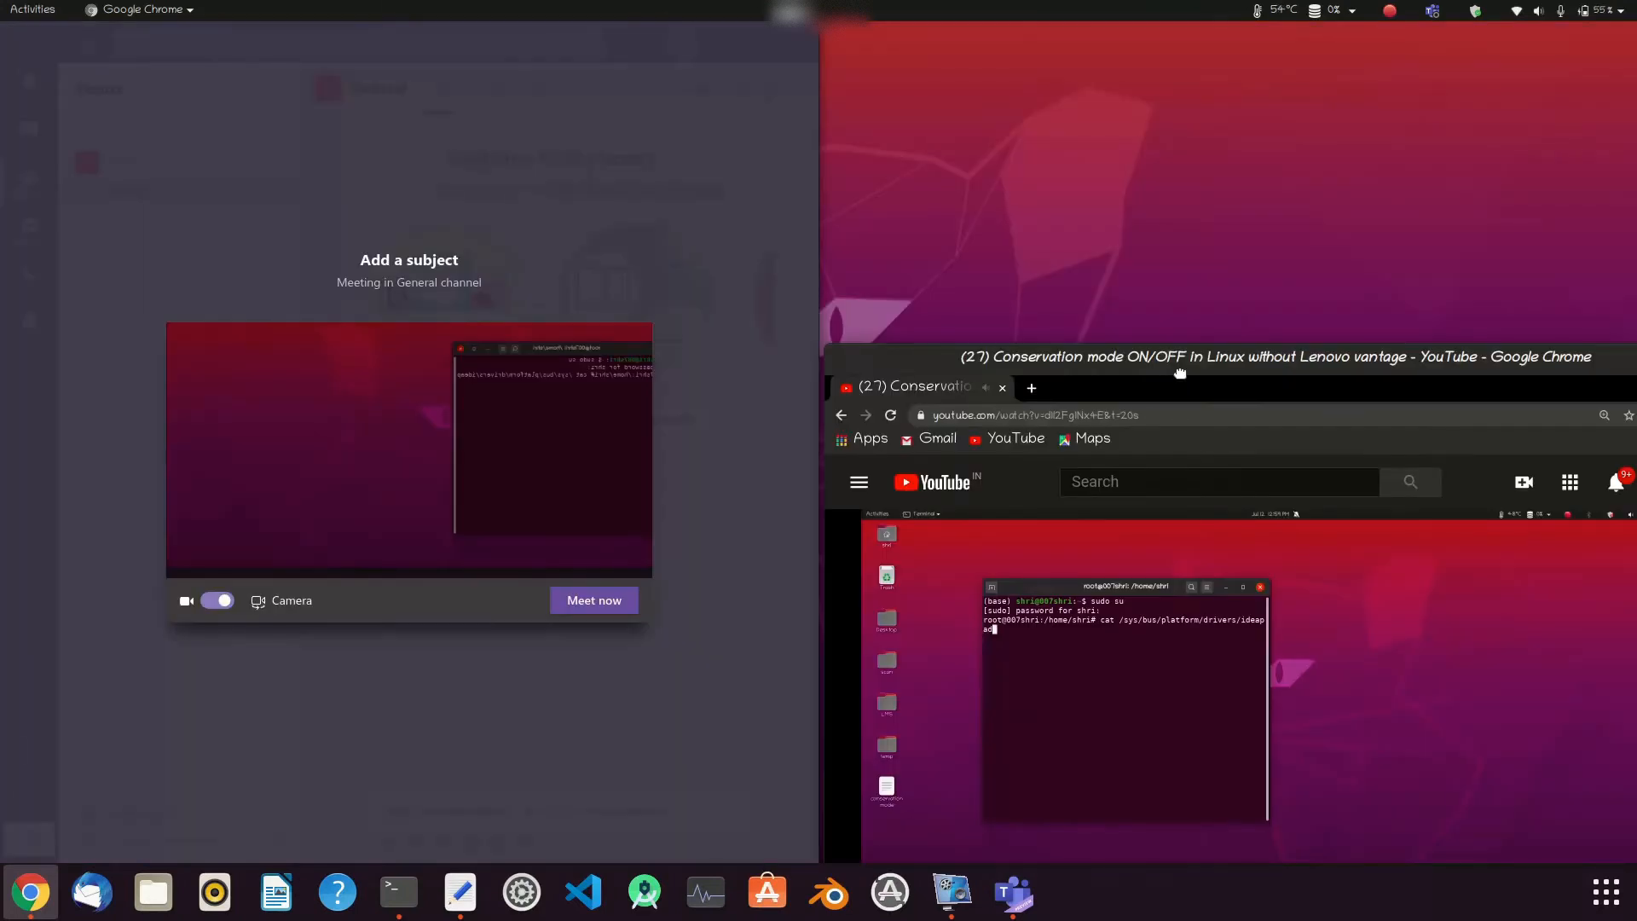
{"action": "left_click", "coordinate": [460, 892]}
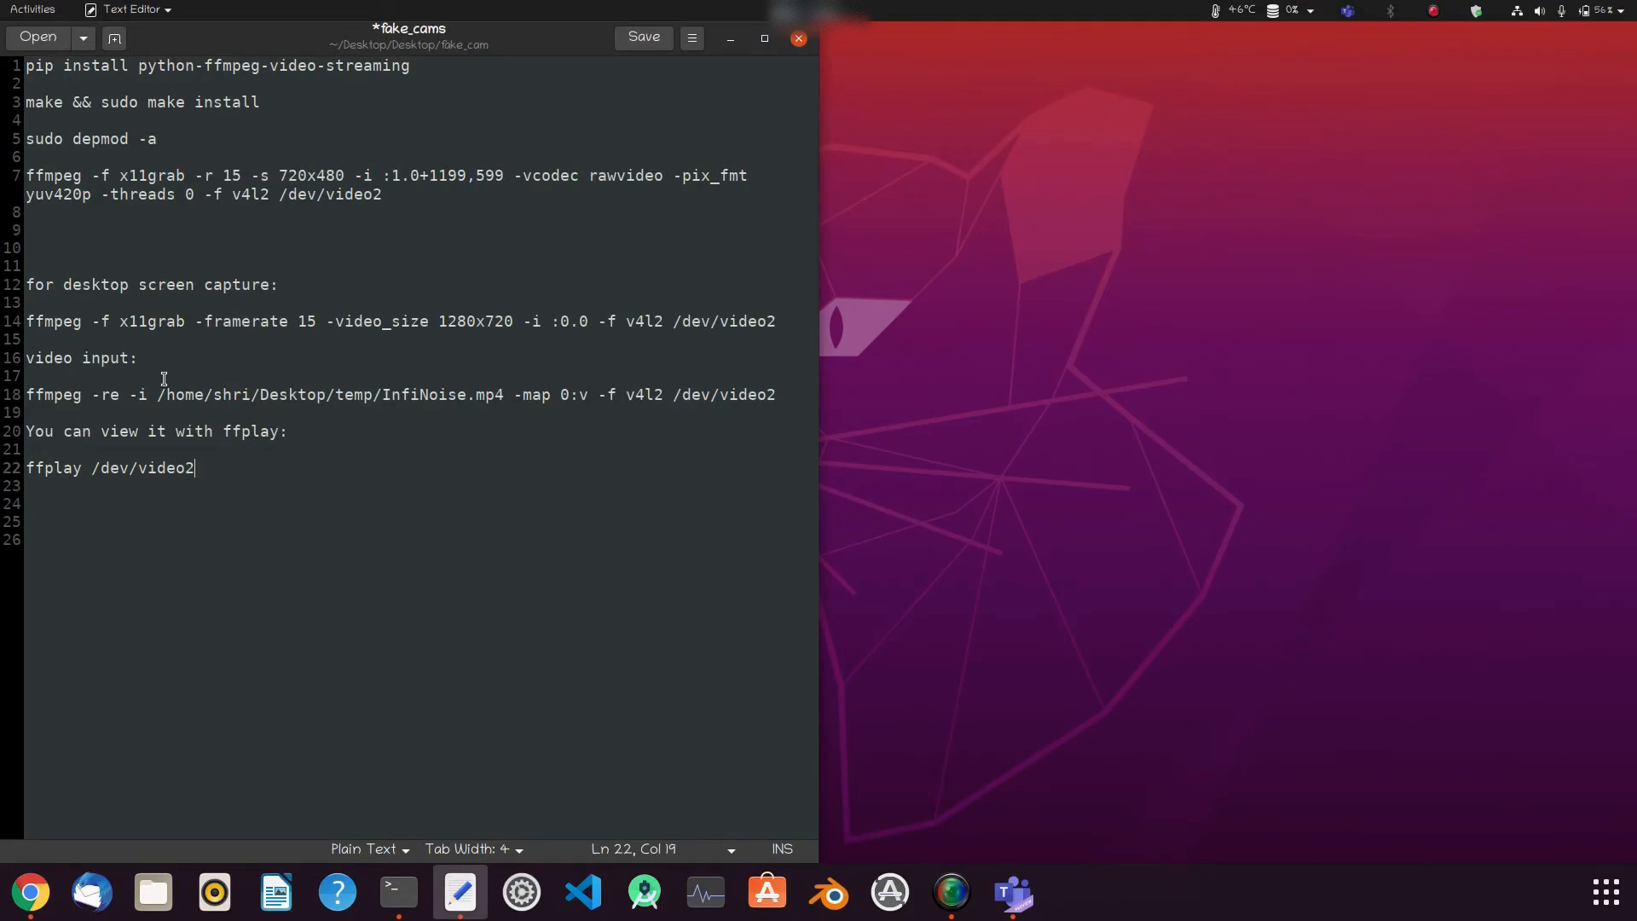
{"action": "mouse_move", "coordinate": [299, 216]}
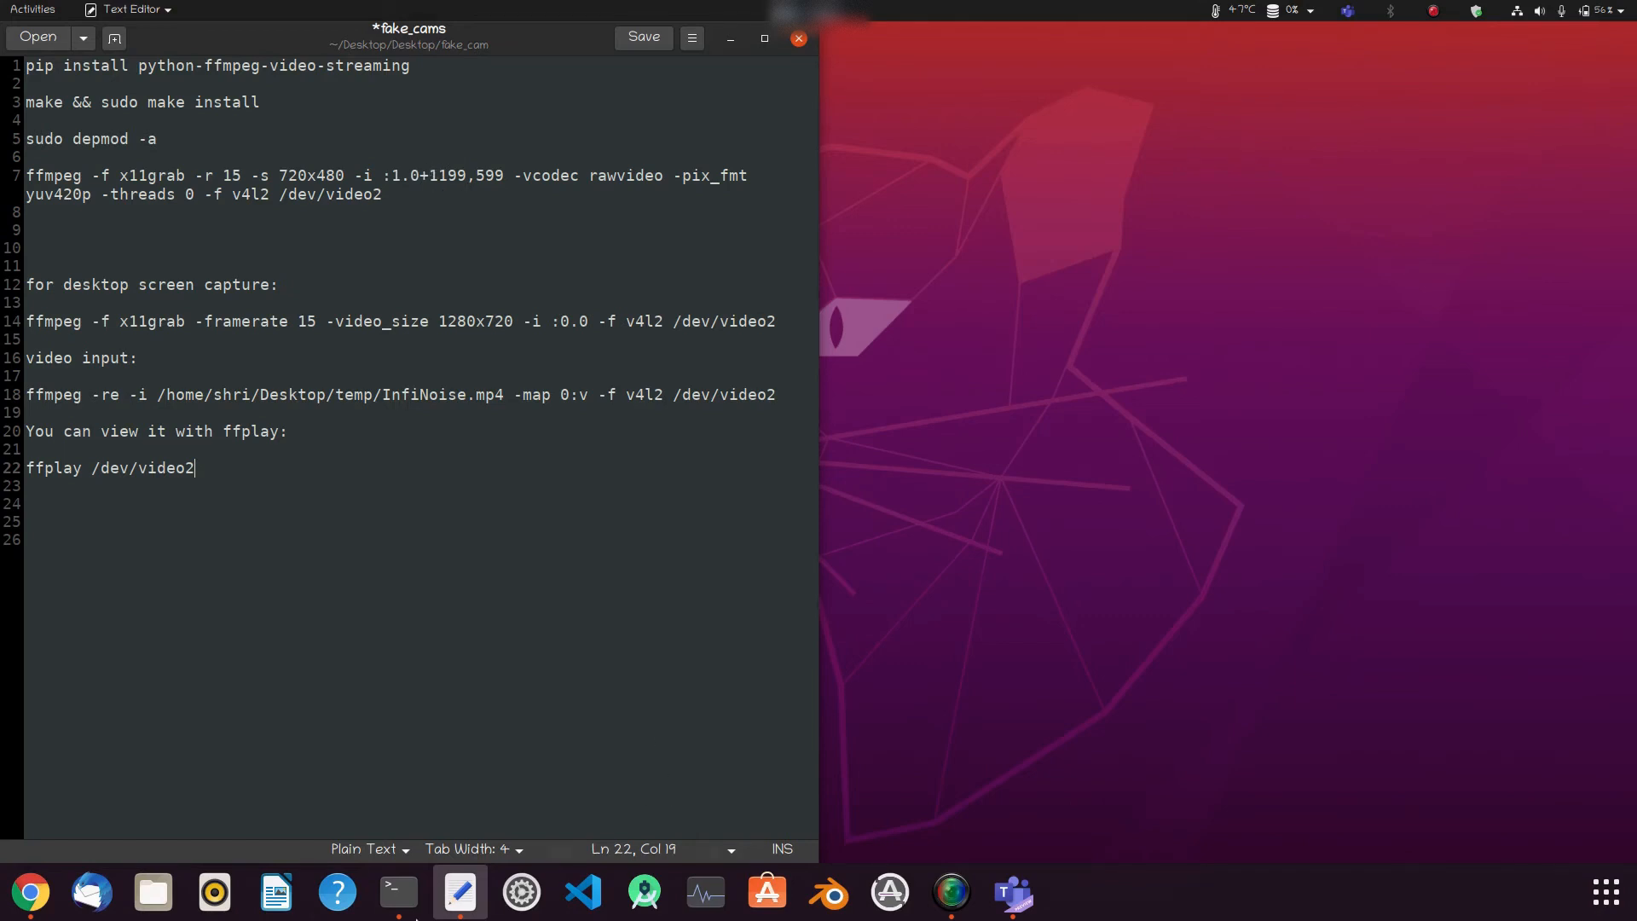
Bring Terminal up beside the fake_cams notes after stopping ffmpeg
{"action": "left_click", "coordinate": [399, 891]}
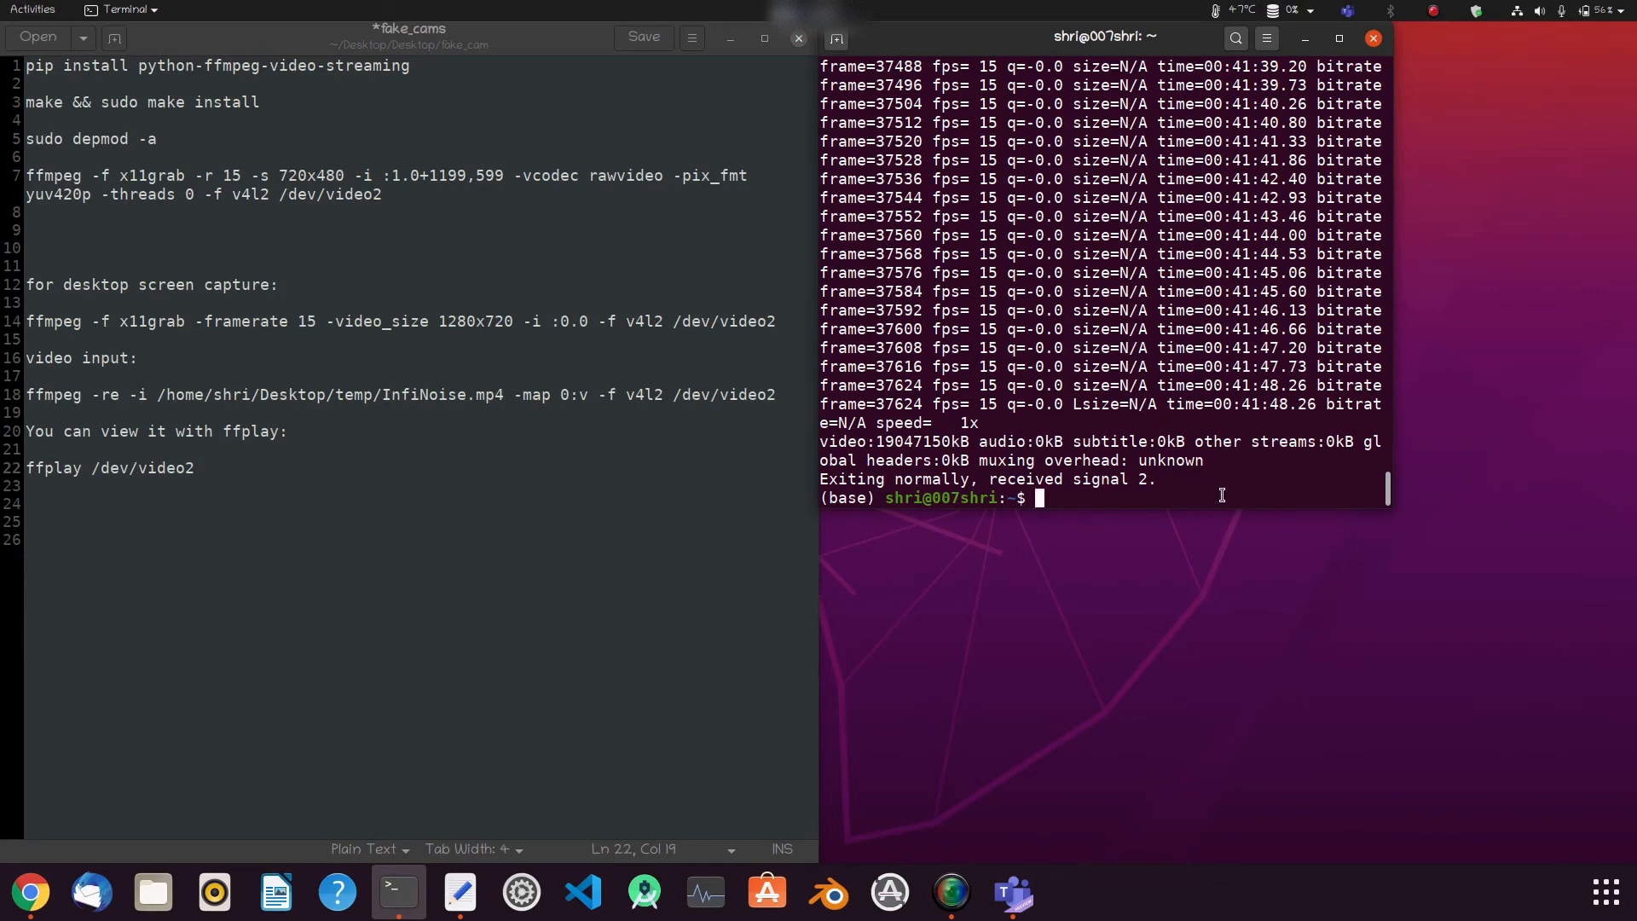
Enter the ffmpeg x11grab capture (15 fps, 720x480, offset 1199,599) to /dev/video2 with CUDA device initialised
{"action": "type", "text": "ffmpeg -f x11grab -r 15 -s 720x480 -i :1.0+1199,599 -init_hw_device cuda -vcodec rawvideo -pix_fmt yuv420p -threads 0 -f v4l2 /dev/video2"}
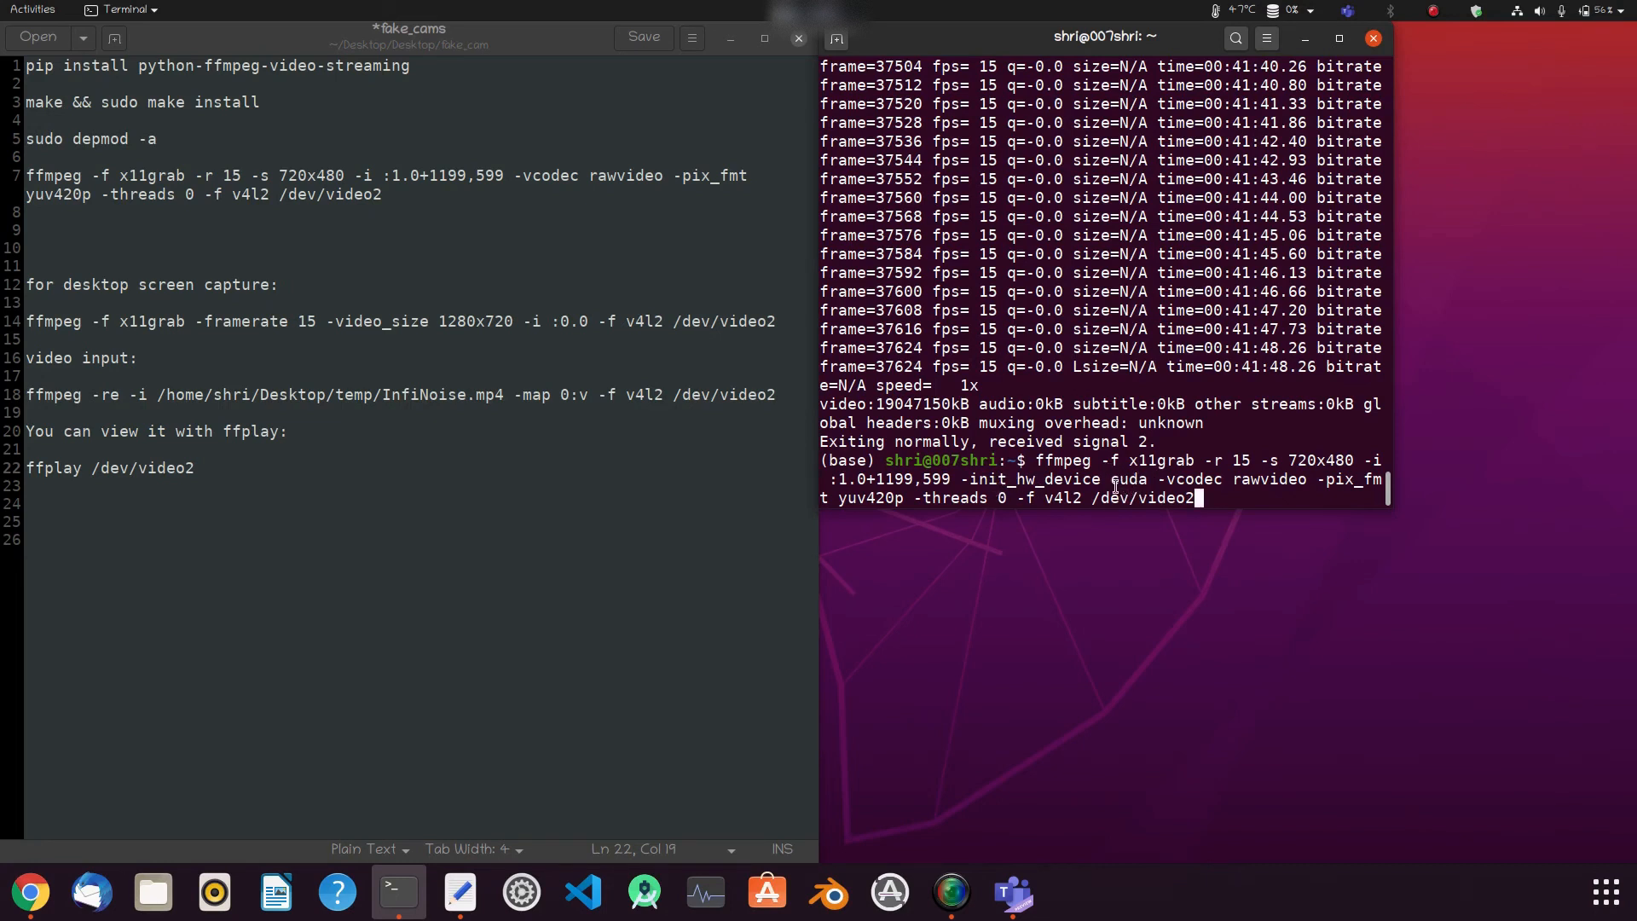
{"action": "mouse_move", "coordinate": [1008, 497]}
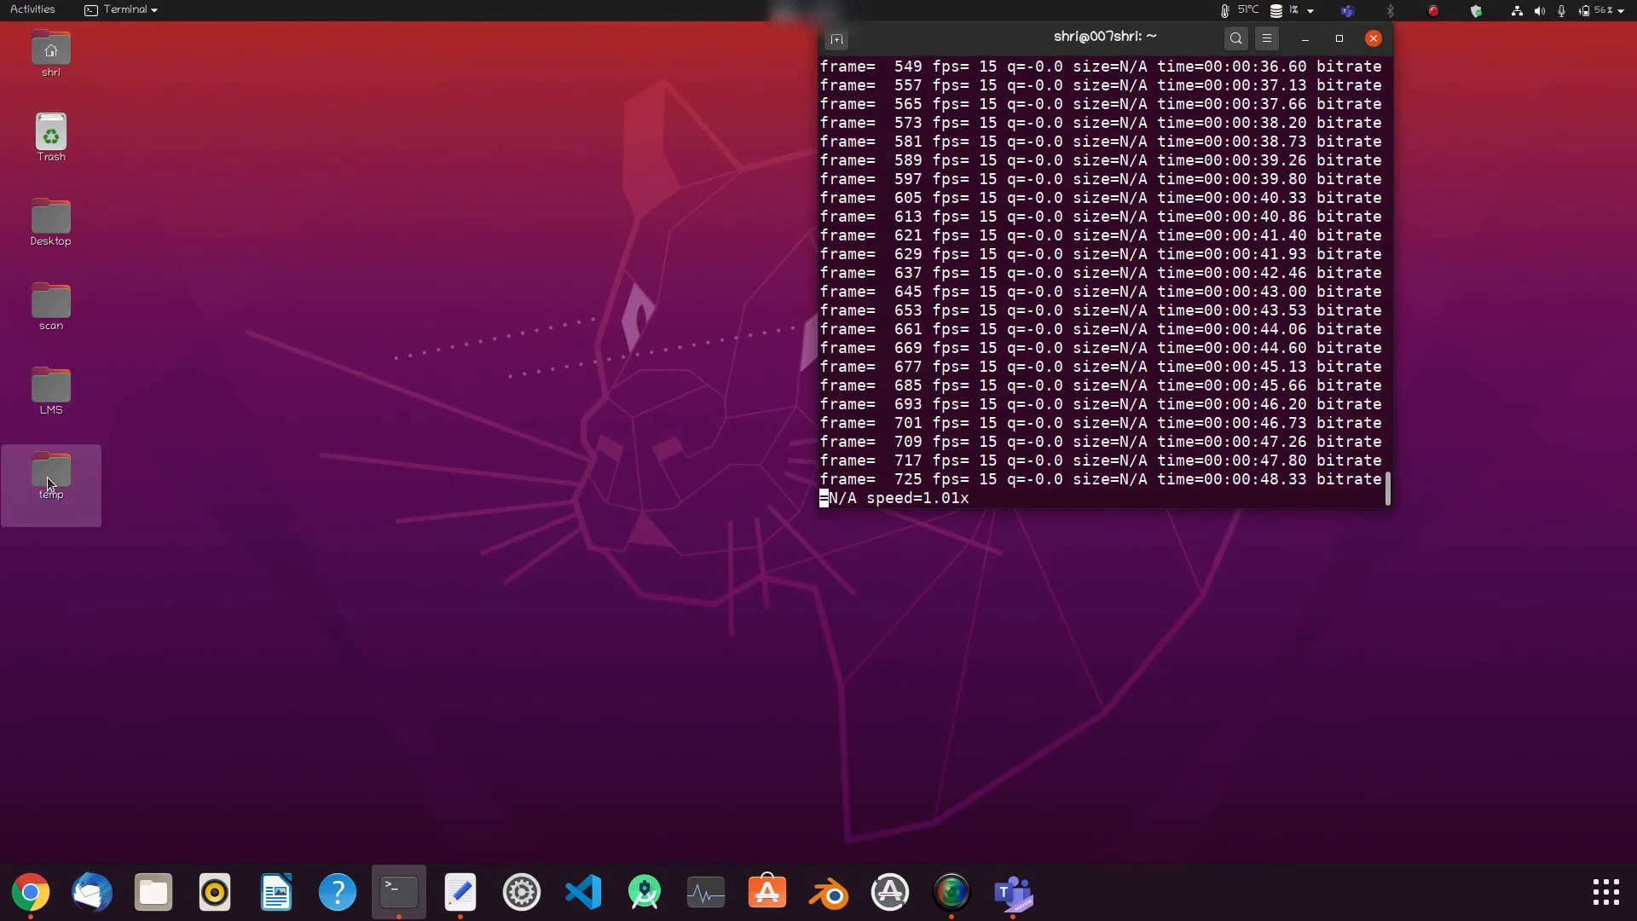
Play InfiNoise.mp4 from the desktop temp folder in VLC and return to the Teams preview
{"action": "double_click", "coordinate": [51, 475]}
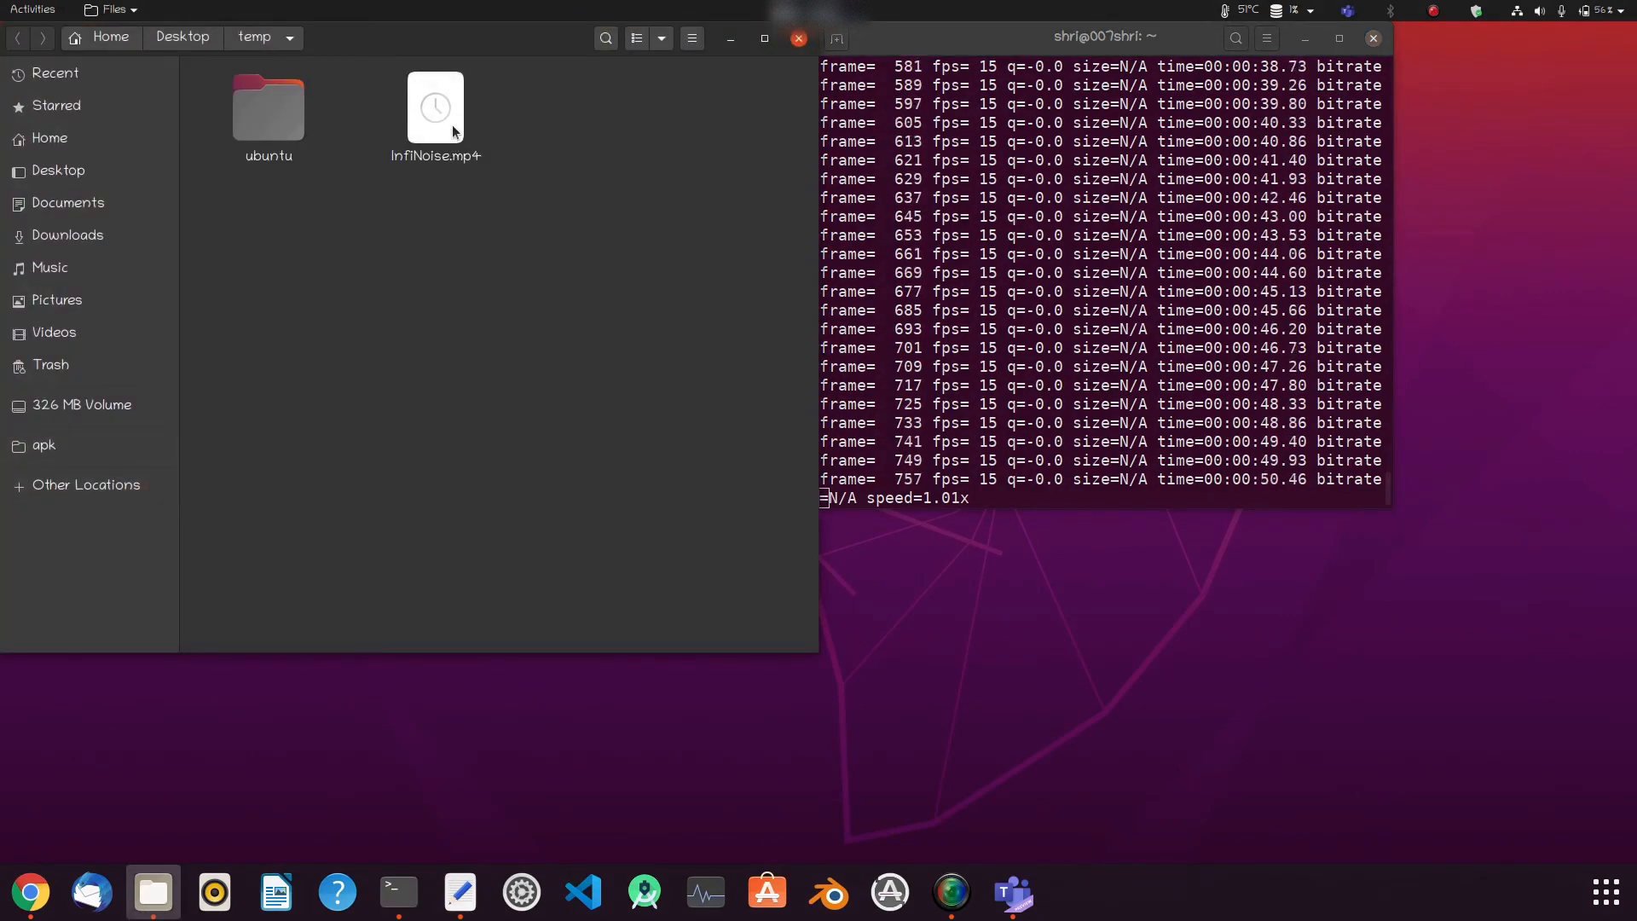
{"action": "left_click", "coordinate": [436, 107]}
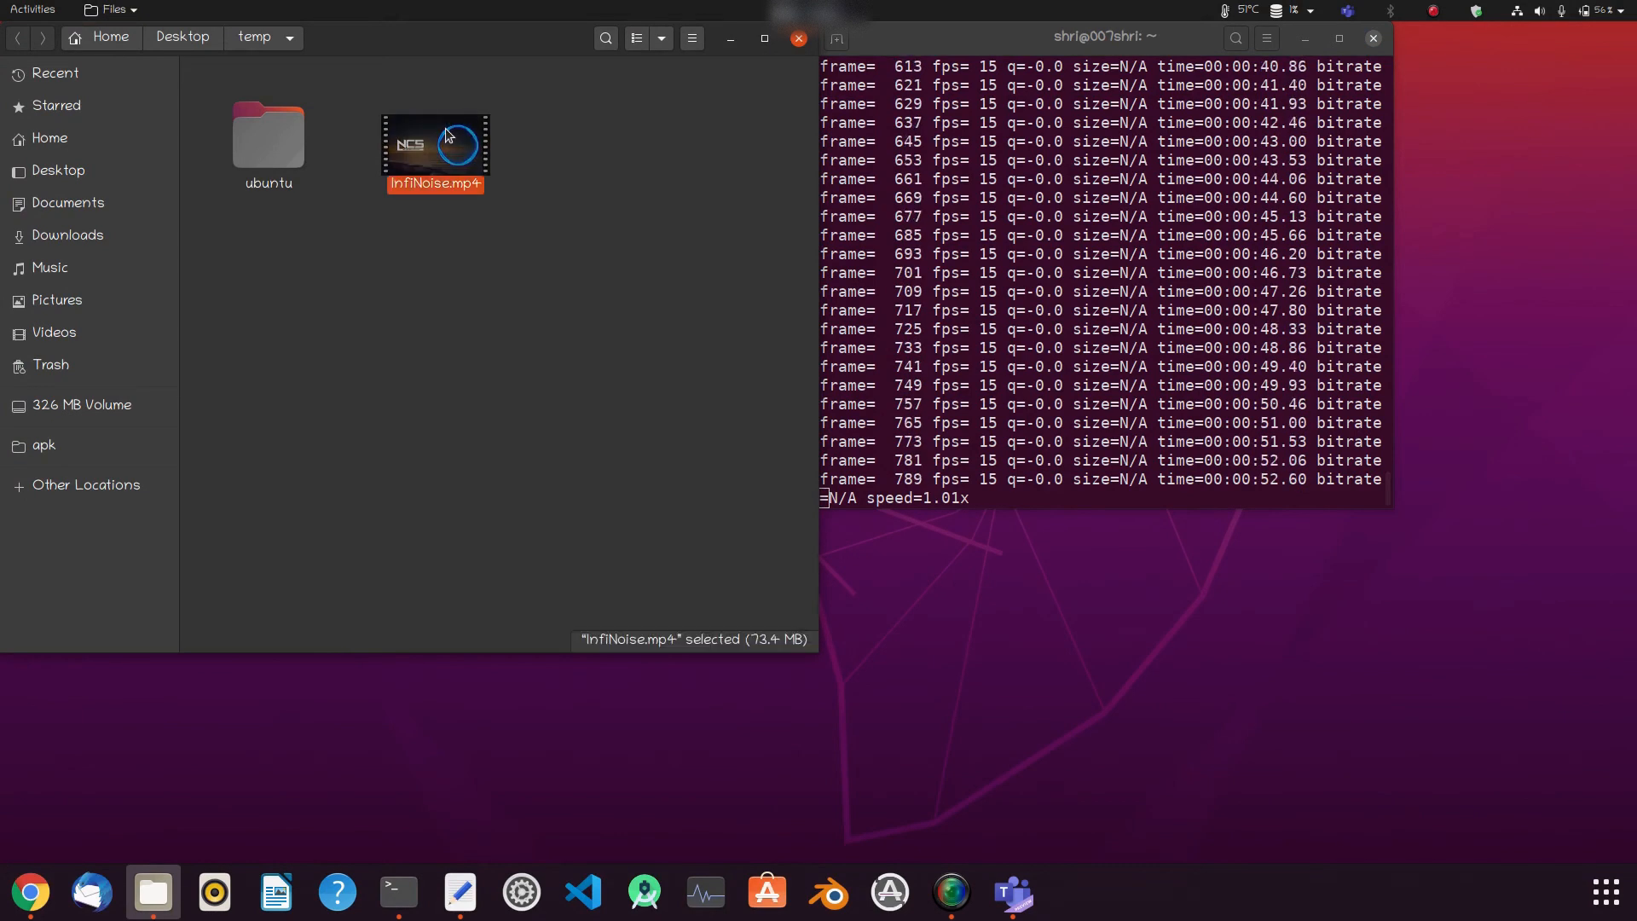
{"action": "double_click", "coordinate": [435, 145]}
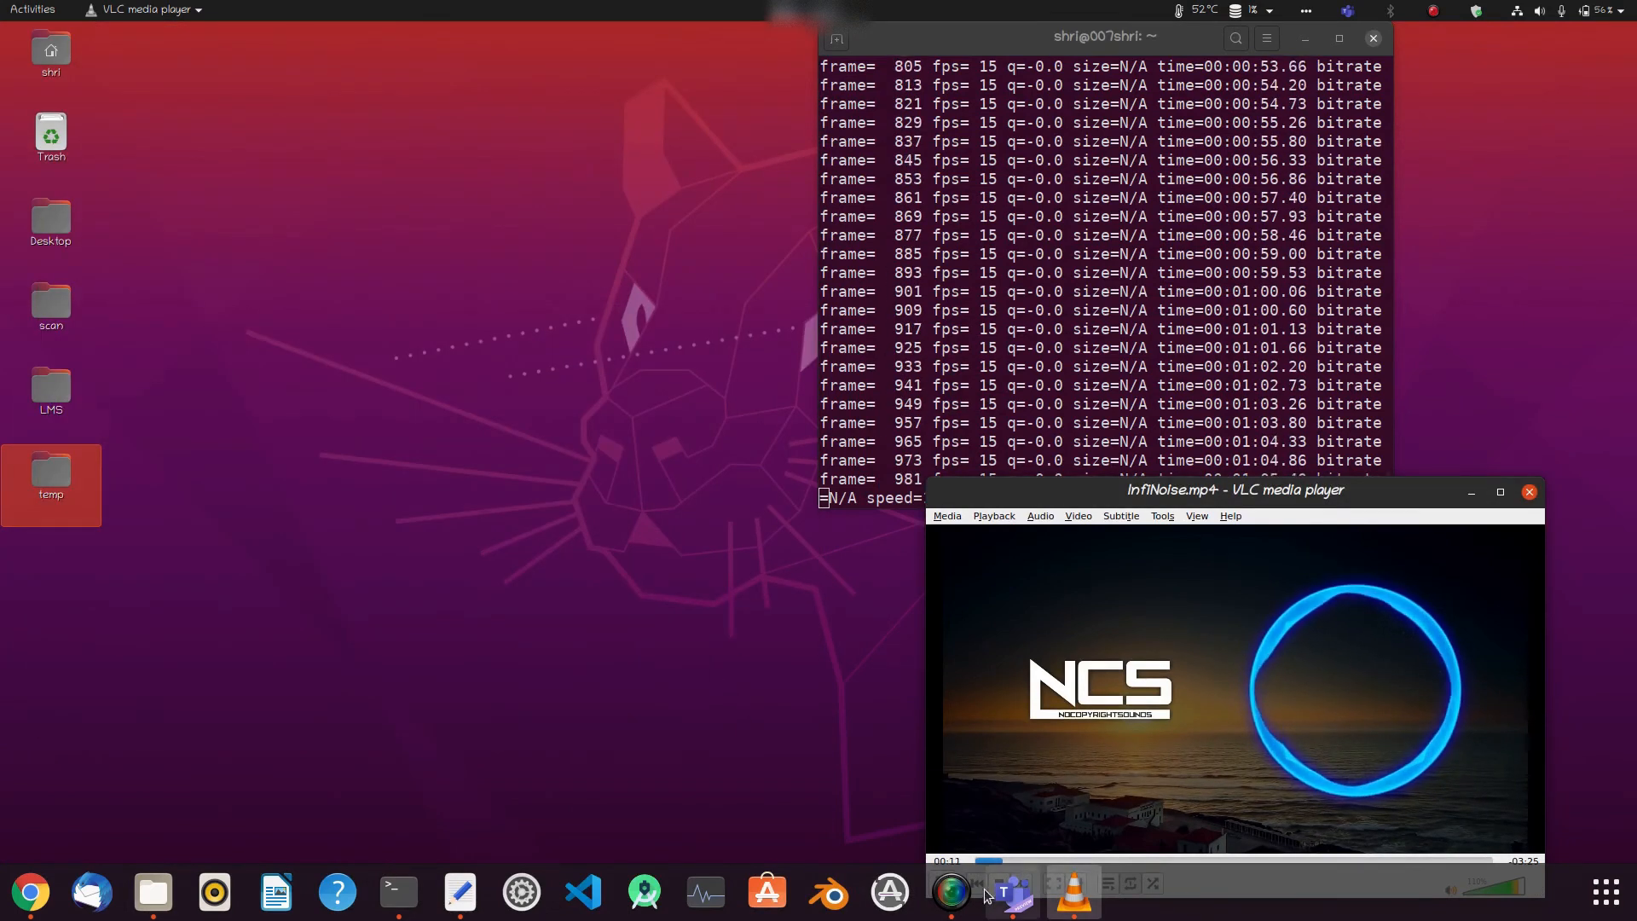
{"action": "left_click", "coordinate": [399, 891]}
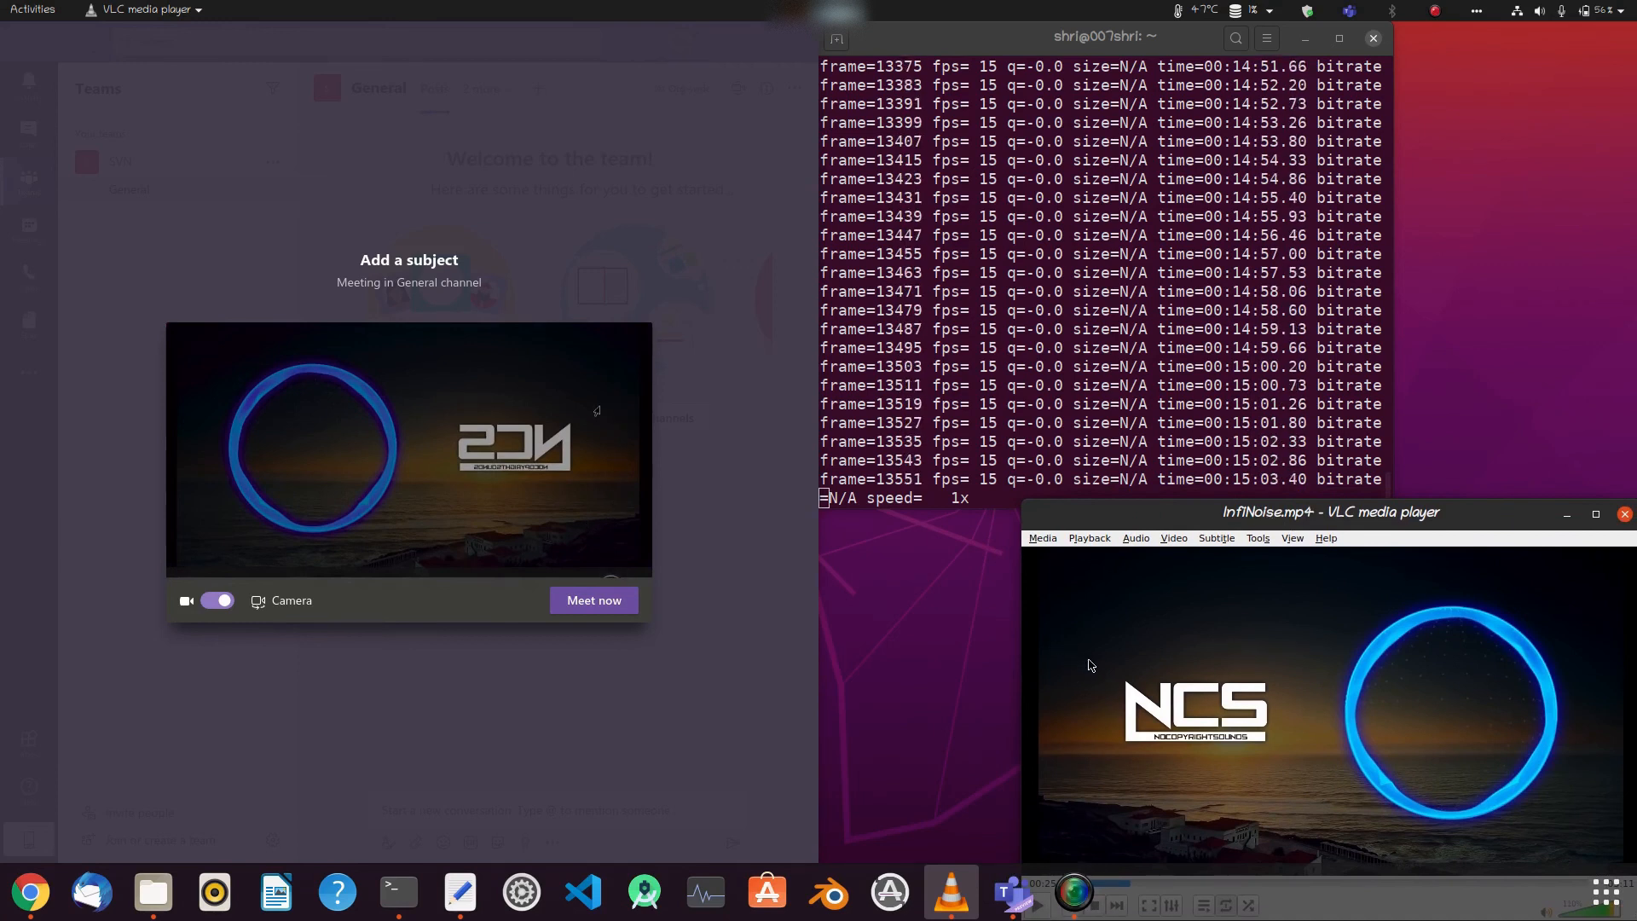
{"action": "mouse_move", "coordinate": [687, 738]}
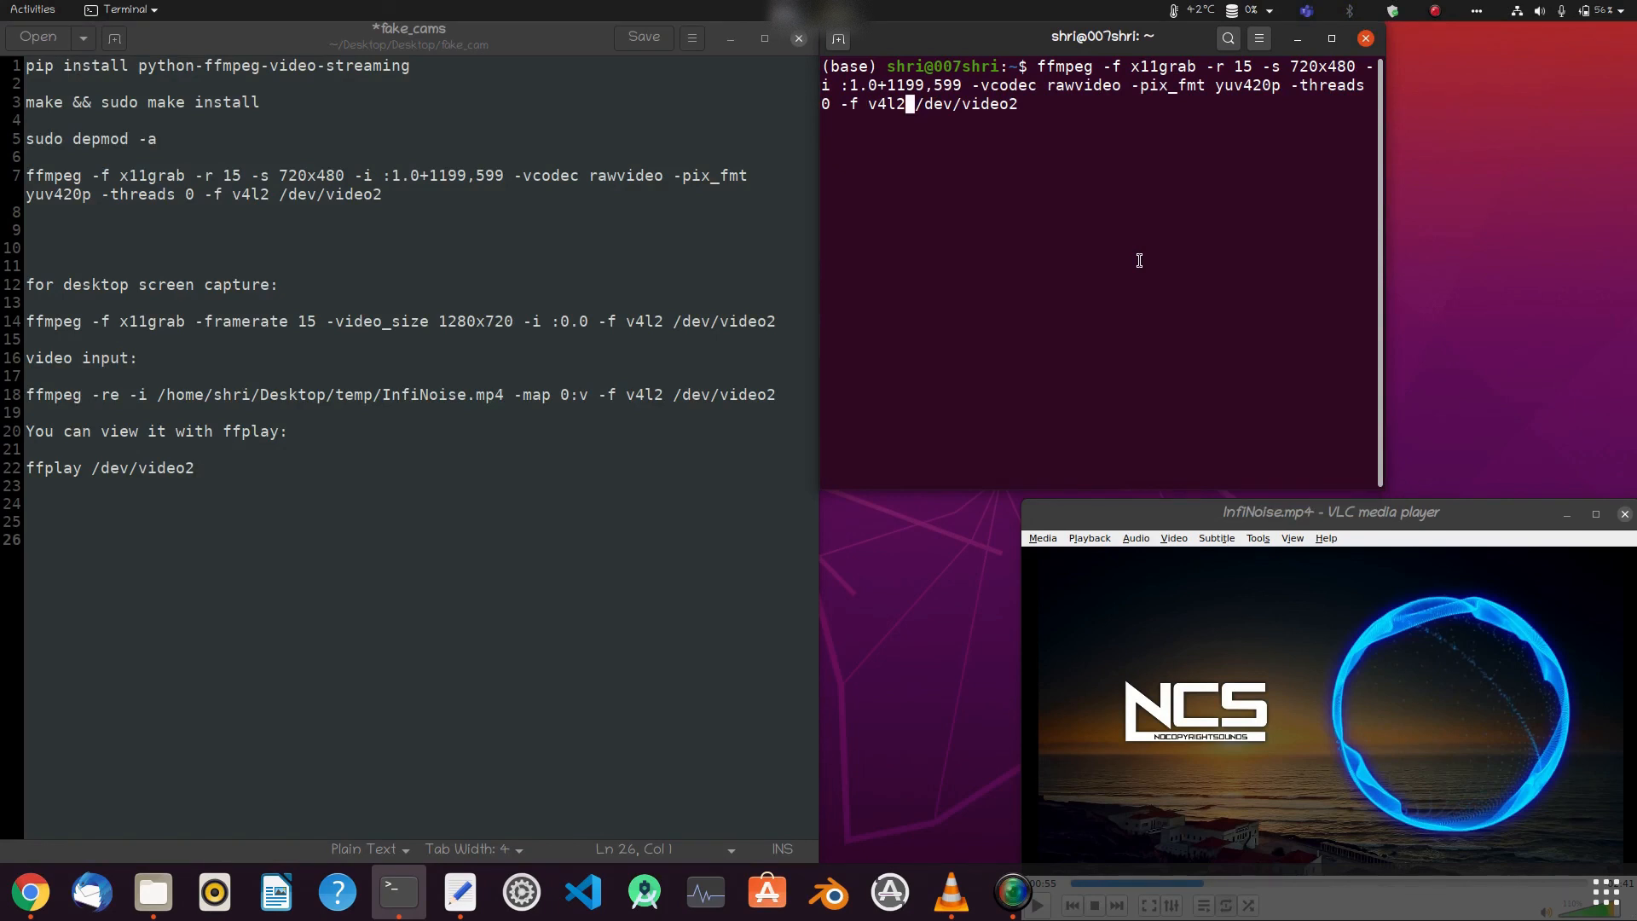
{"action": "mouse_move", "coordinate": [1096, 284]}
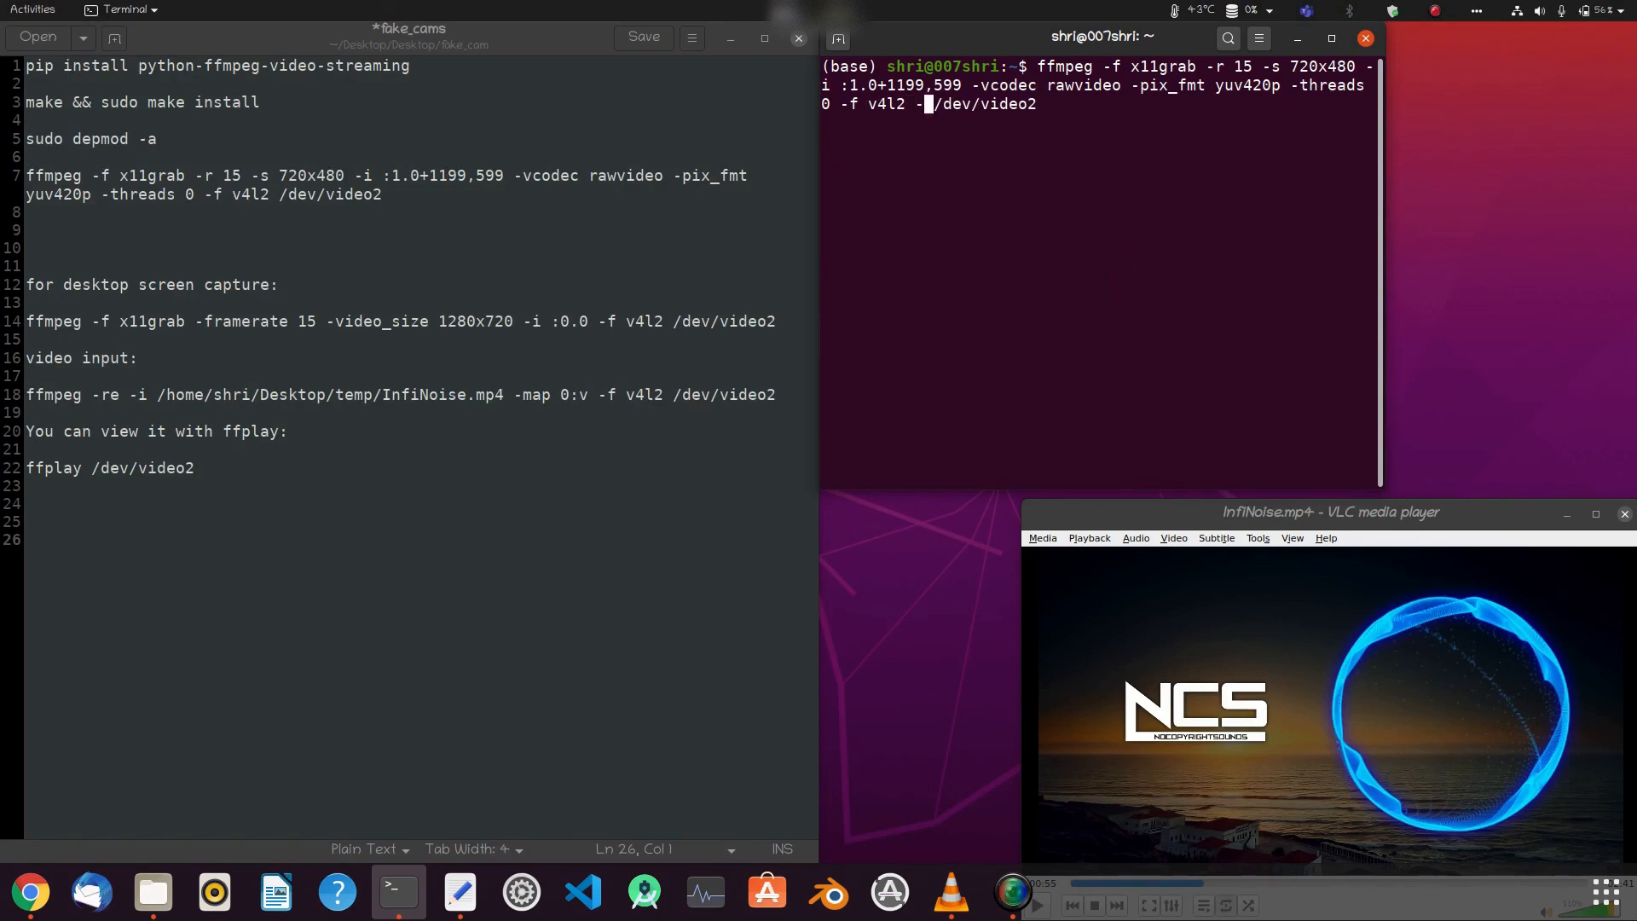
Insert -vf 'hflip' before /dev/video2 in the ffmpeg command so the camera is unmirrored
{"action": "type", "text": "vf"}
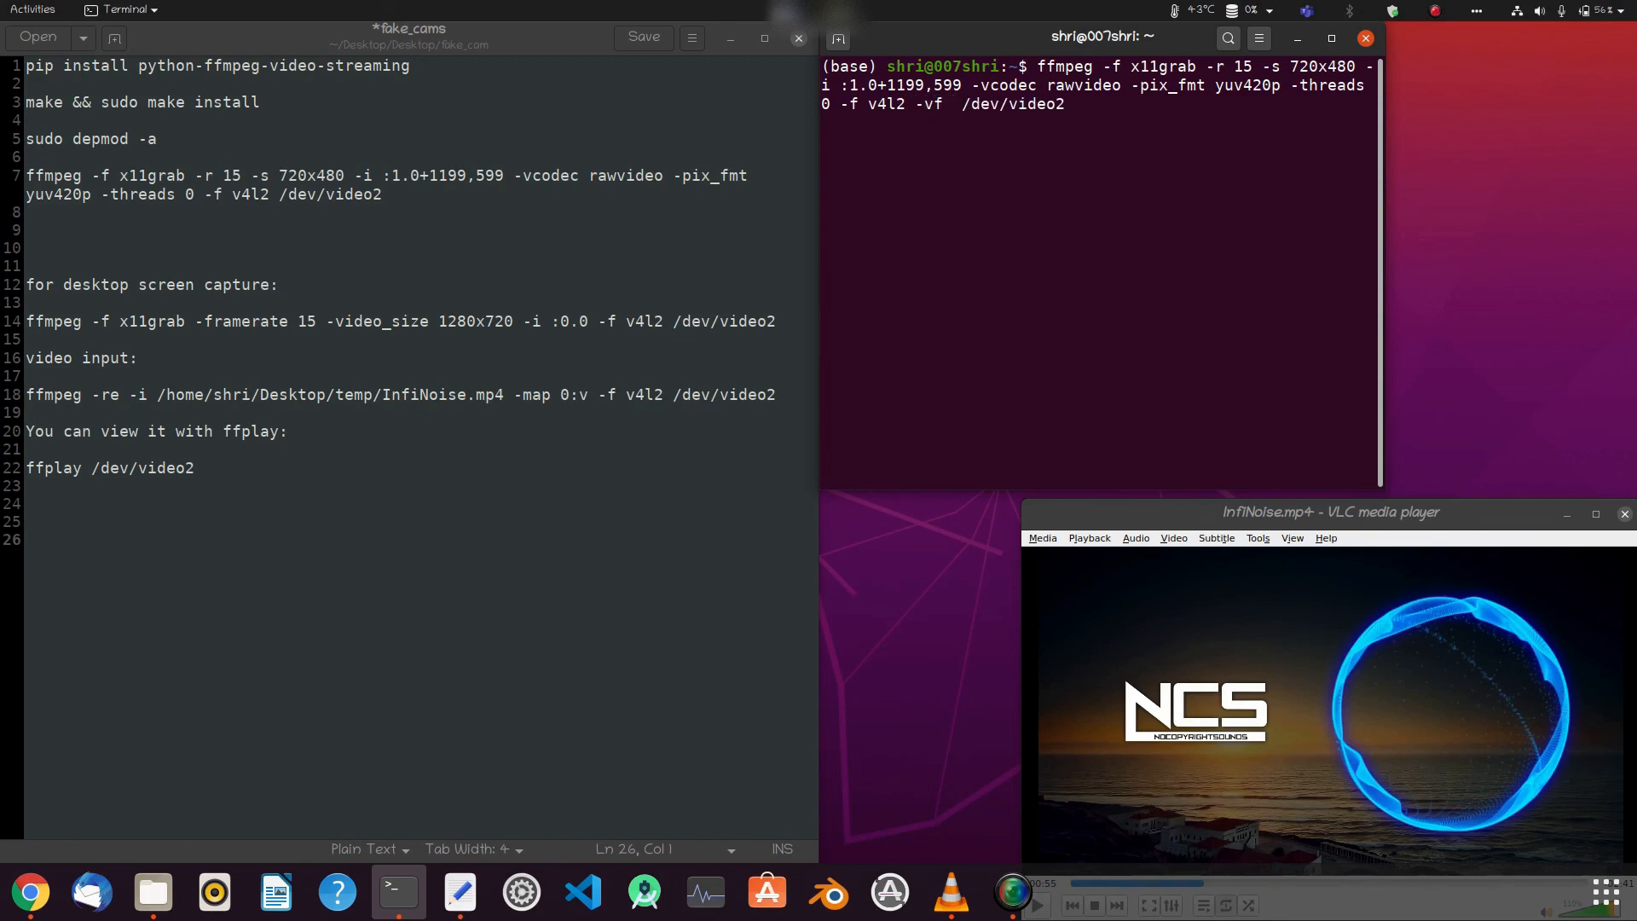
{"action": "type", "text": "'"}
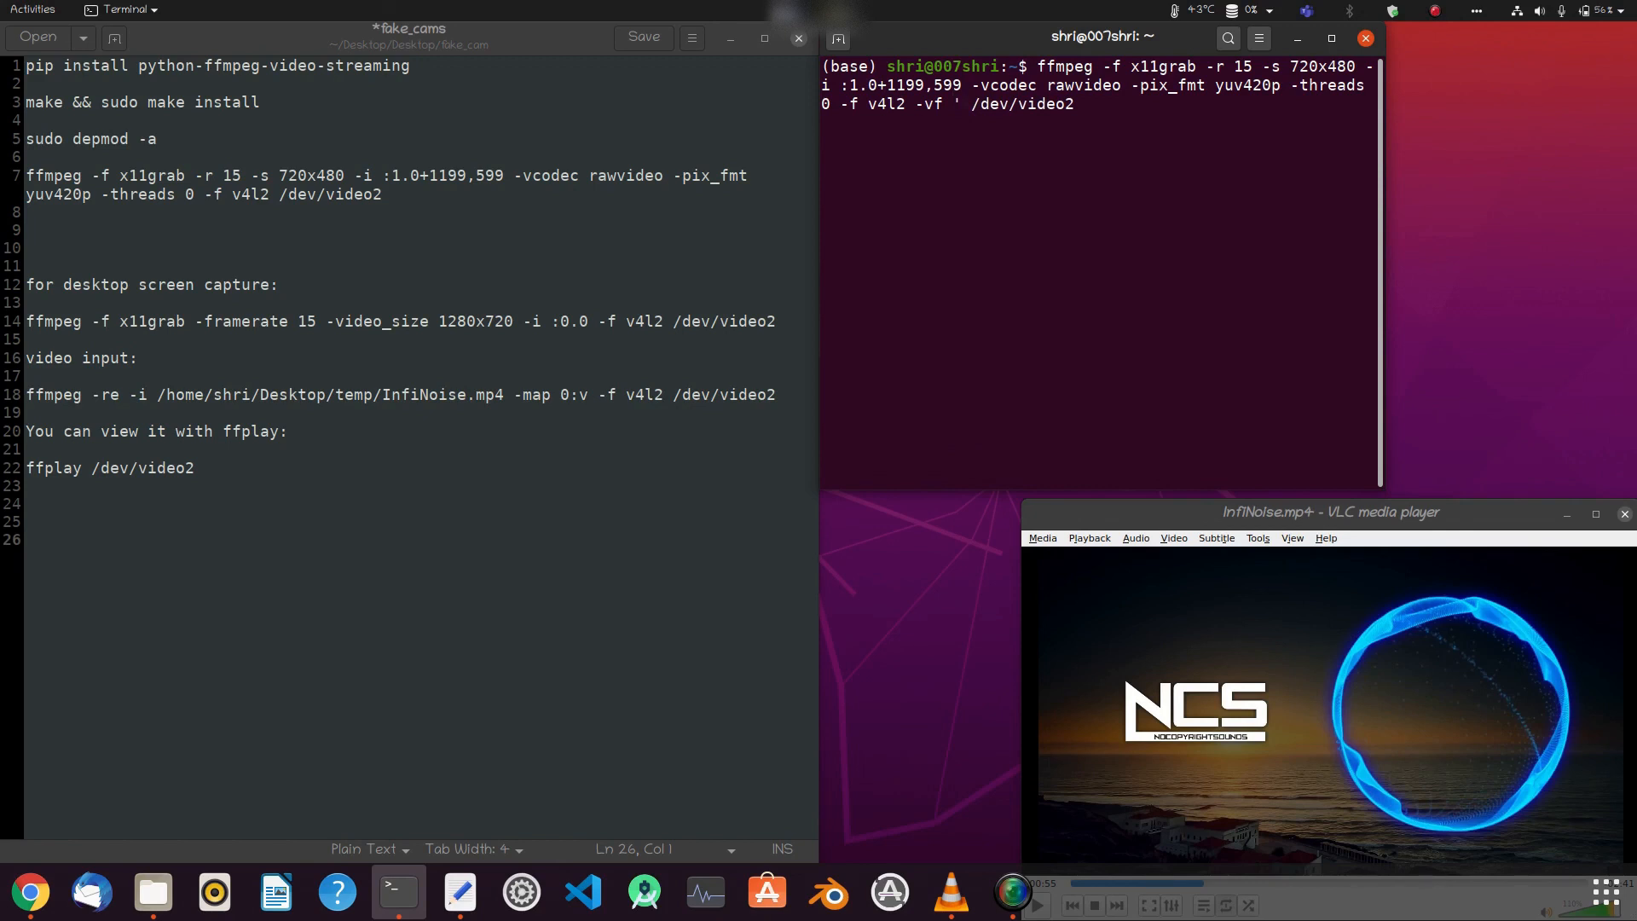
{"action": "type", "text": "hfli"}
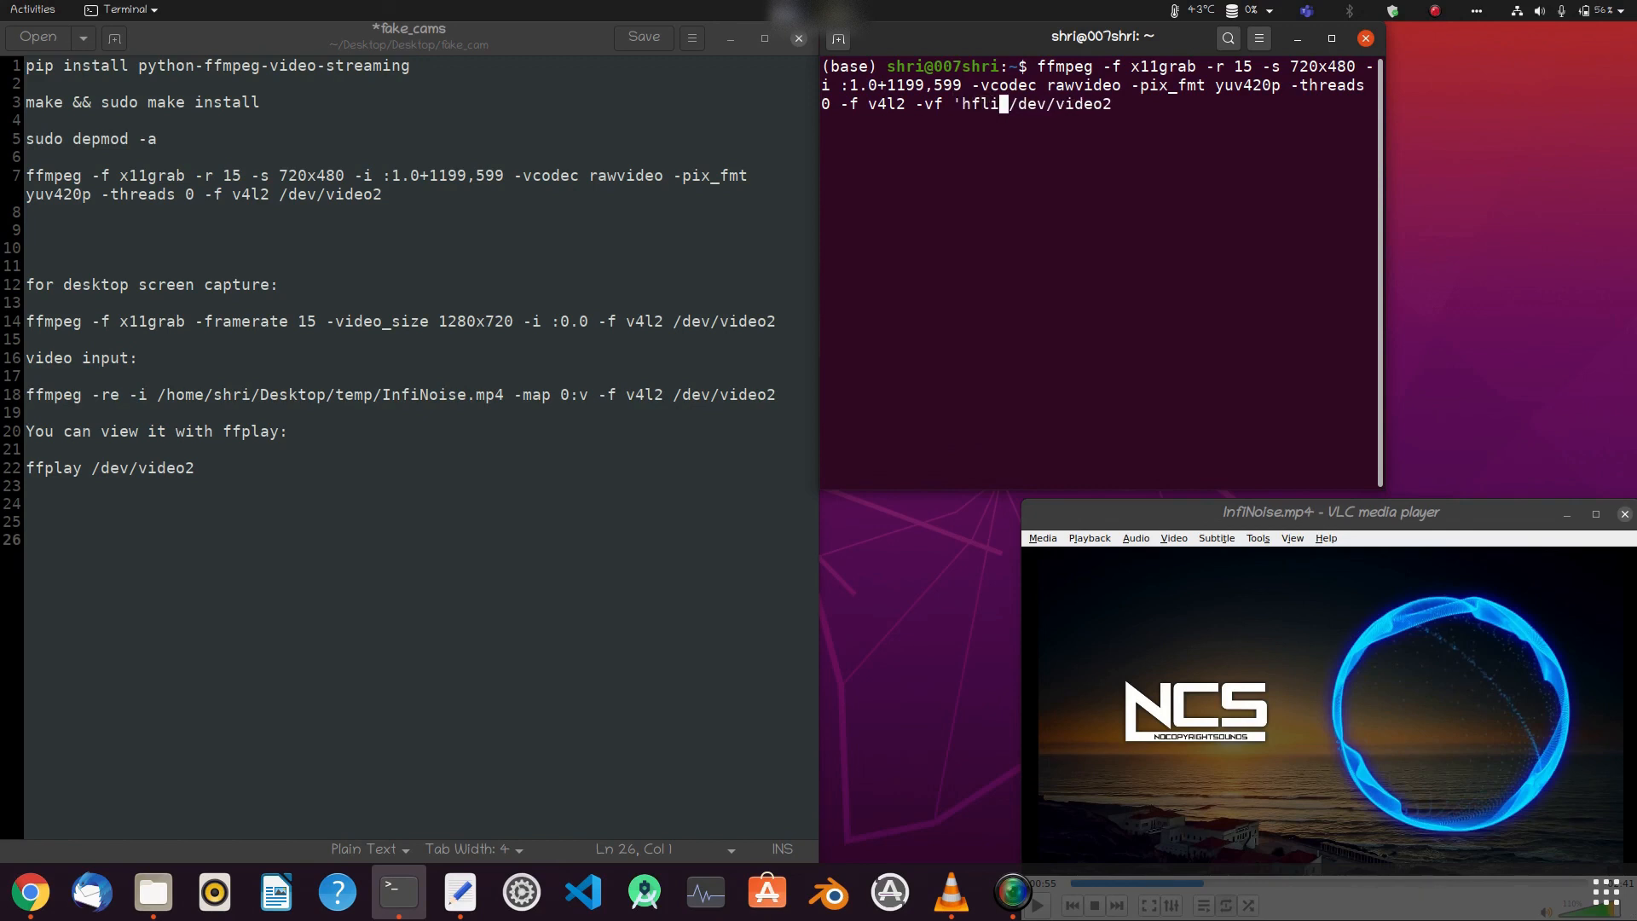
{"action": "left_click", "coordinate": [1306, 10]}
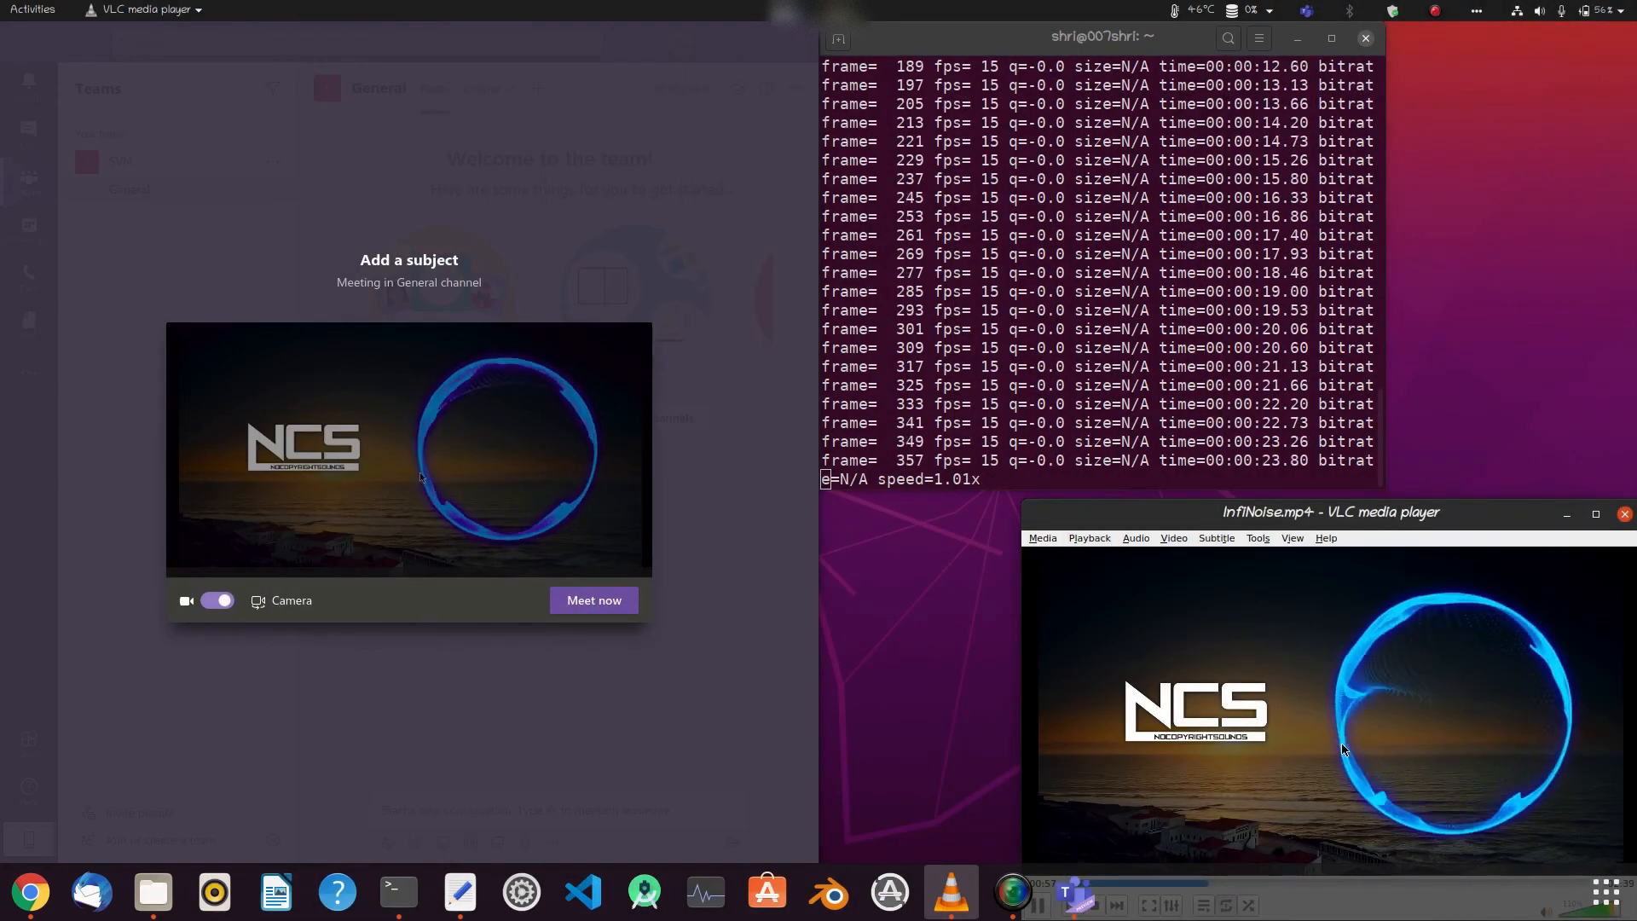
{"action": "mouse_move", "coordinate": [1157, 759]}
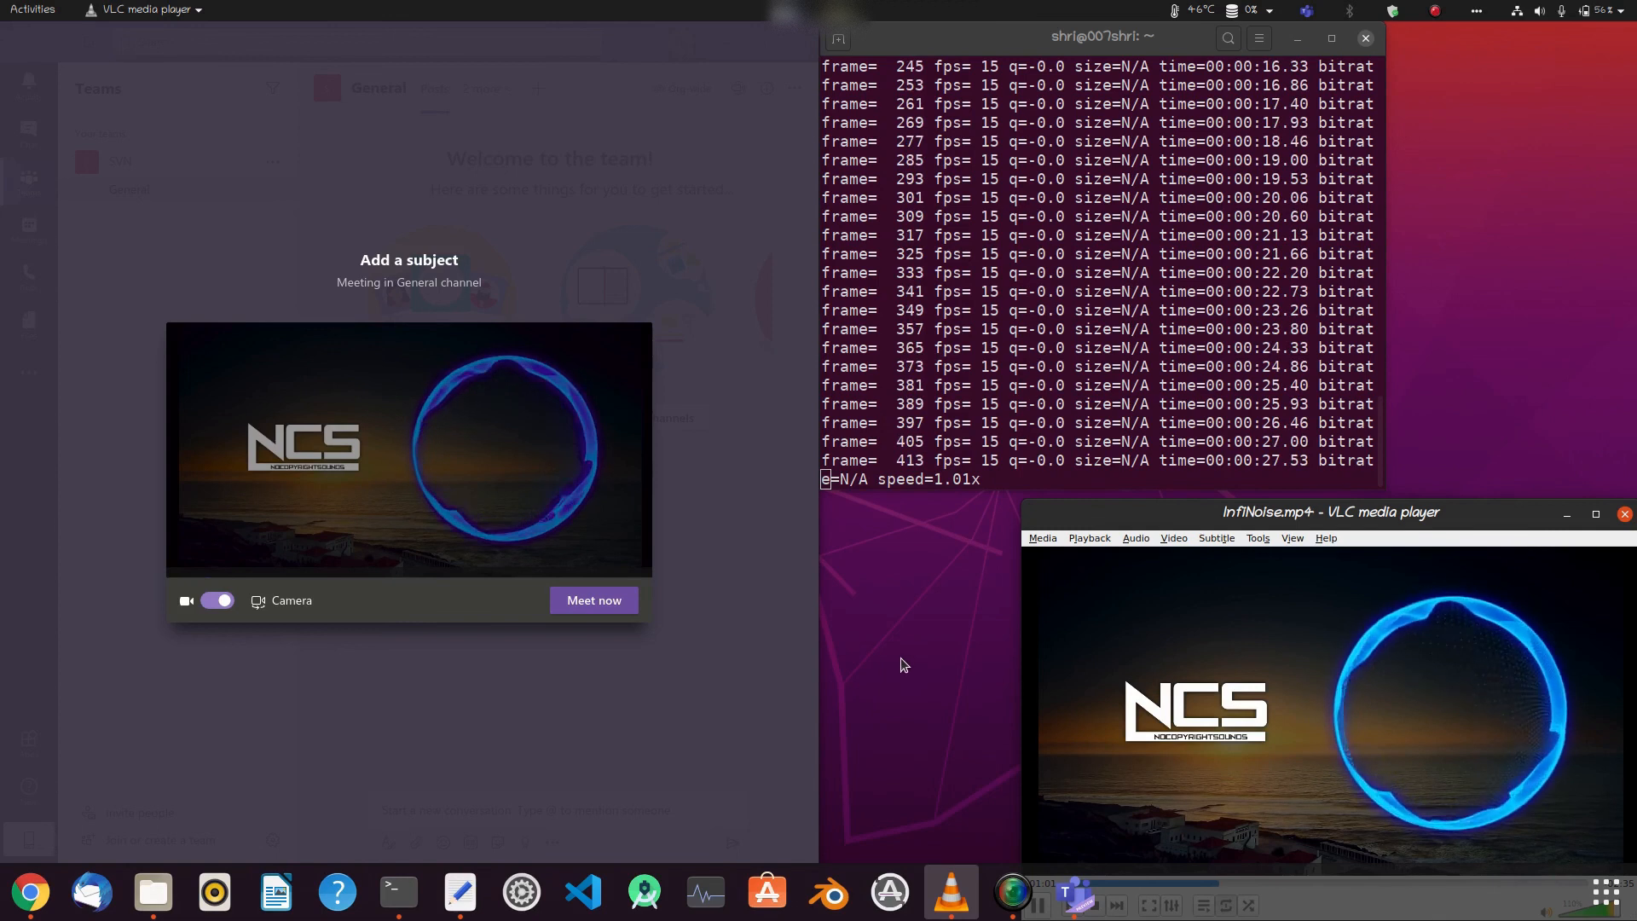
{"action": "mouse_move", "coordinate": [1102, 694]}
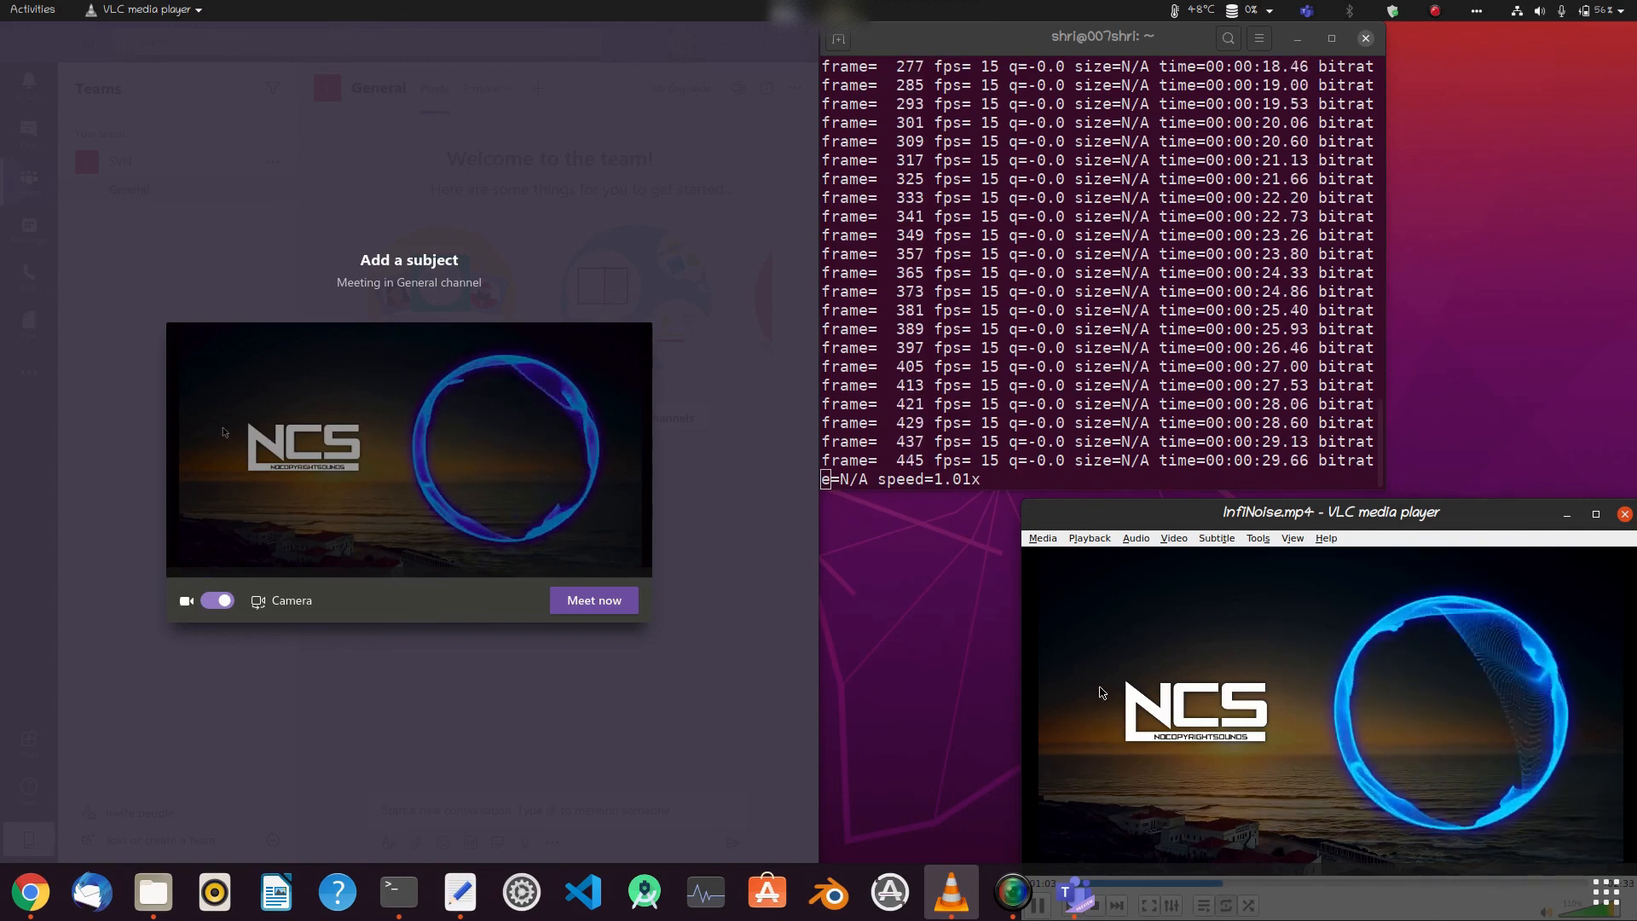
{"action": "mouse_move", "coordinate": [1351, 717]}
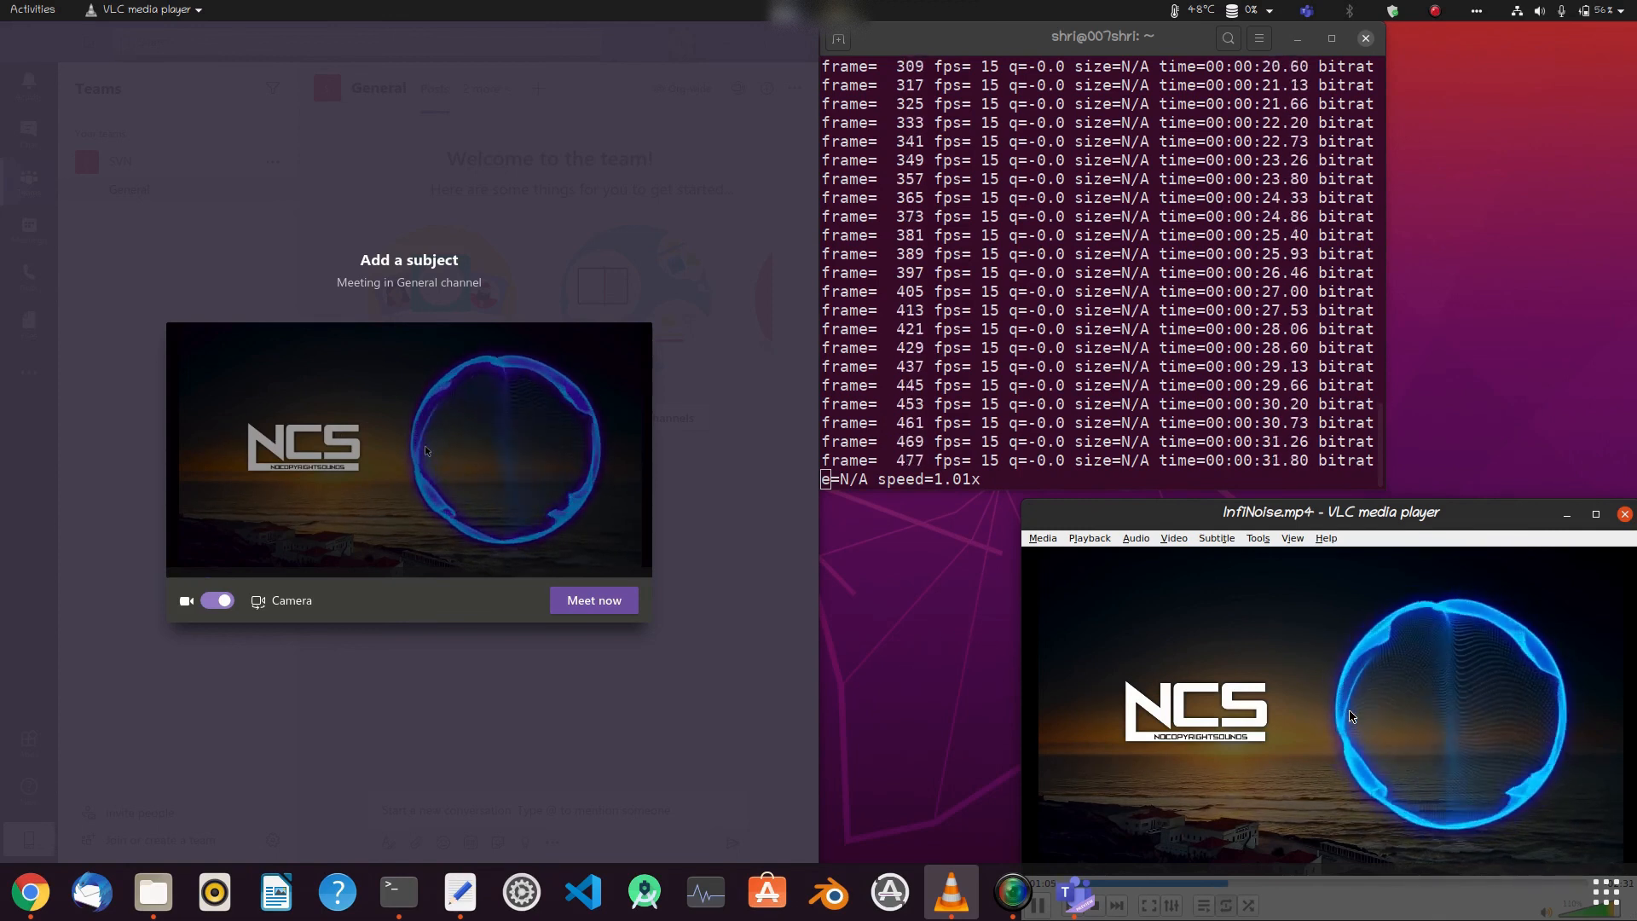